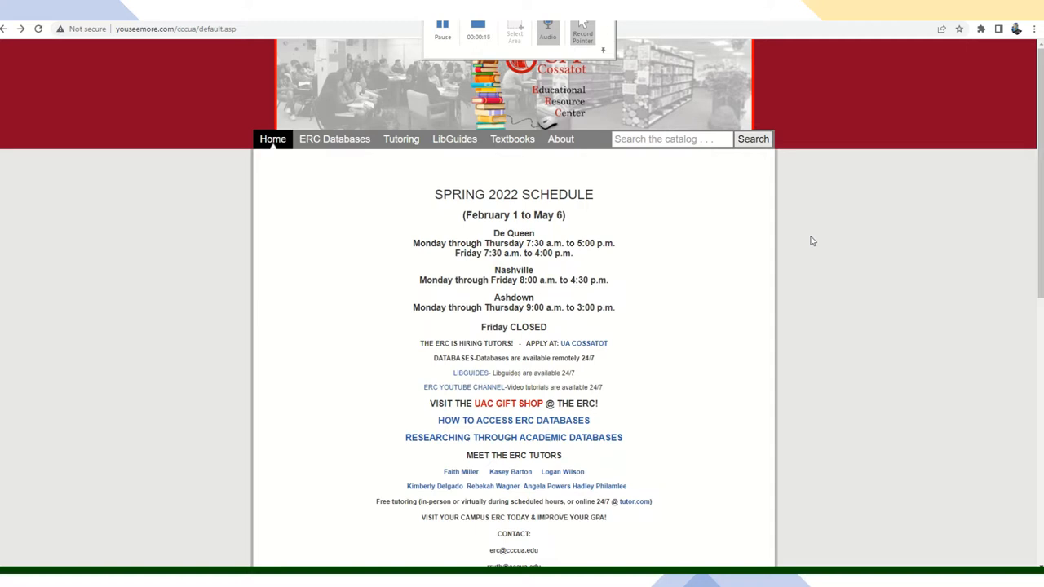
{"action": "mouse_move", "coordinate": [806, 238]}
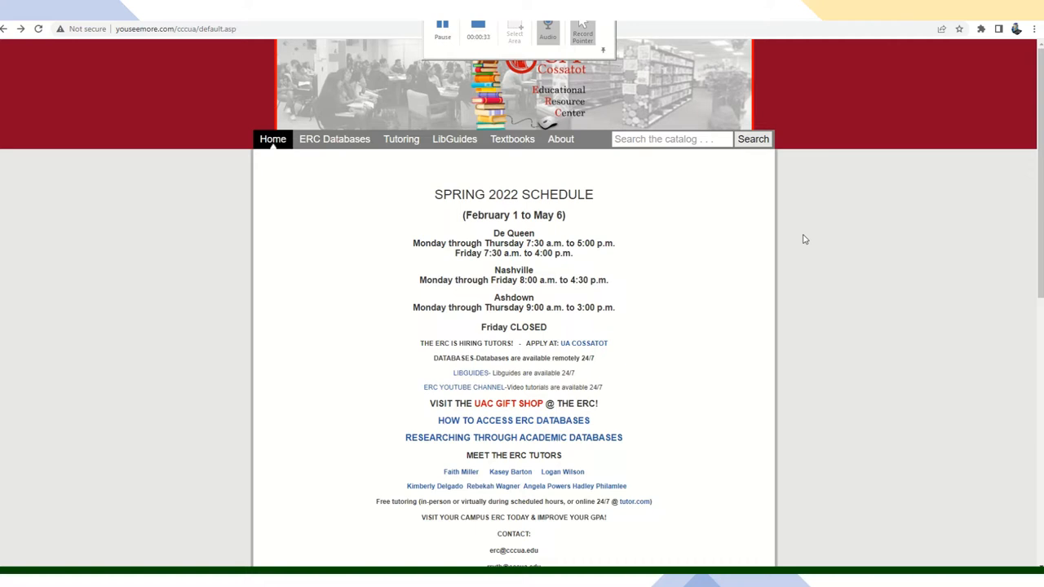
{"action": "mouse_move", "coordinate": [802, 242]}
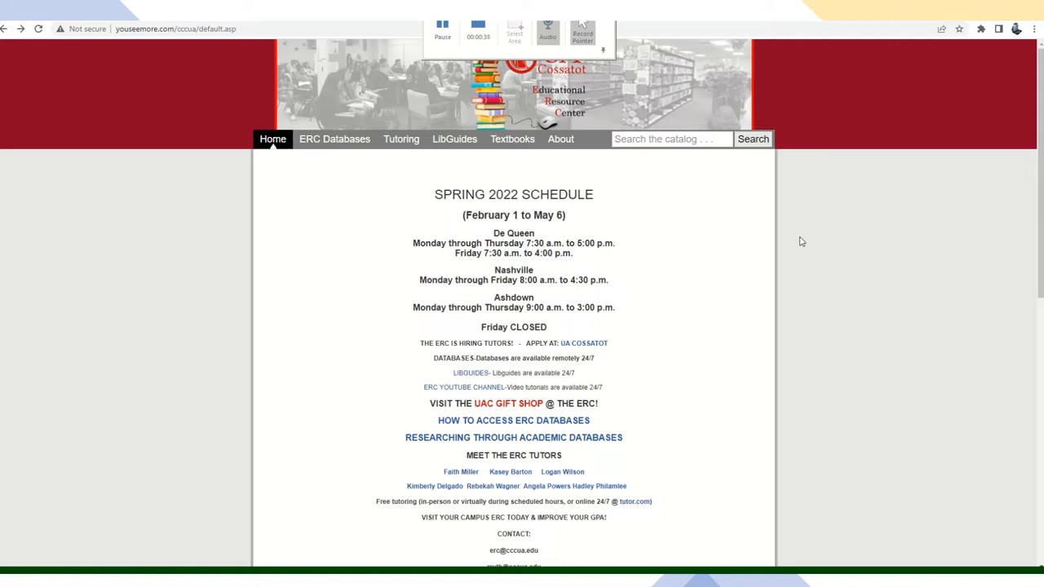
{"action": "mouse_move", "coordinate": [817, 258]}
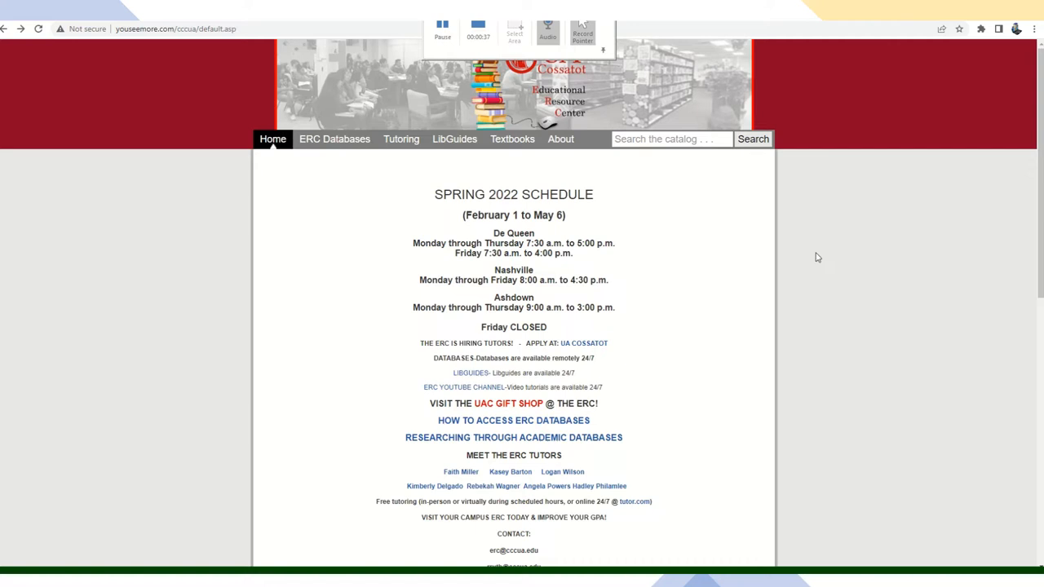
{"action": "mouse_move", "coordinate": [815, 258]}
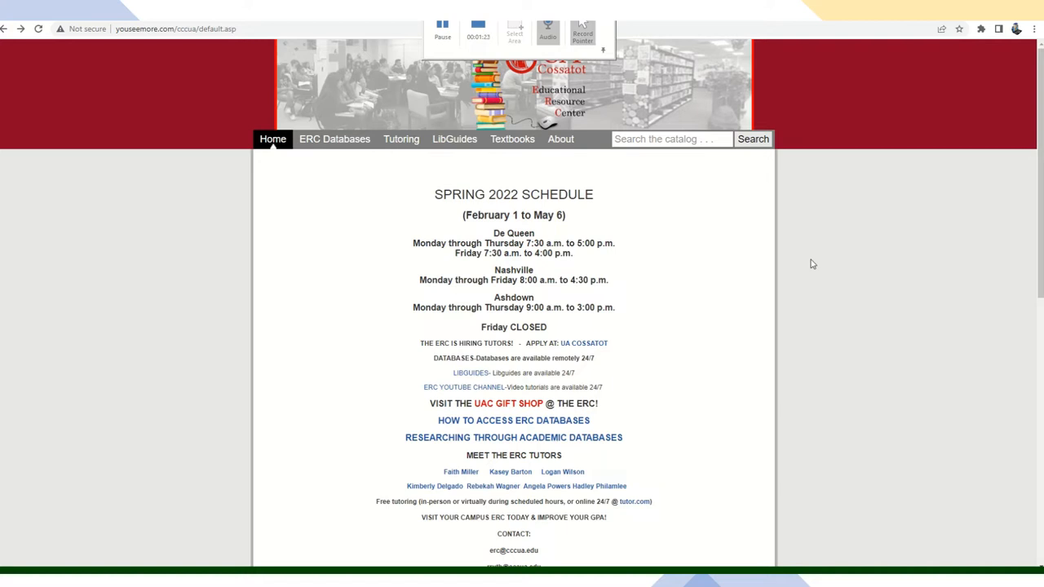
{"action": "mouse_move", "coordinate": [647, 224]}
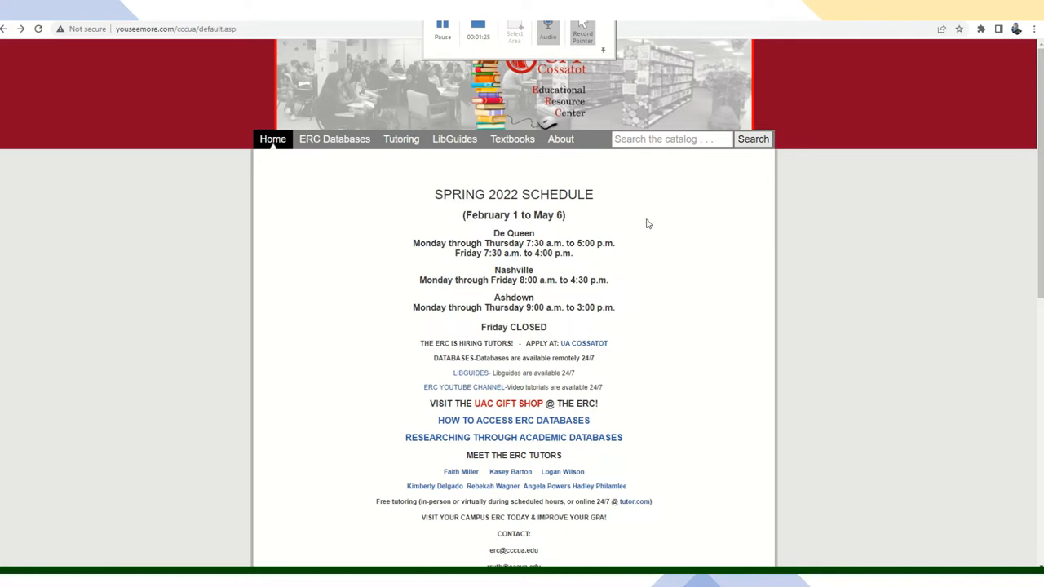
- Go to ERC Databases > Online Databases, submit the patron login, and browse the databases list
{"action": "left_click", "coordinate": [333, 139]}
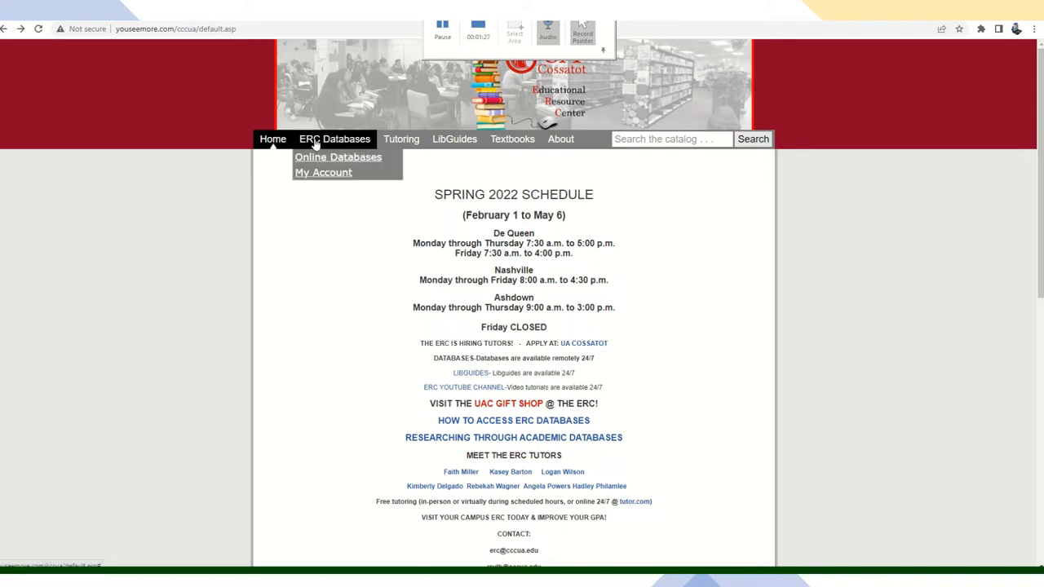
{"action": "mouse_move", "coordinate": [326, 145]}
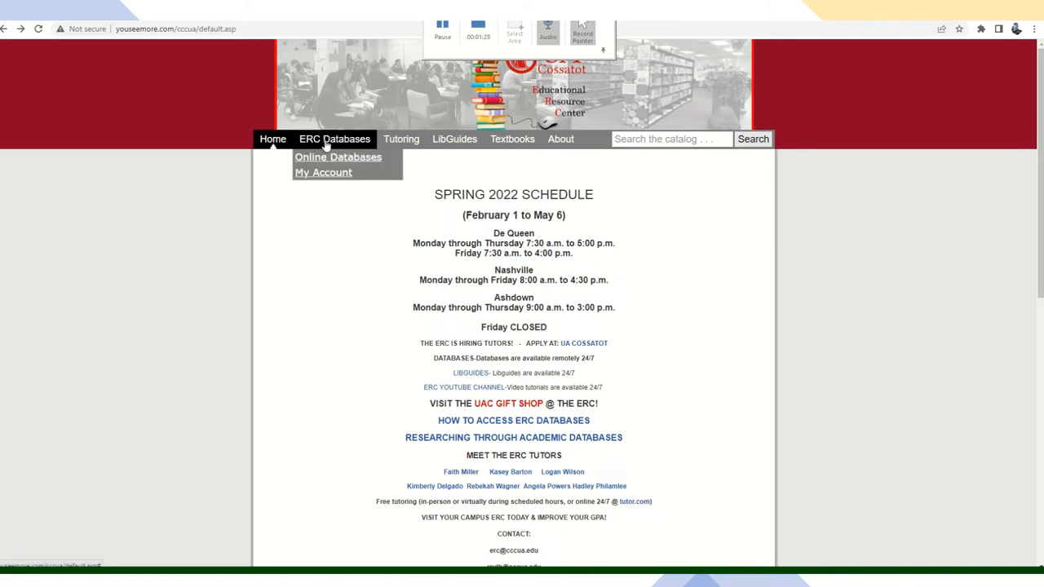
{"action": "mouse_move", "coordinate": [335, 150]}
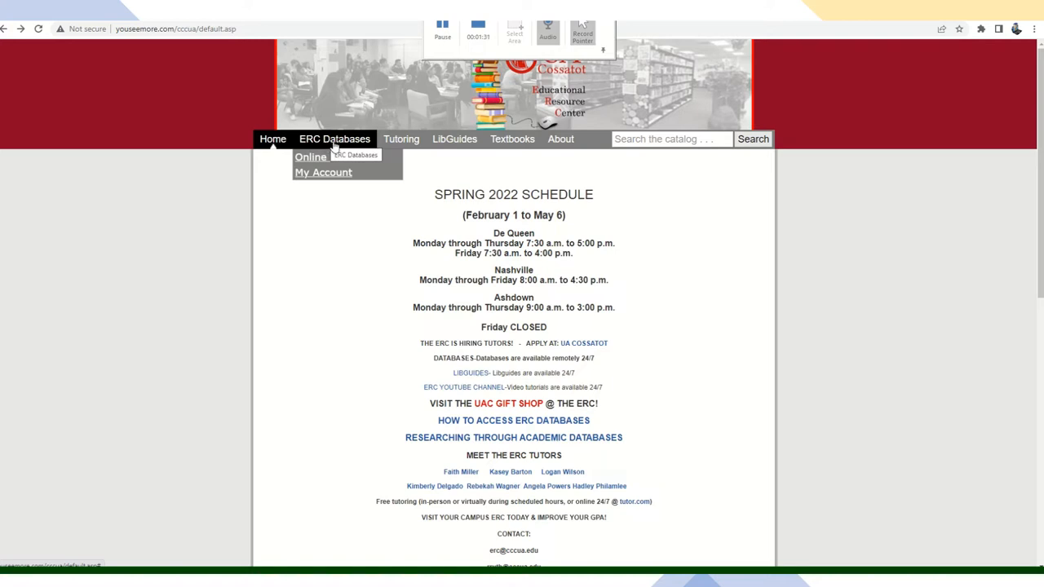
{"action": "mouse_move", "coordinate": [318, 160]}
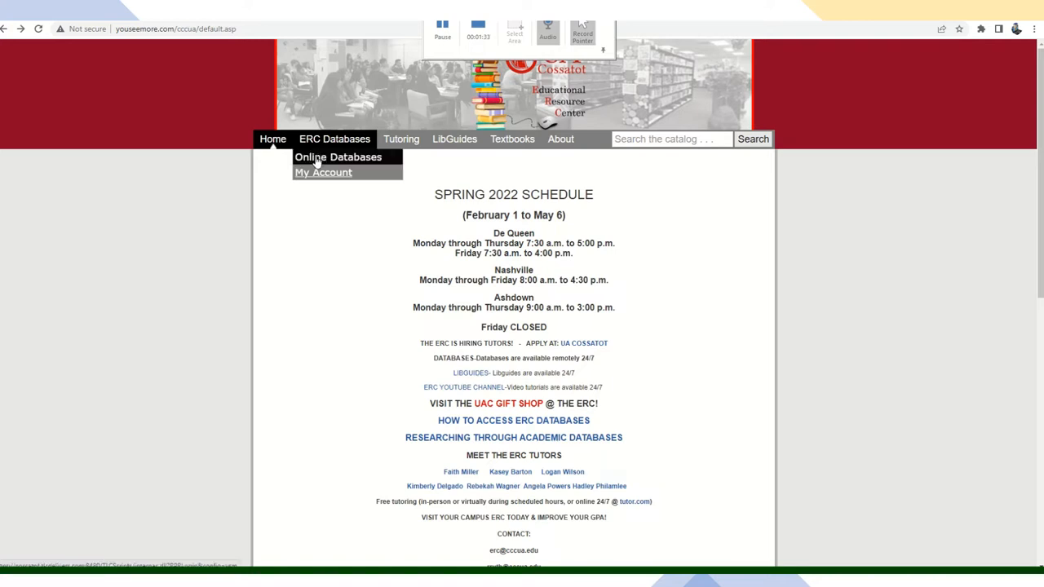
{"action": "left_click", "coordinate": [323, 172]}
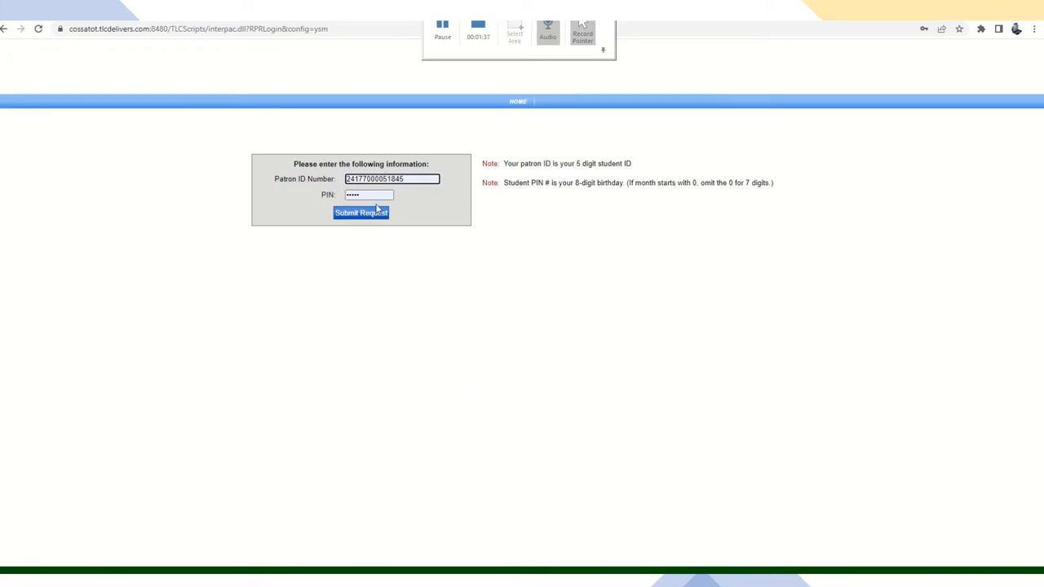
{"action": "left_click", "coordinate": [360, 212]}
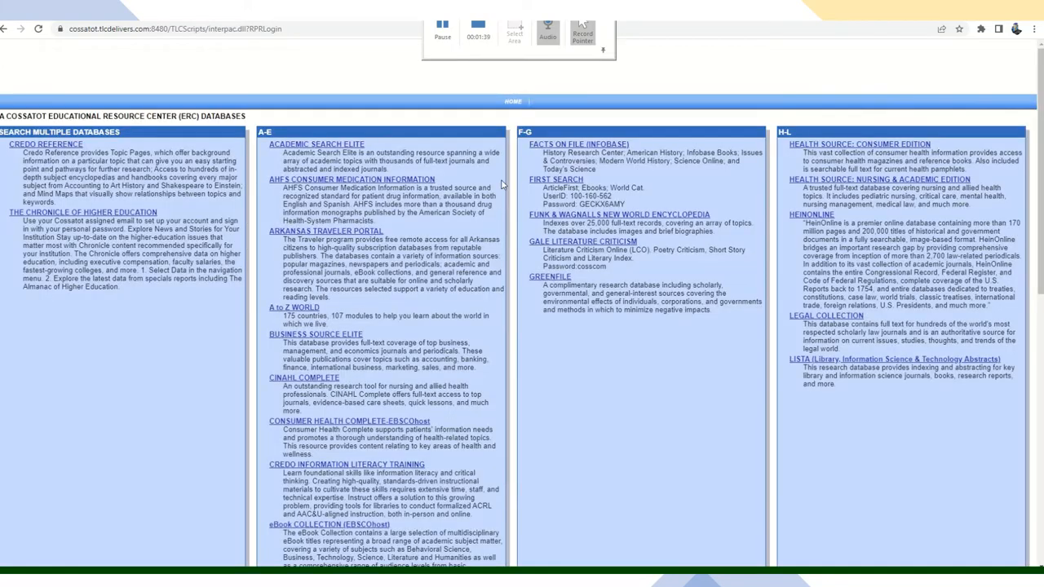
{"action": "mouse_move", "coordinate": [339, 82]}
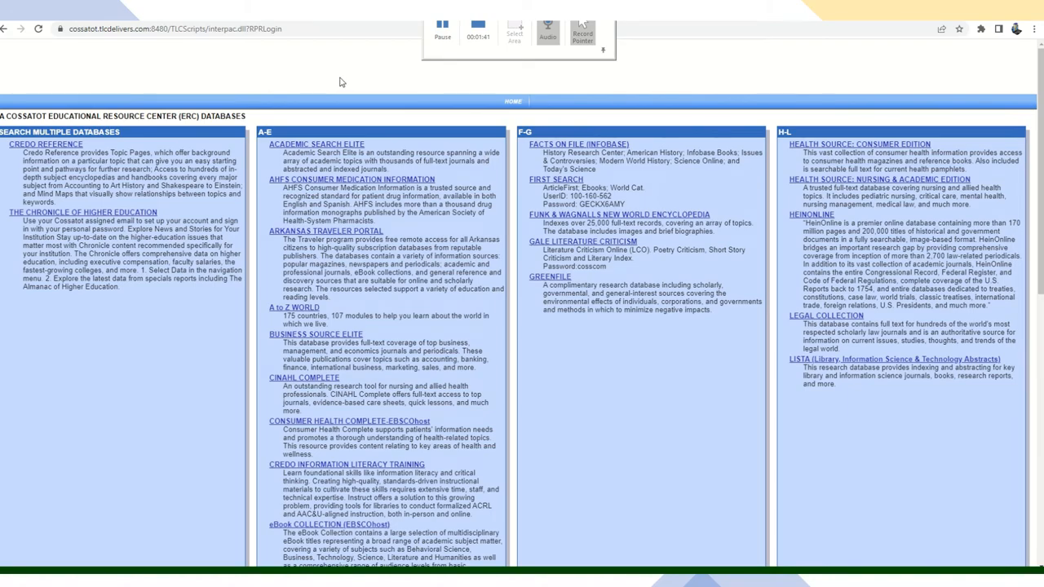
{"action": "mouse_move", "coordinate": [656, 338]}
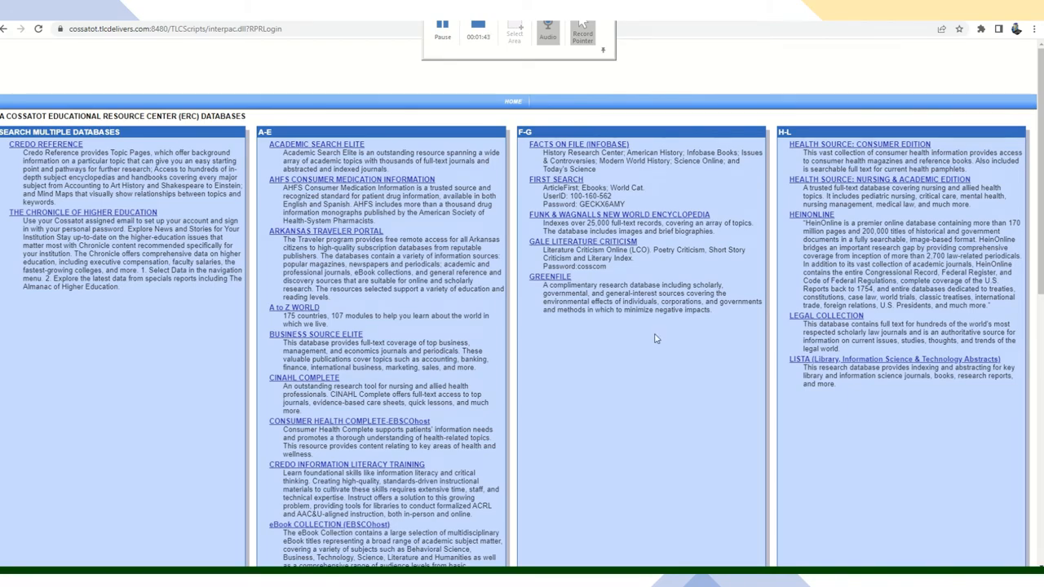
{"action": "scroll", "scroll_direction": "down", "scroll_amount": 3}
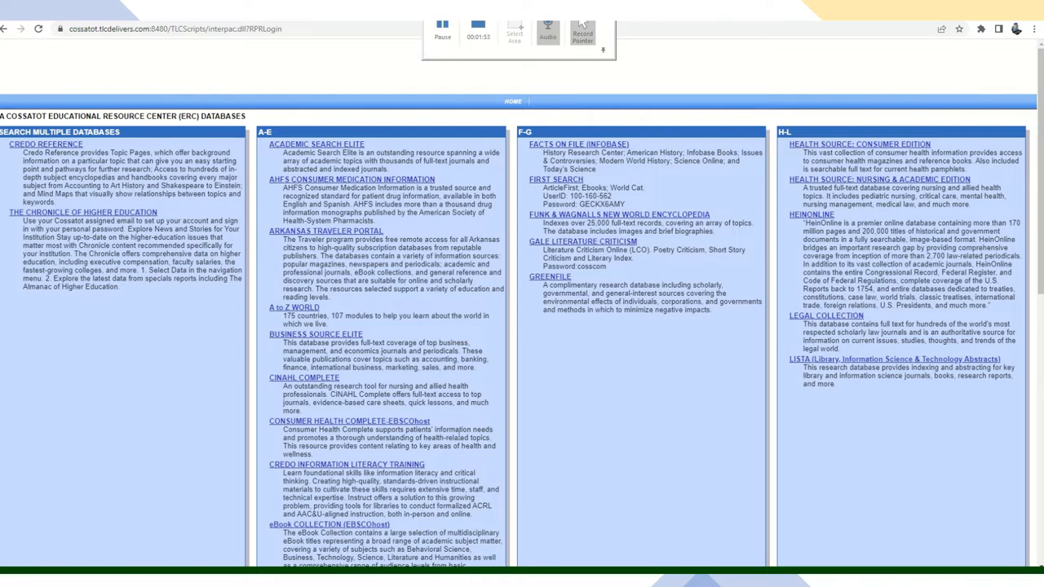
{"action": "mouse_move", "coordinate": [502, 437]}
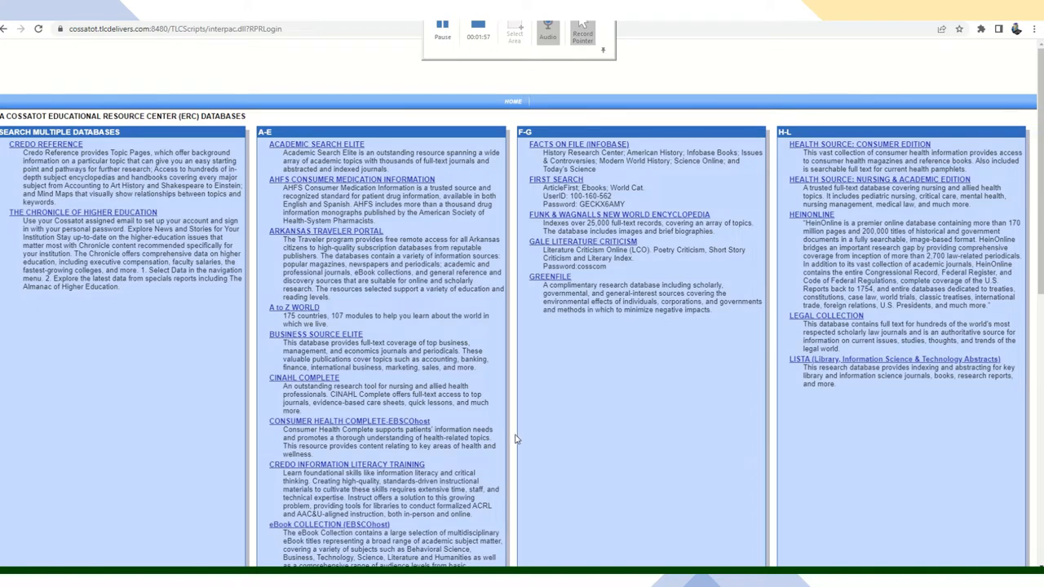
{"action": "mouse_move", "coordinate": [554, 463]}
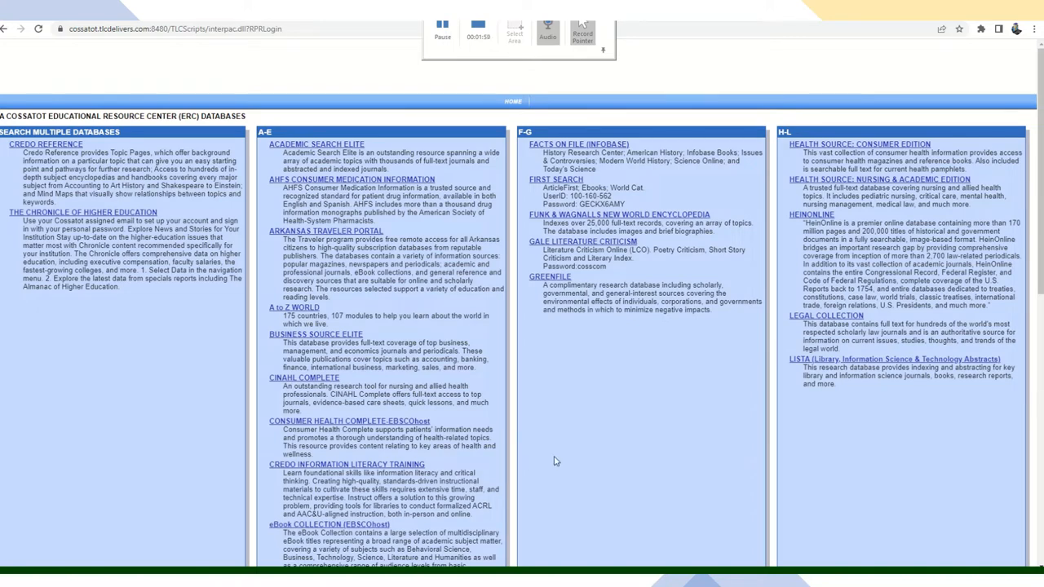
{"action": "mouse_move", "coordinate": [554, 460]}
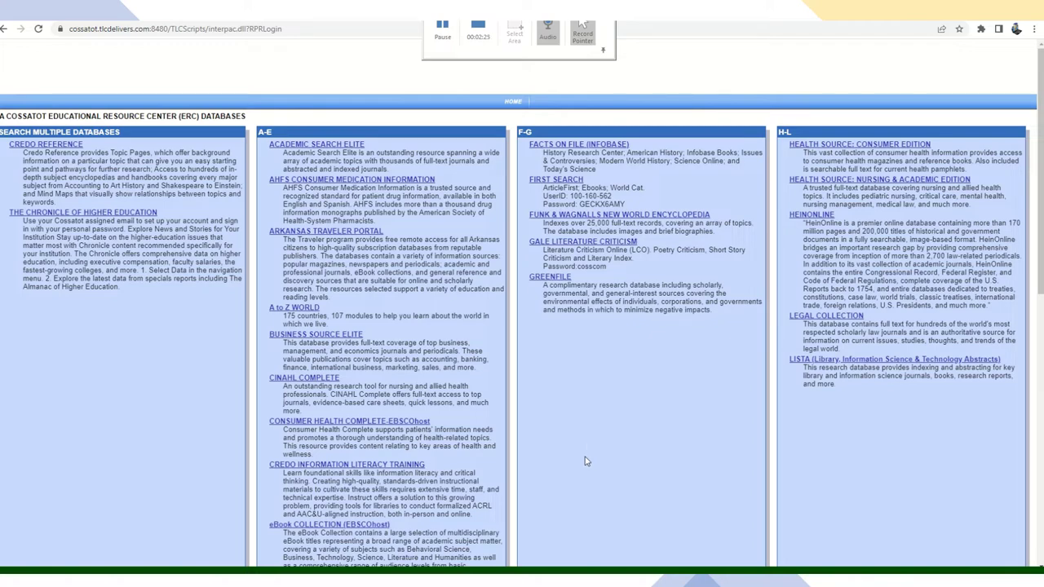
{"action": "mouse_move", "coordinate": [581, 443]}
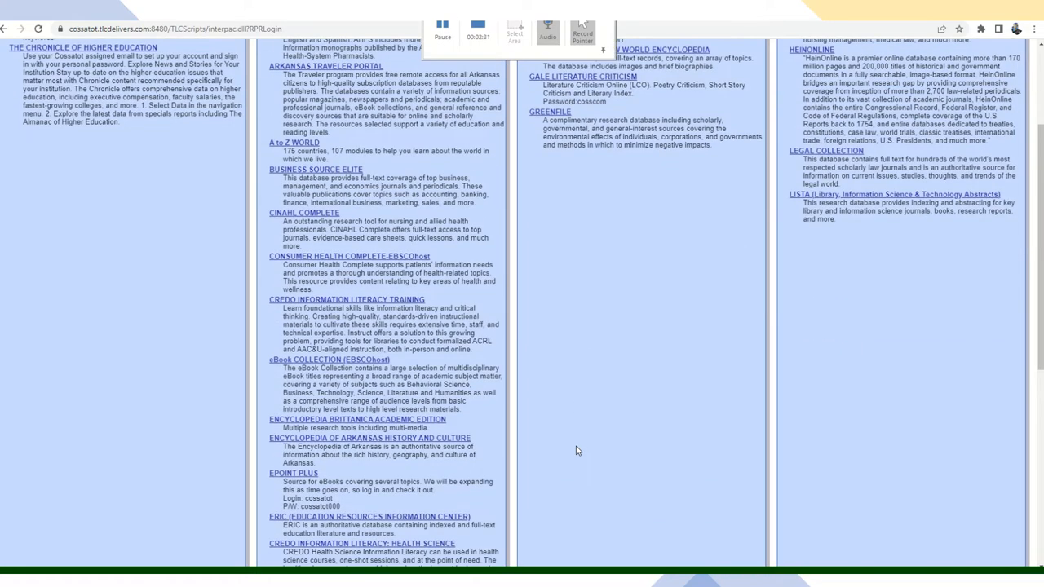
{"action": "scroll", "scroll_direction": "down", "scroll_amount": 3}
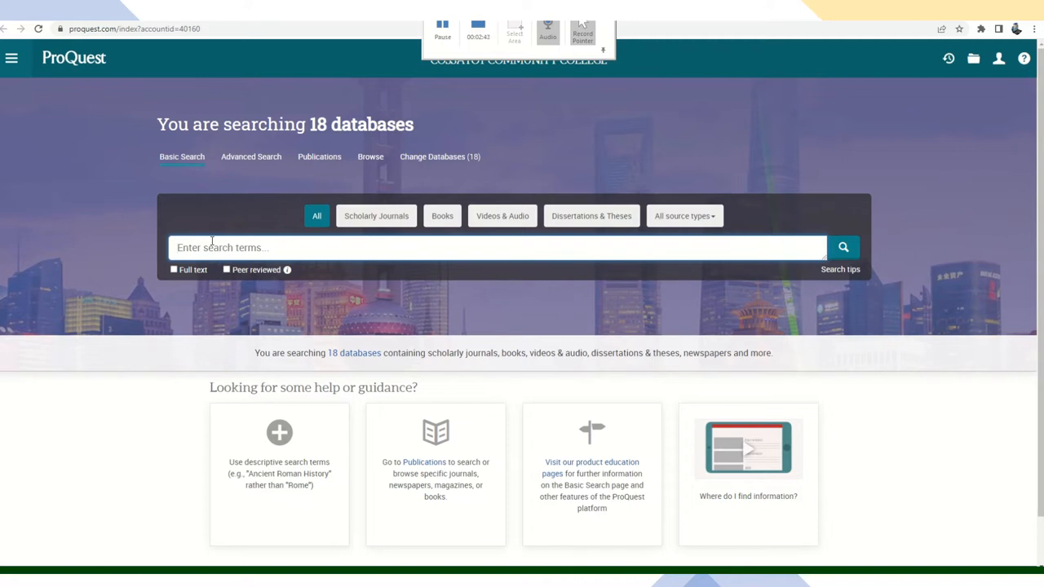
- Run a basic search for 'Is the subservient role of women in a patriarchal society' across all databases
{"action": "type", "text": "Is the shroud a statement on the"}
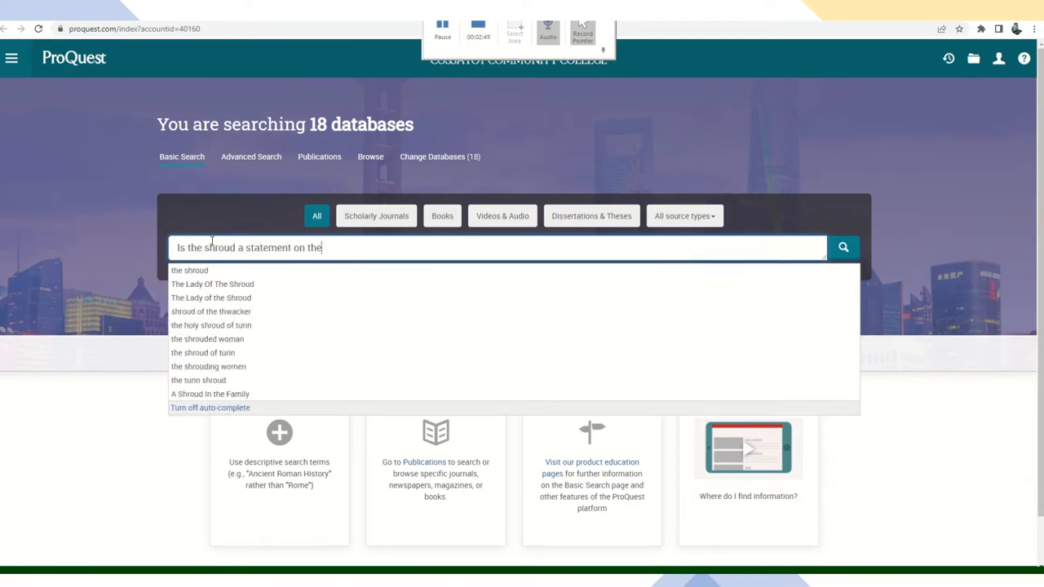
{"action": "type", "text": "subservient"}
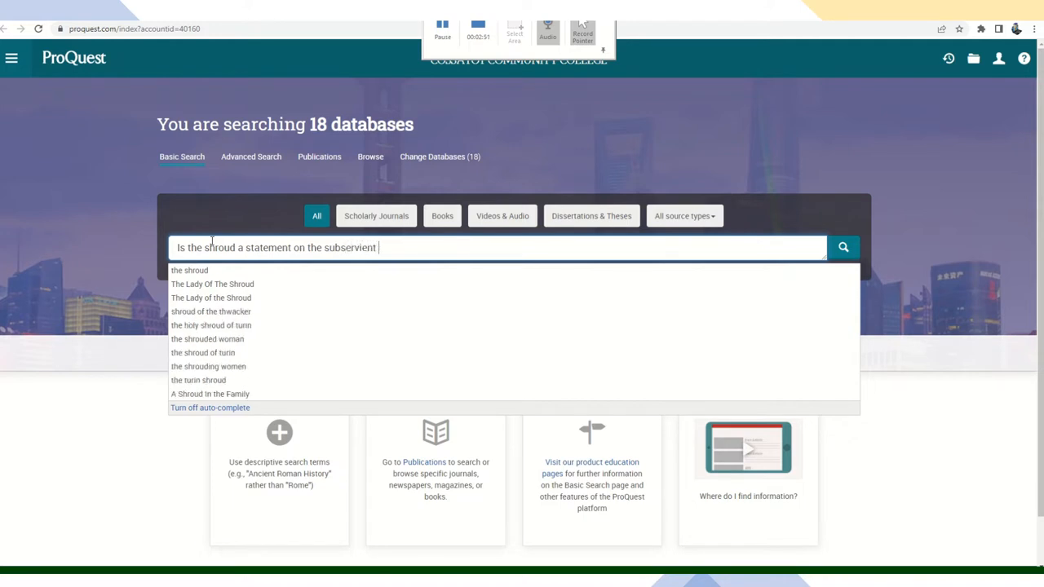
{"action": "type", "text": "role of women"}
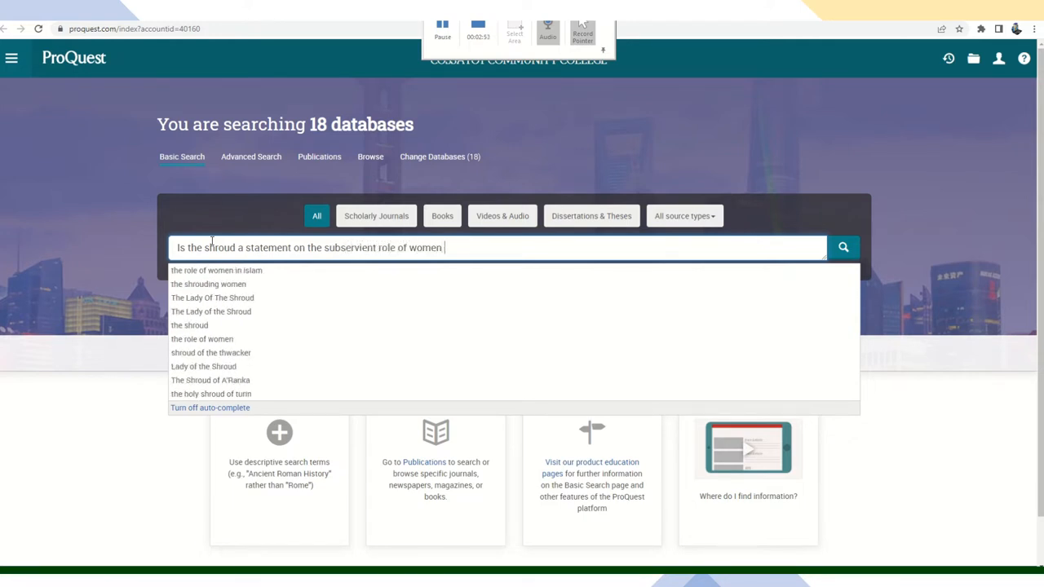
{"action": "type", "text": "in a patri"}
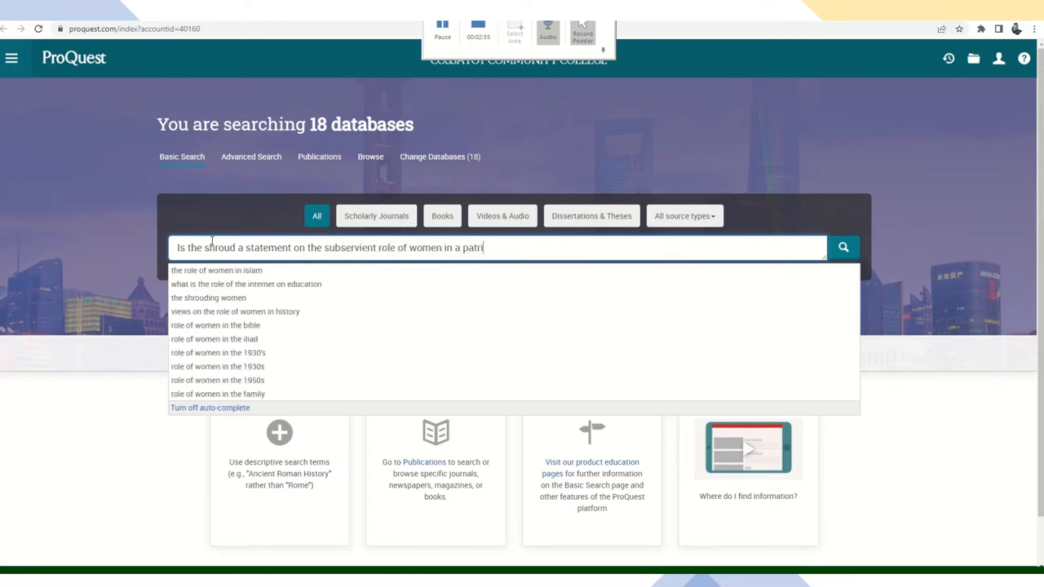
{"action": "type", "text": "archal socie"}
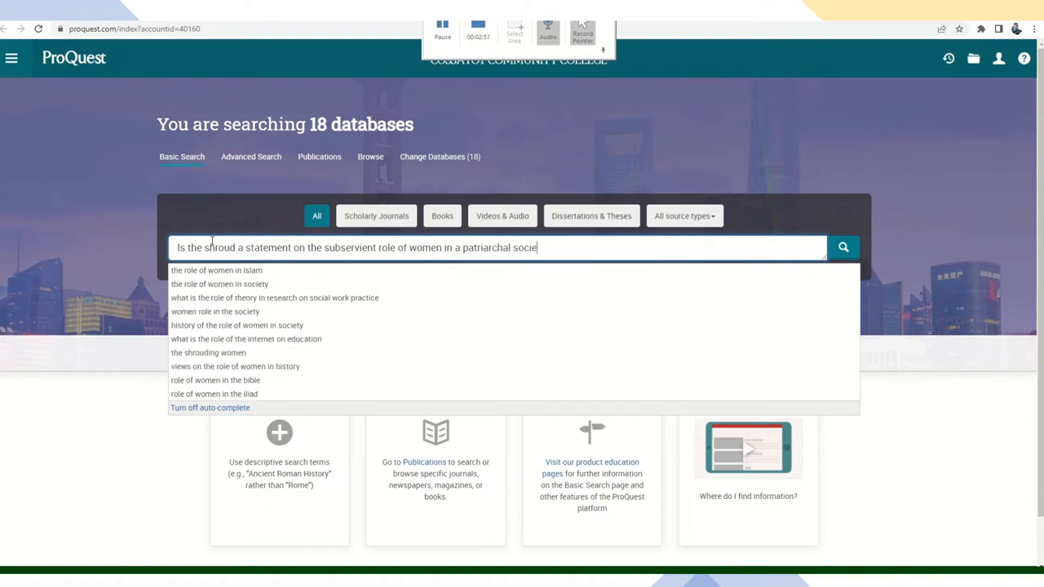
{"action": "type", "text": "ty"}
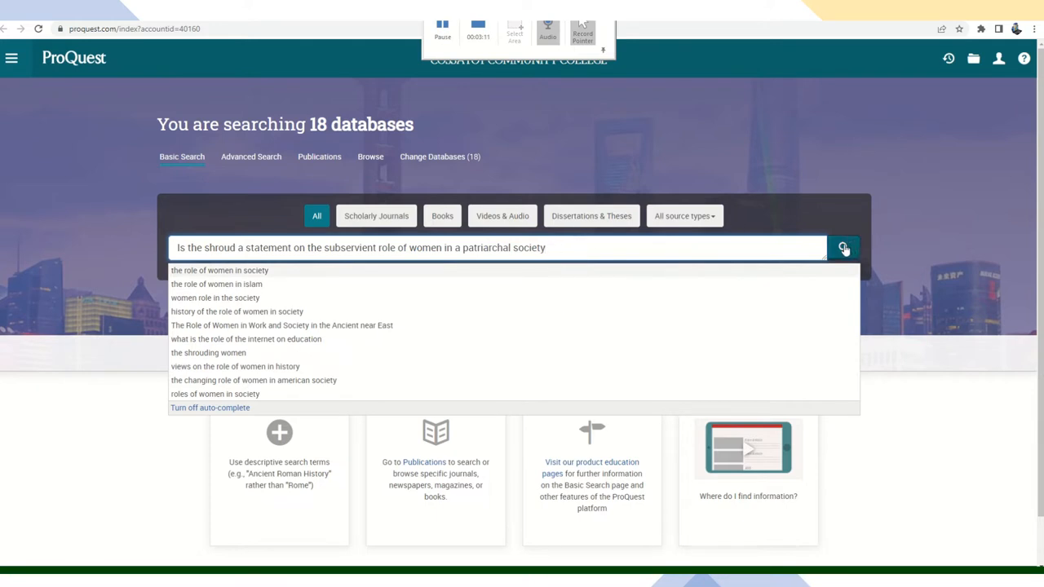
{"action": "left_click", "coordinate": [845, 247]}
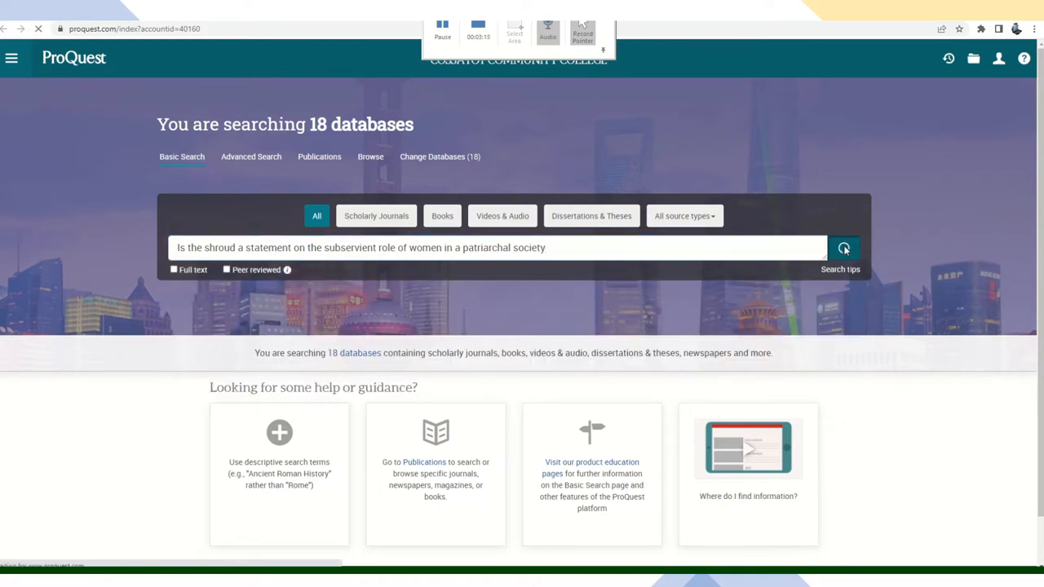
{"action": "left_click", "coordinate": [848, 248]}
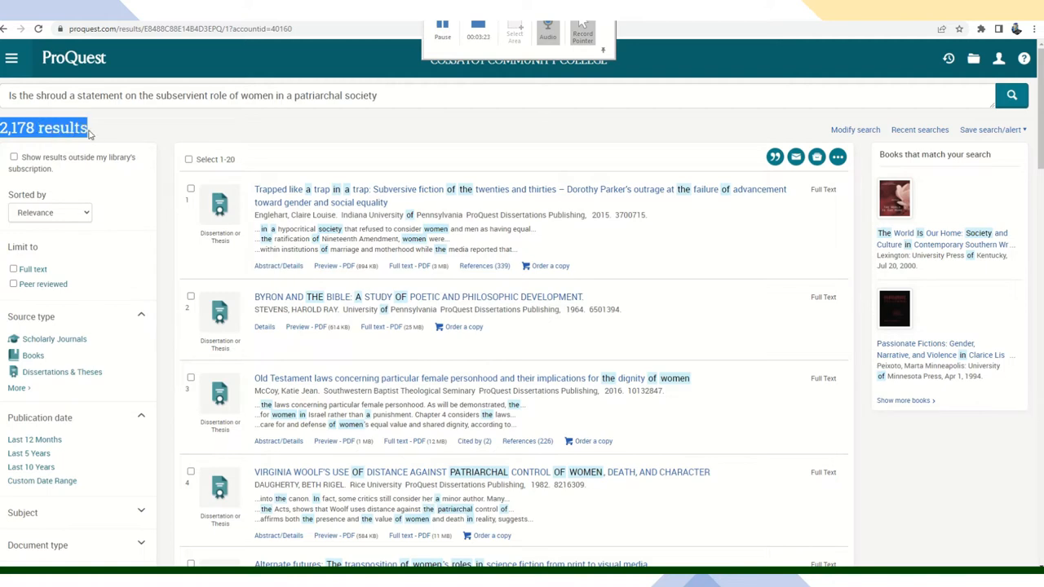
{"action": "mouse_move", "coordinate": [117, 140]}
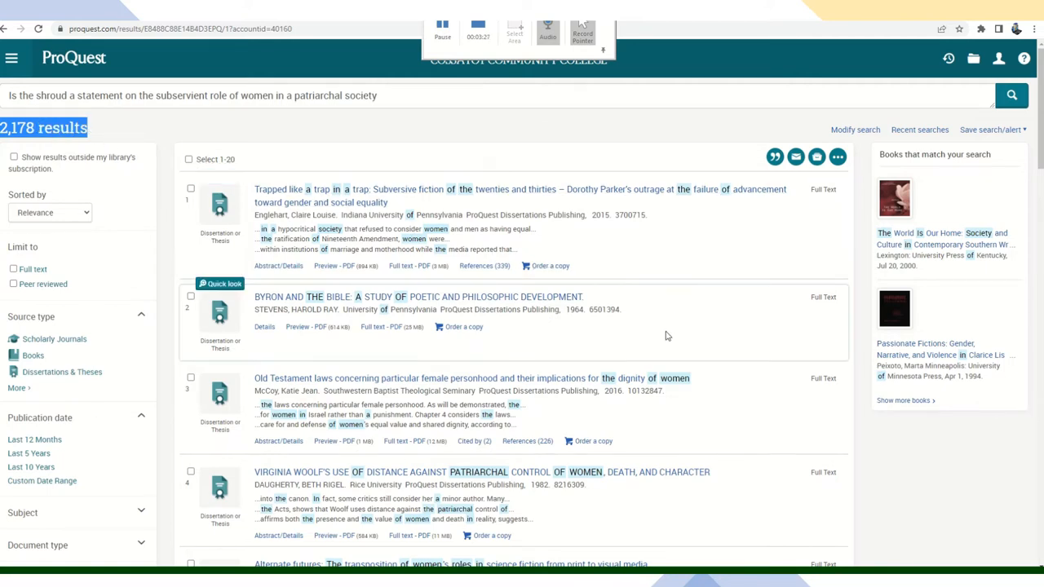
{"action": "scroll", "scroll_direction": "down", "scroll_amount": 3}
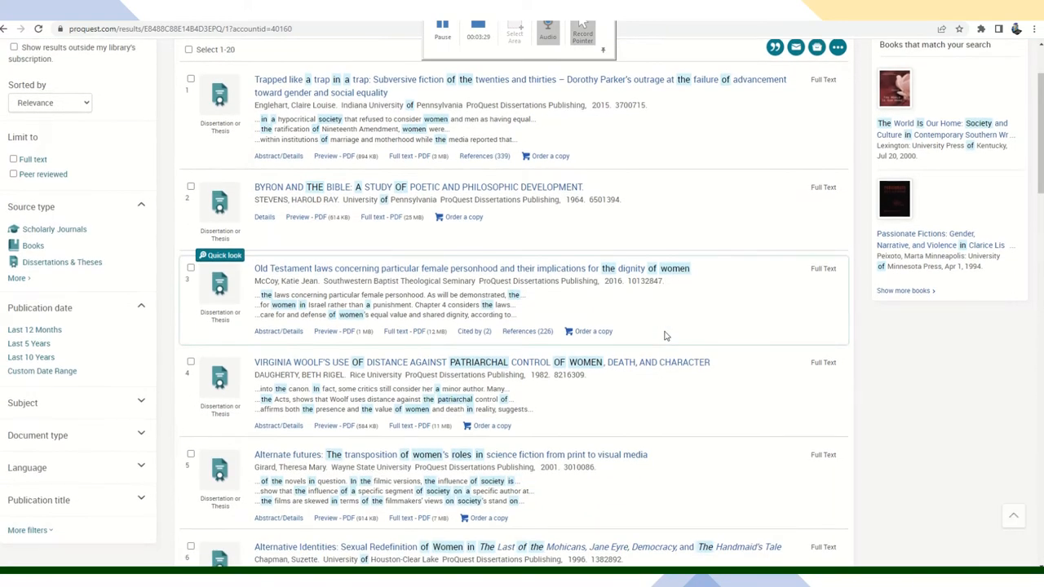
{"action": "scroll", "scroll_direction": "down", "scroll_amount": 3}
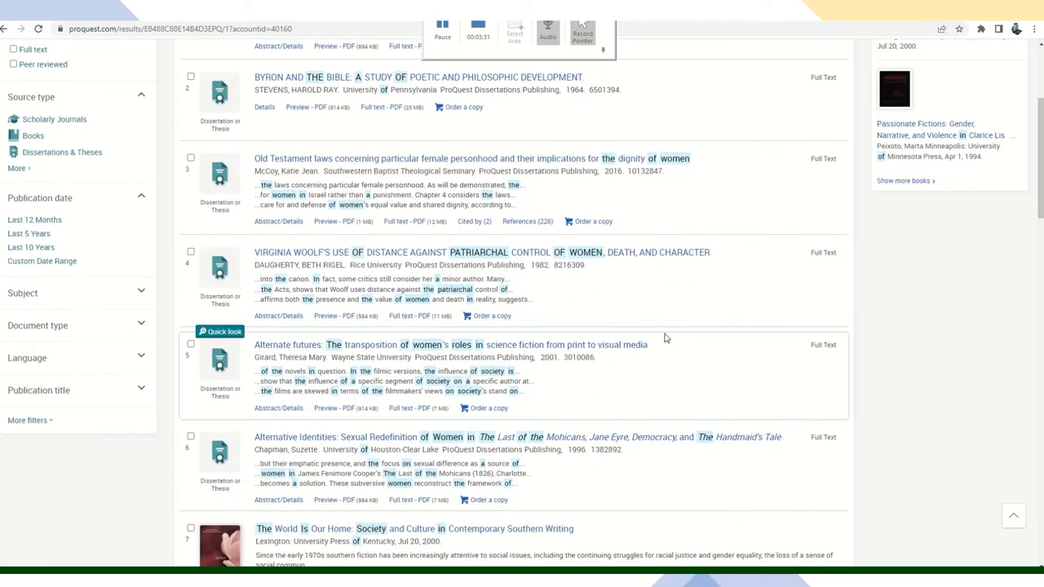
{"action": "mouse_move", "coordinate": [616, 362]}
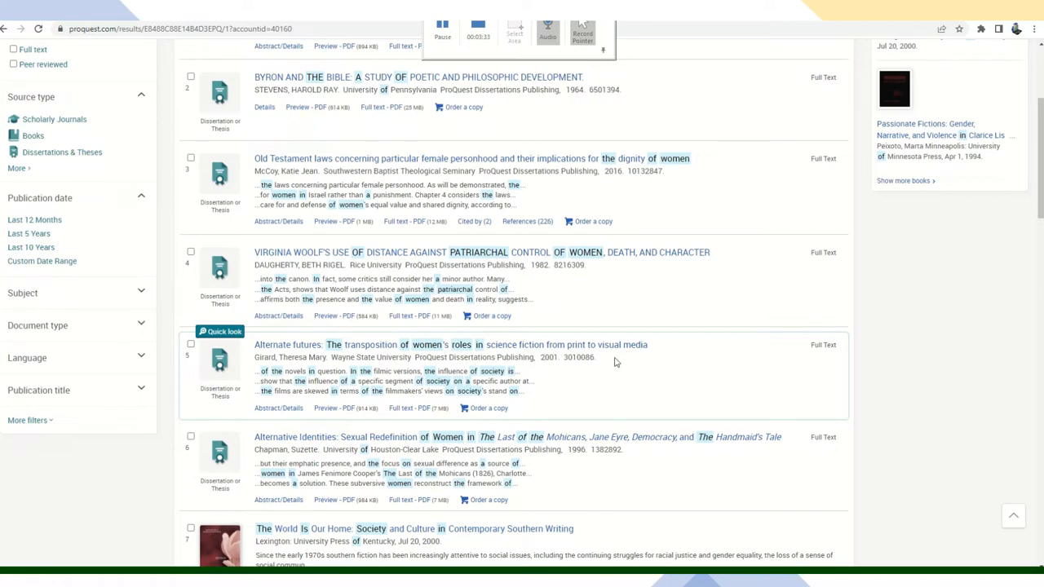
{"action": "mouse_move", "coordinate": [590, 385]}
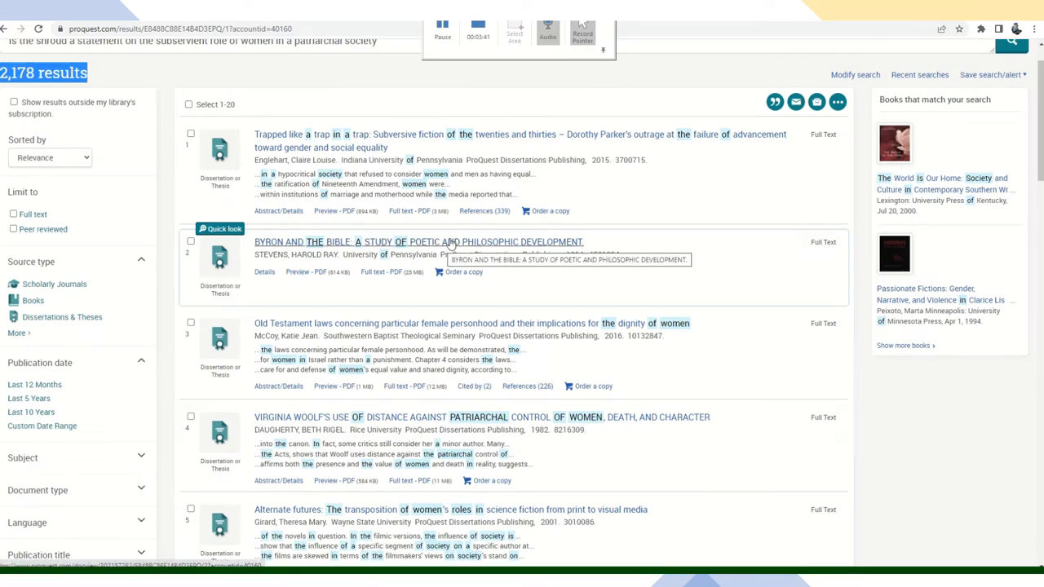
{"action": "mouse_move", "coordinate": [387, 294]}
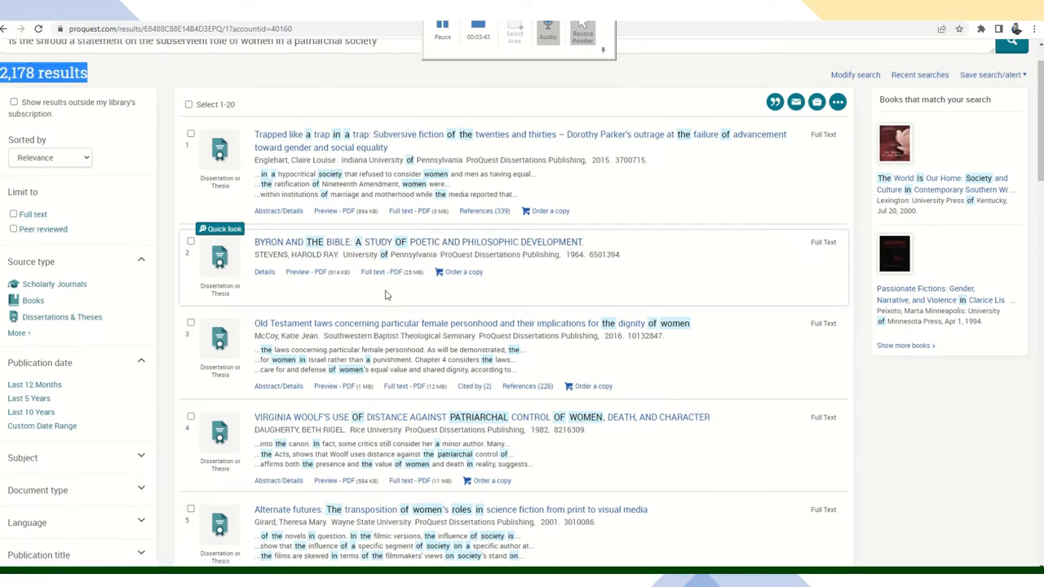
{"action": "mouse_move", "coordinate": [417, 296]}
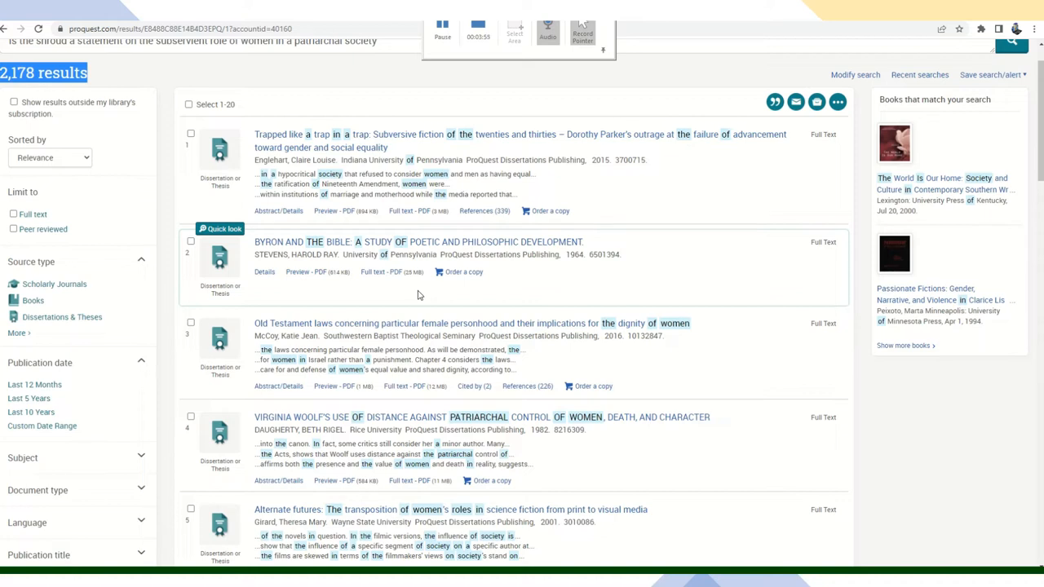
{"action": "mouse_move", "coordinate": [463, 290]}
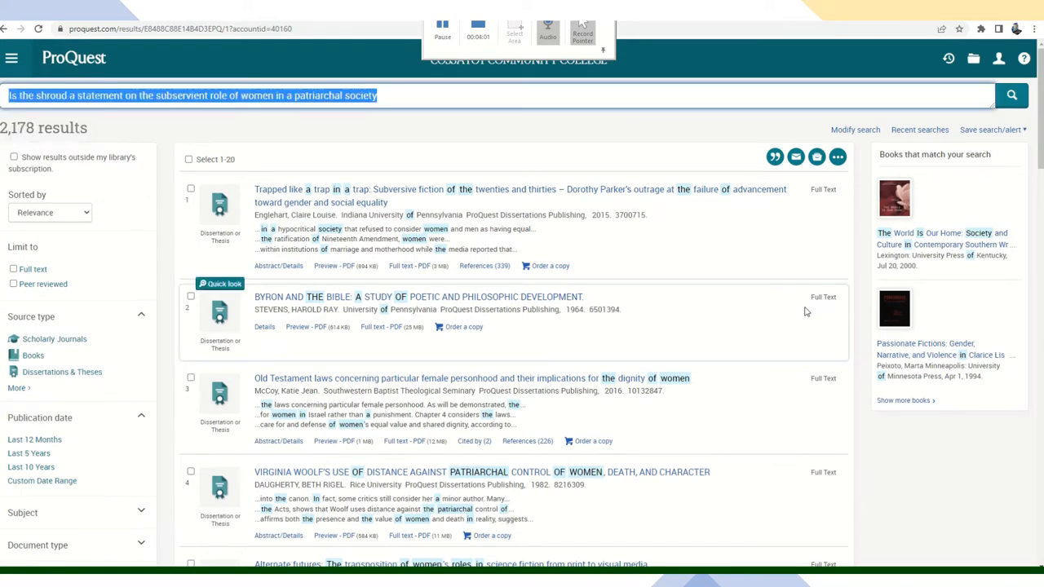
- Search 'Penelope AND the shroud' and narrow results to full-text scholarly journals
{"action": "type", "text": "Penelope AND the shroud"}
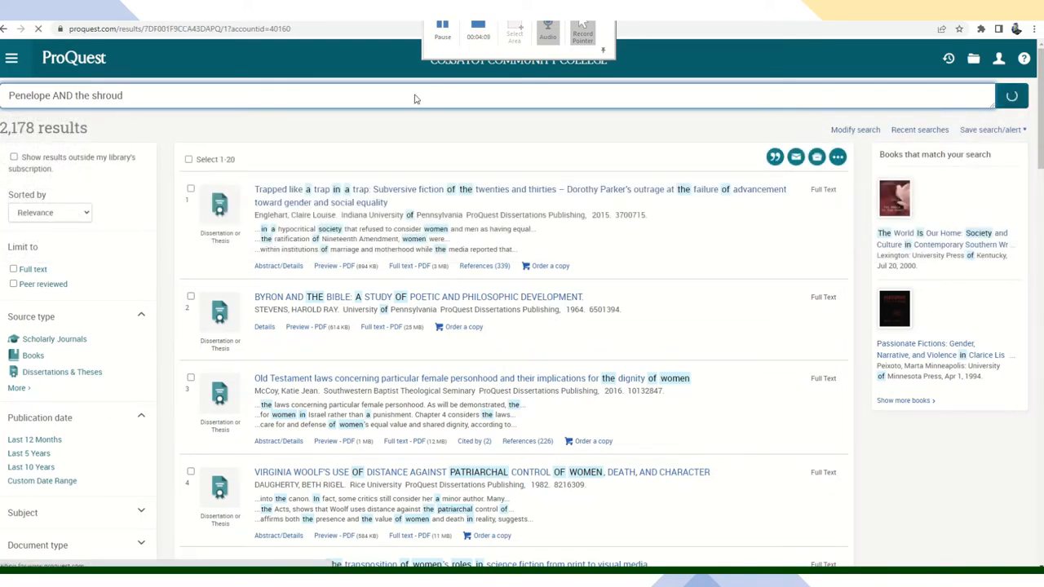
{"action": "left_click", "coordinate": [1014, 94]}
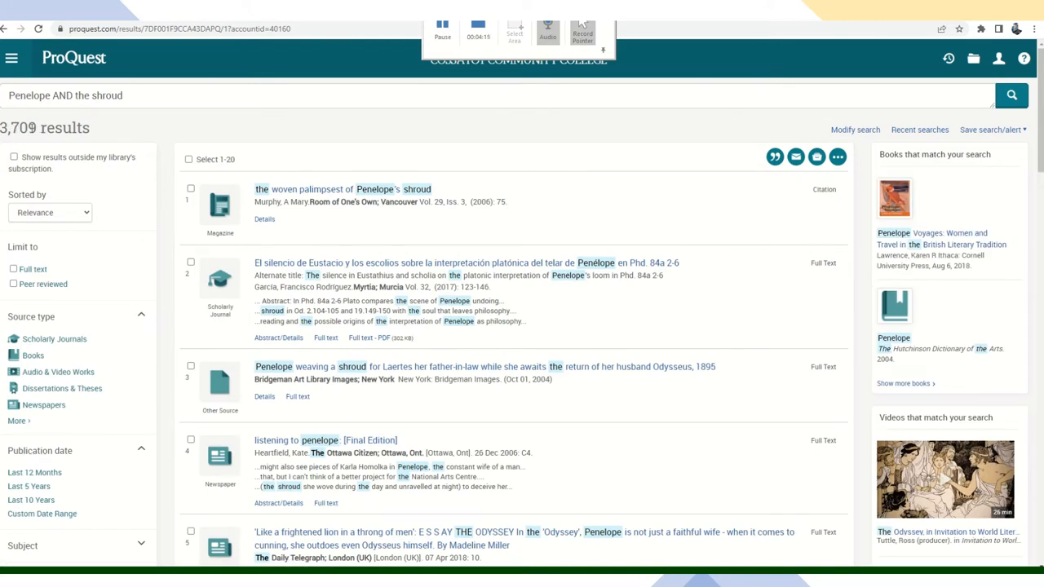
{"action": "scroll", "scroll_direction": "down", "scroll_amount": 3}
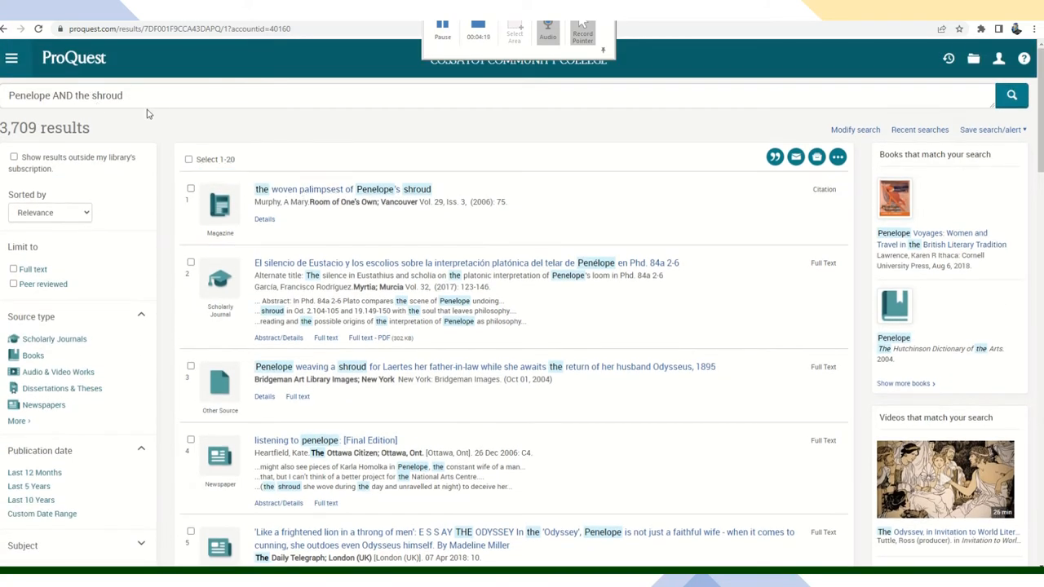
{"action": "mouse_move", "coordinate": [130, 127]}
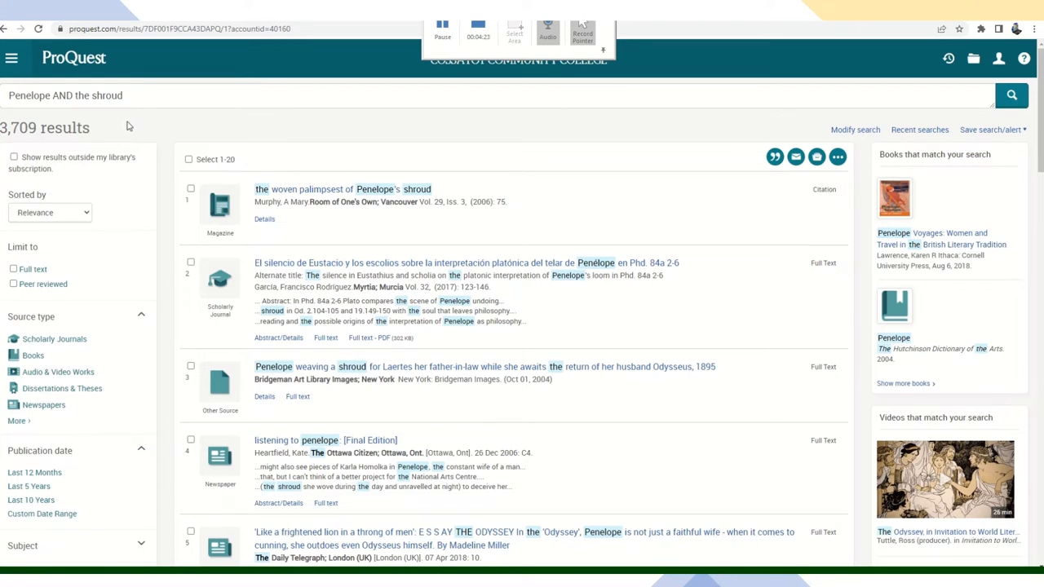
{"action": "mouse_move", "coordinate": [117, 131]}
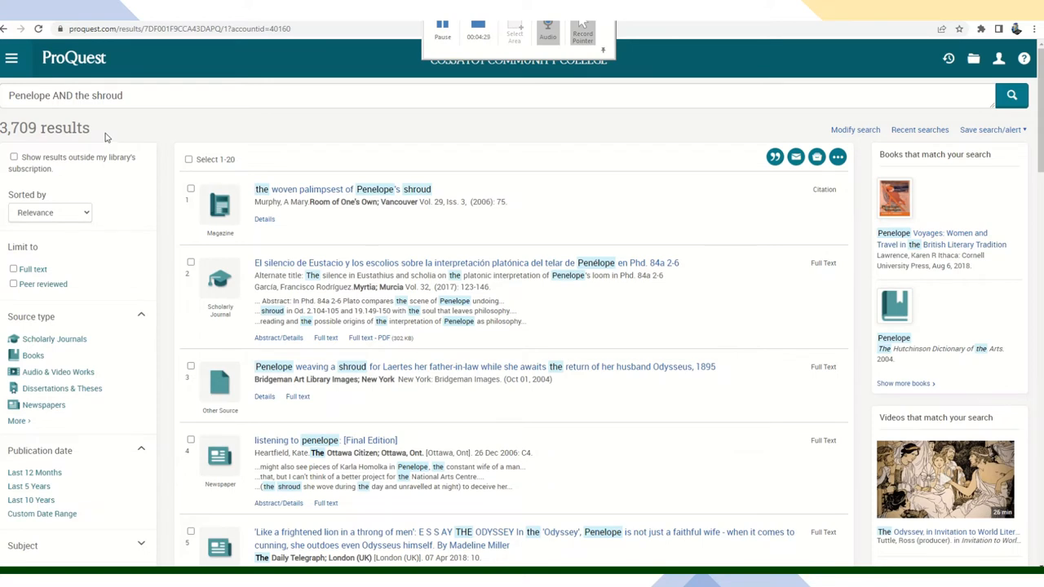
{"action": "mouse_move", "coordinate": [62, 199]}
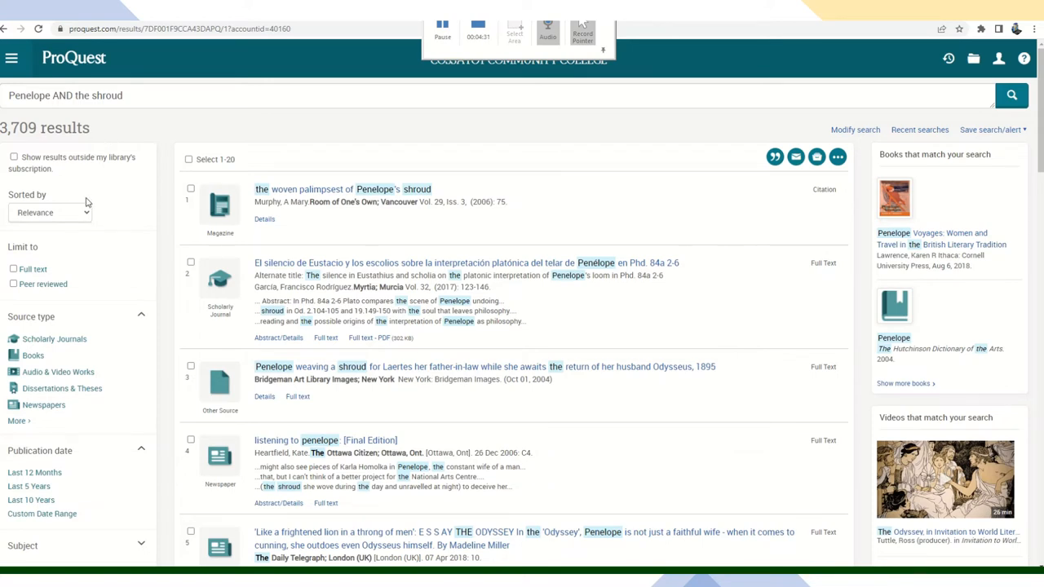
{"action": "scroll", "scroll_direction": "down", "scroll_amount": 3}
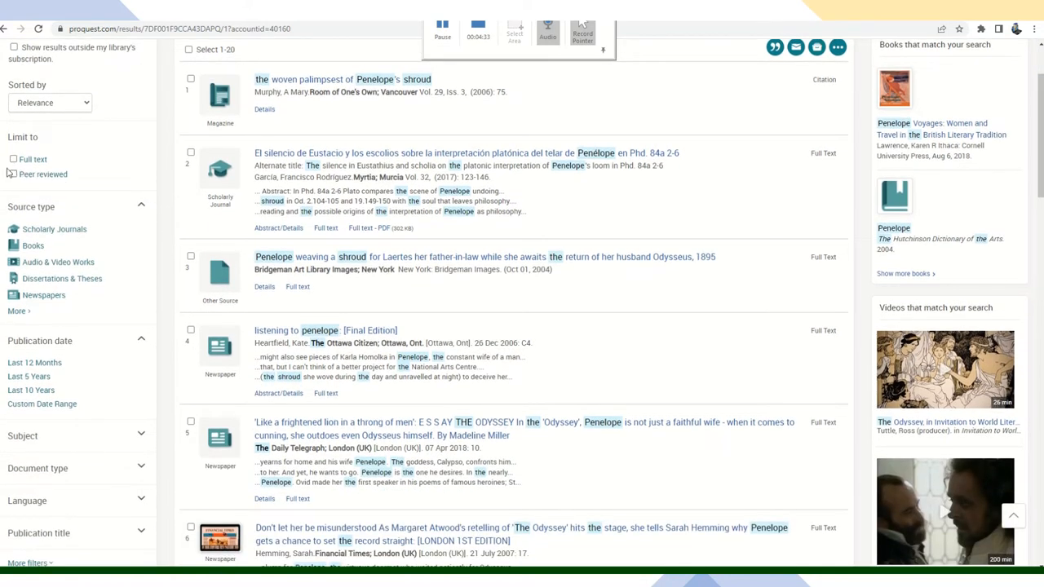
{"action": "left_click", "coordinate": [13, 160]}
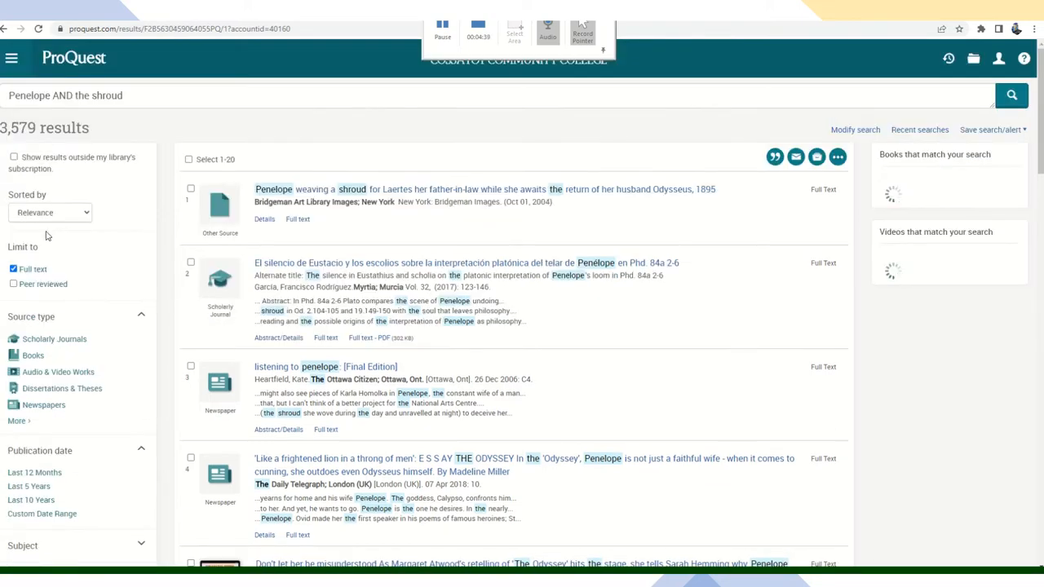
{"action": "scroll", "scroll_direction": "down", "scroll_amount": 3}
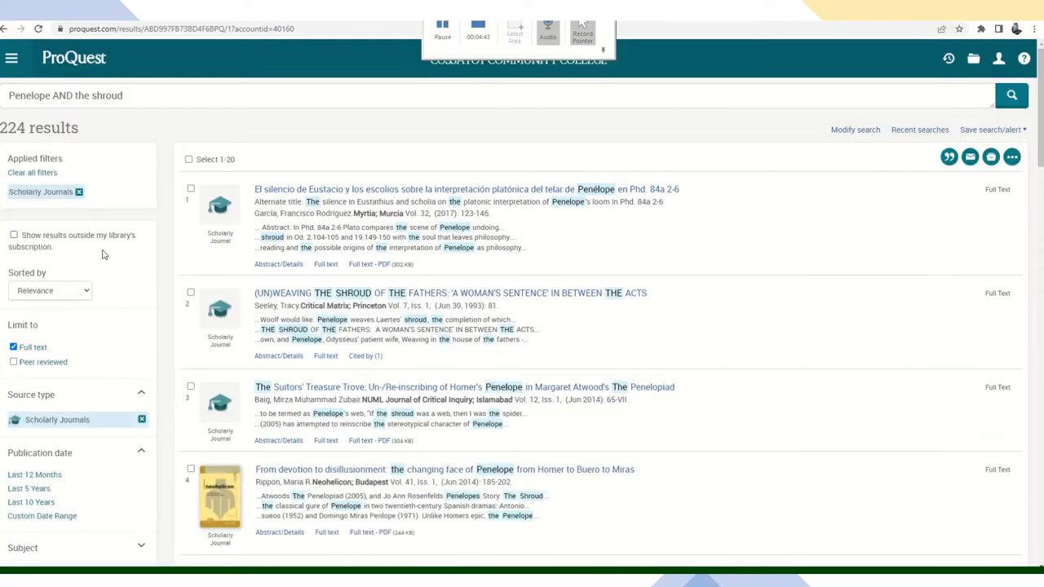
{"action": "scroll", "scroll_direction": "down", "scroll_amount": 3}
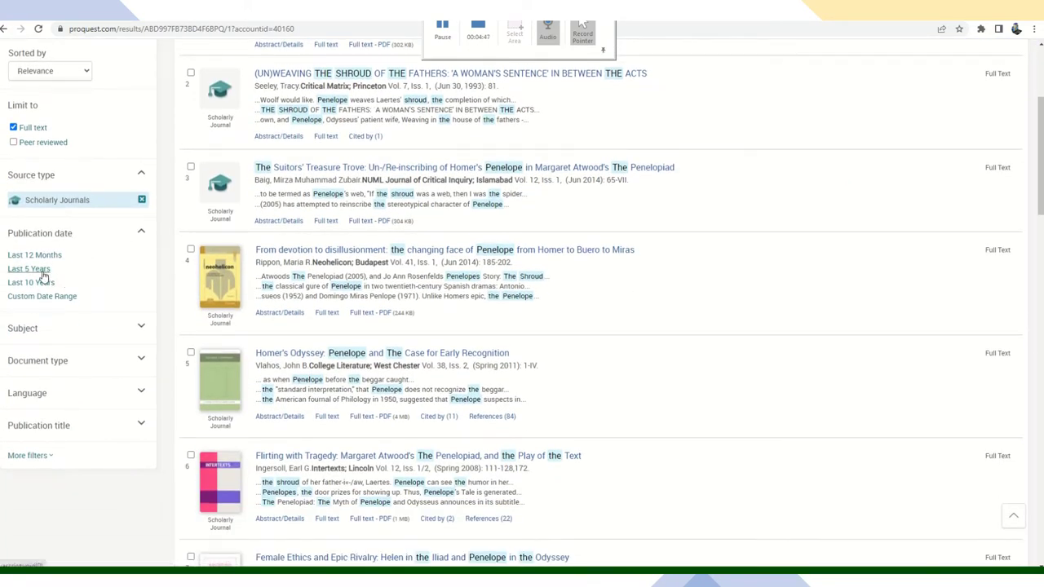
{"action": "mouse_move", "coordinate": [32, 274]}
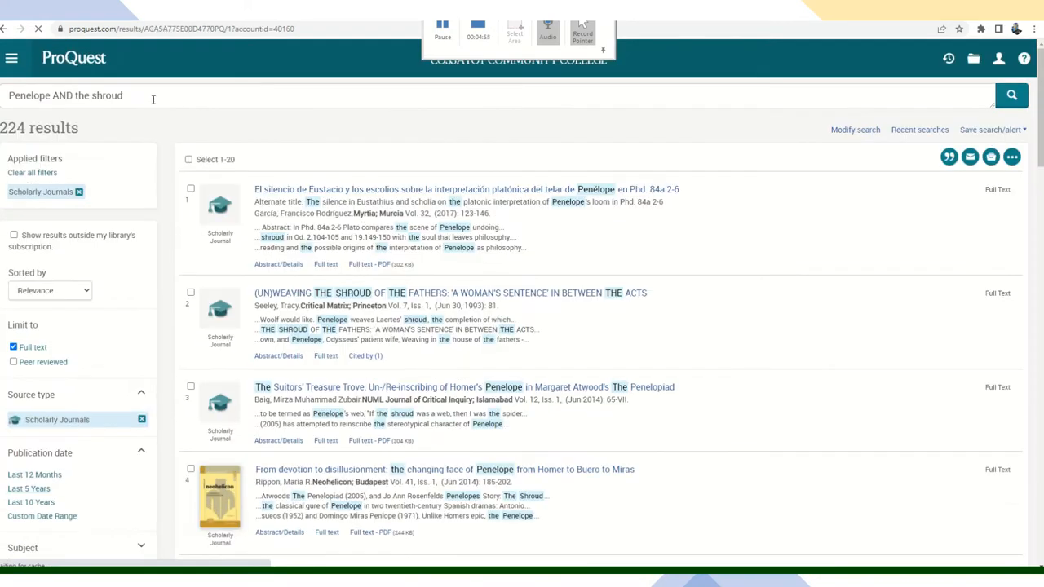
- Limit to the last 5 years and rerun as 'Penelope AND the shroud AND patriarchy', leaving 7 results
{"action": "left_click", "coordinate": [26, 489]}
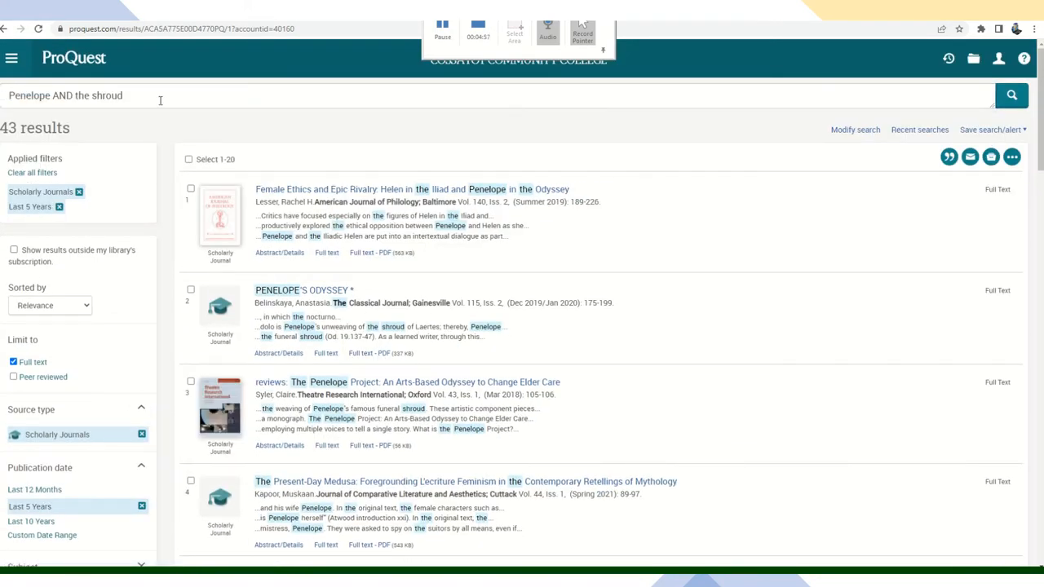
{"action": "triple_click", "coordinate": [65, 95]}
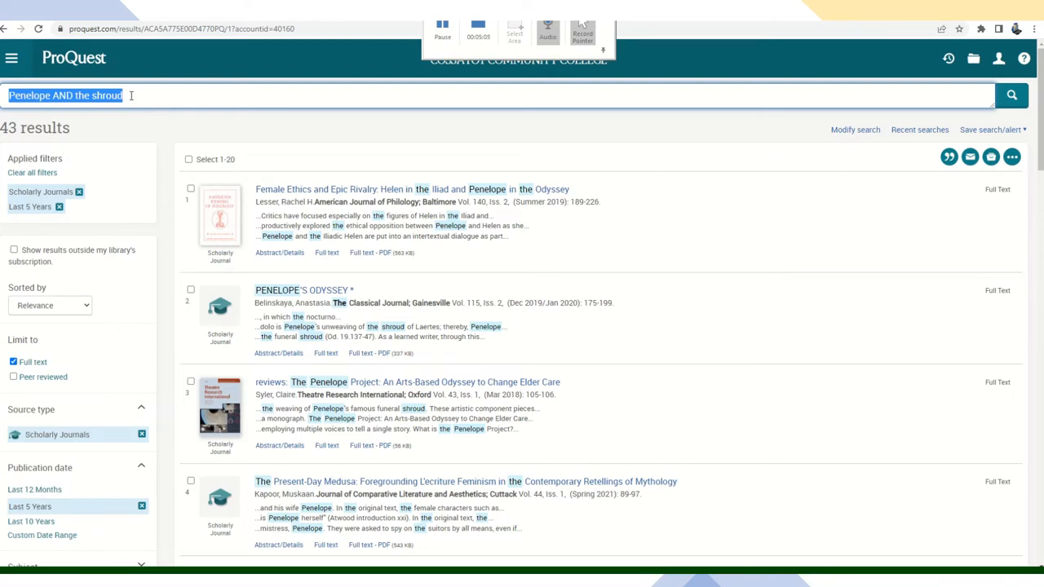
{"action": "type", "text": "Penelope"}
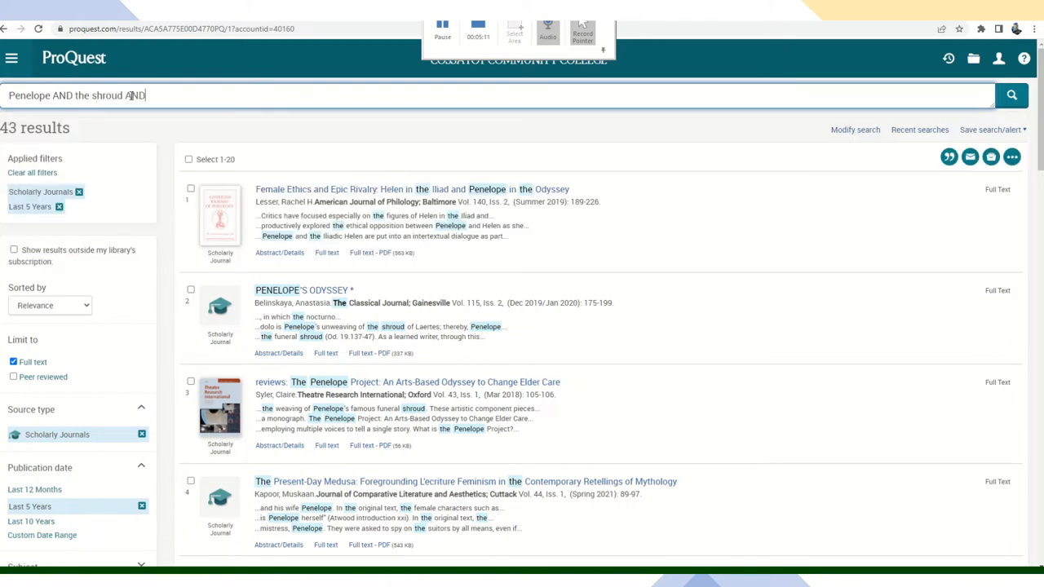
{"action": "type", "text": "patriarchy"}
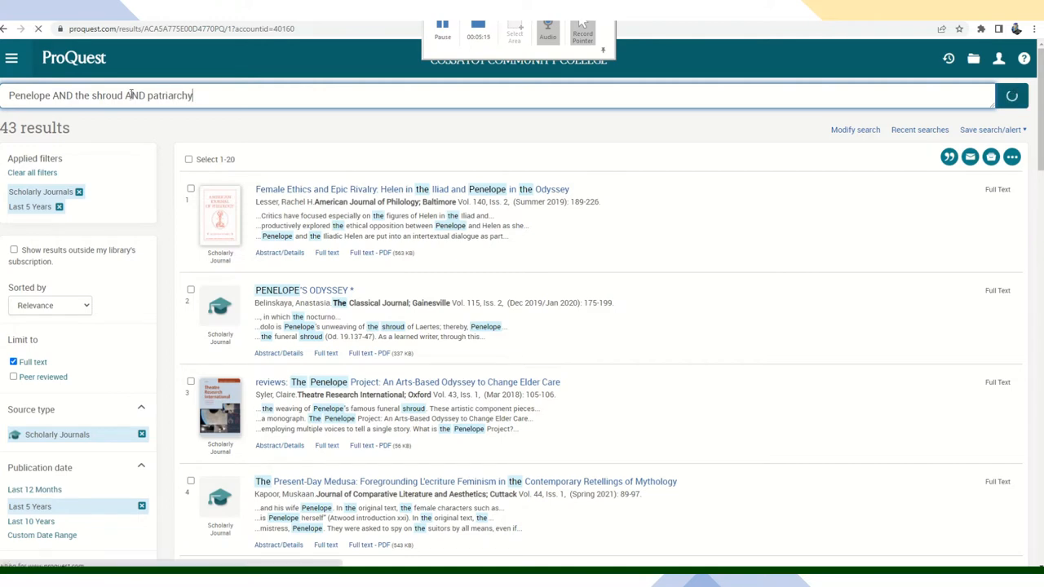
{"action": "left_click", "coordinate": [1012, 94]}
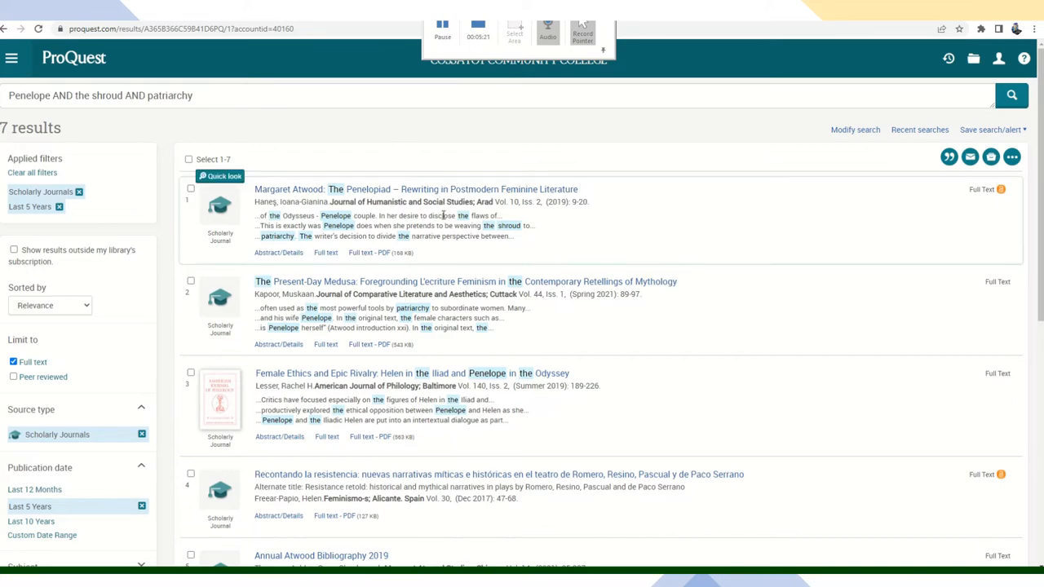
{"action": "scroll", "scroll_direction": "down", "scroll_amount": 3}
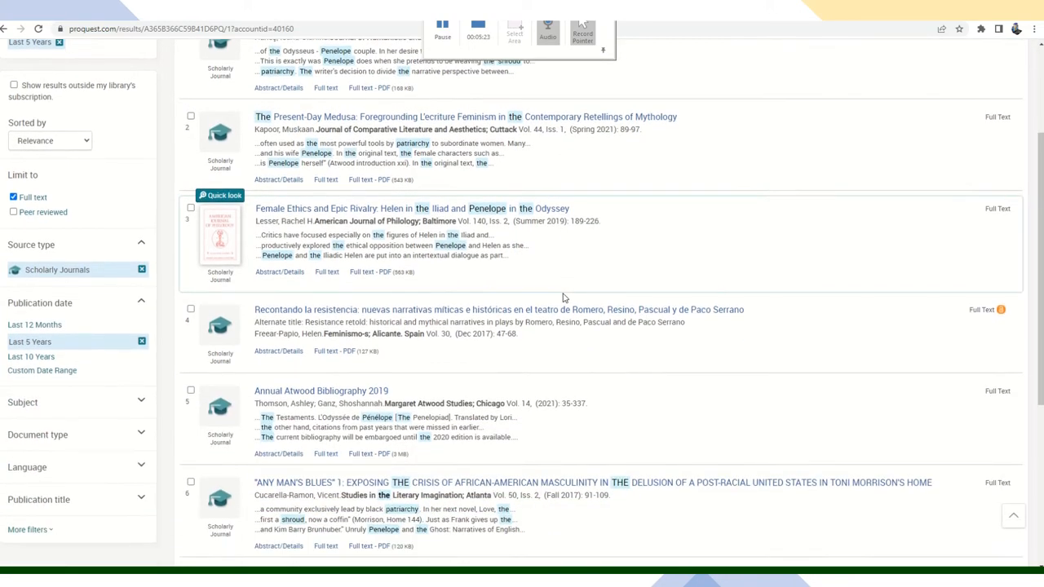
{"action": "scroll", "scroll_direction": "down", "scroll_amount": 3}
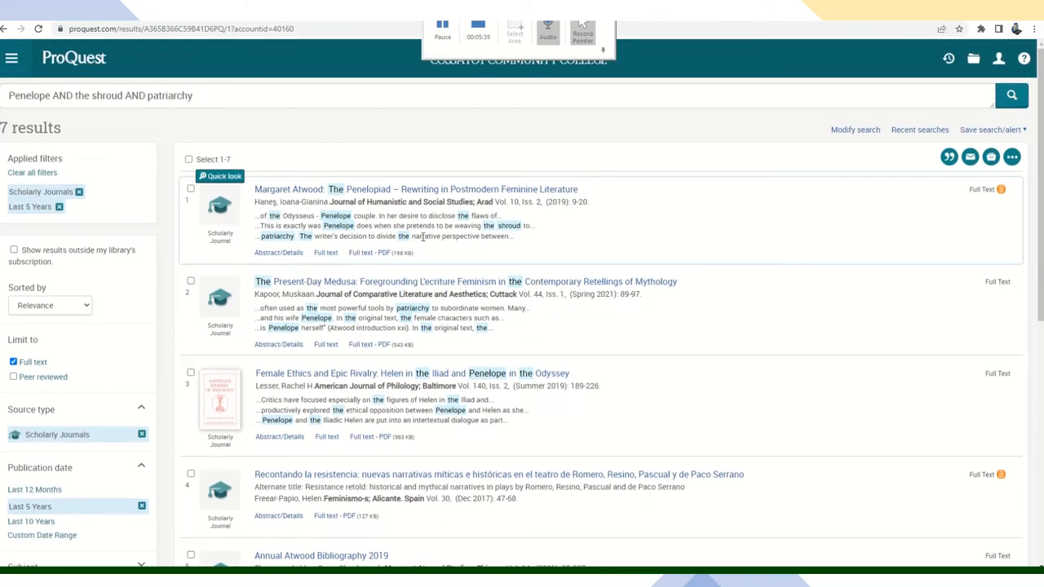
{"action": "mouse_move", "coordinate": [428, 252]}
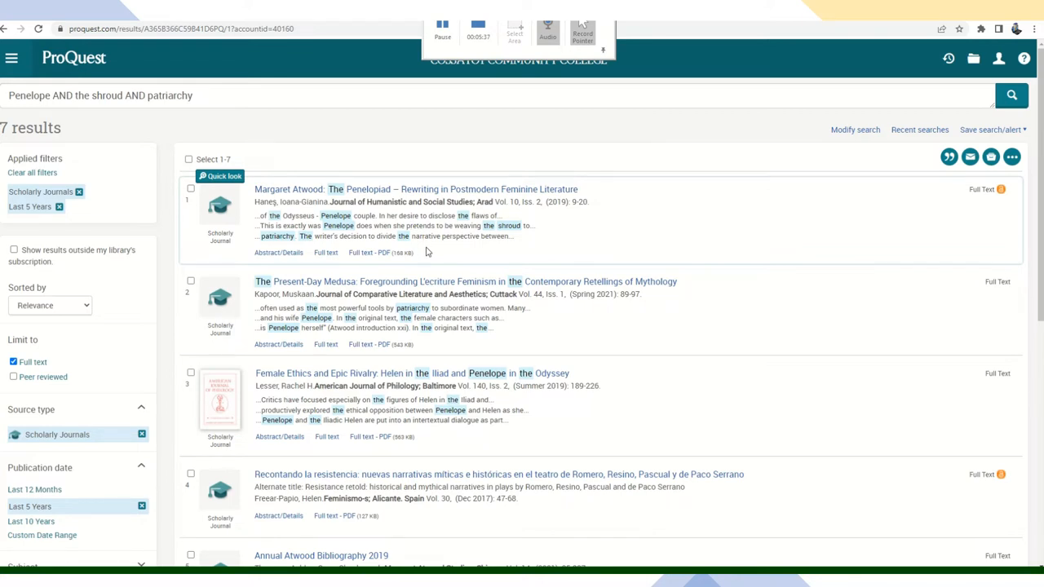
{"action": "mouse_move", "coordinate": [437, 251]}
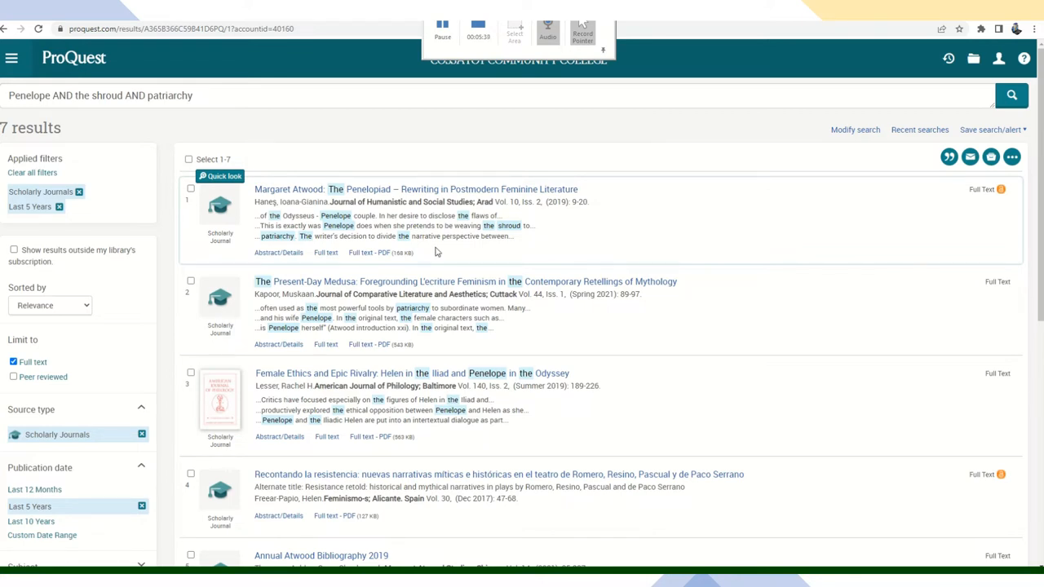
{"action": "mouse_move", "coordinate": [290, 257]}
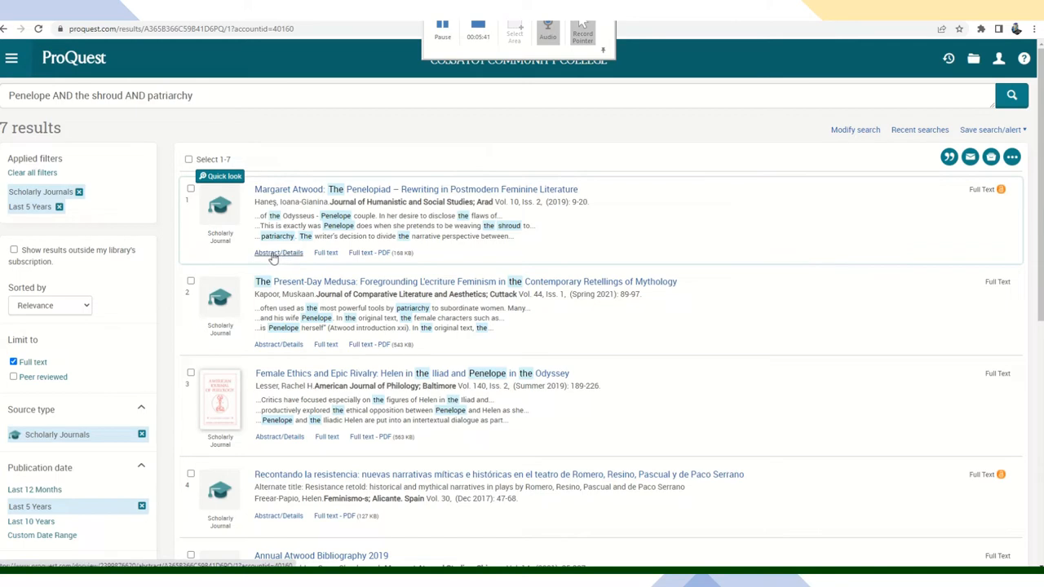
{"action": "left_click", "coordinate": [278, 251]}
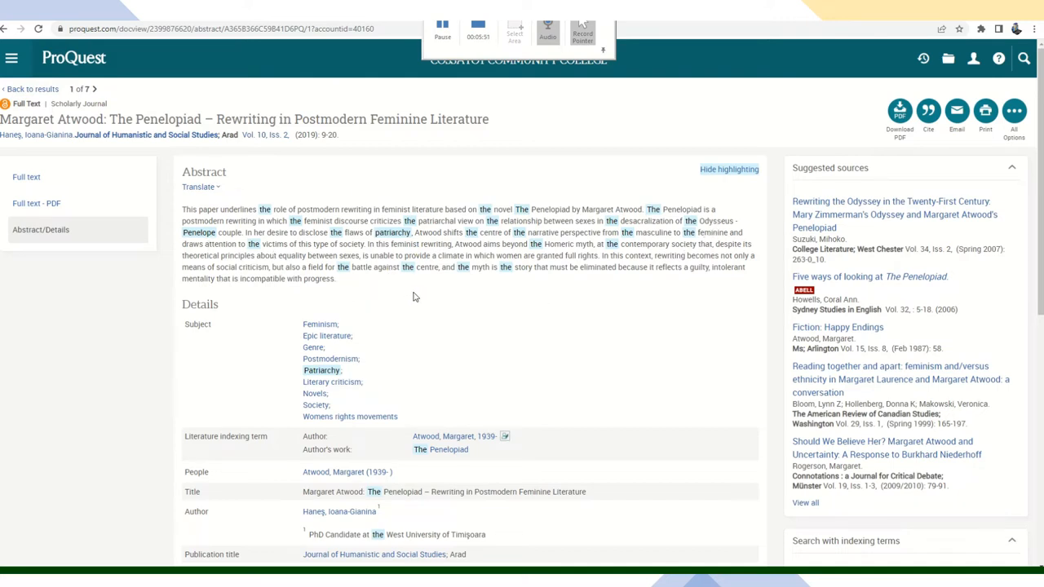
{"action": "mouse_move", "coordinate": [402, 335]}
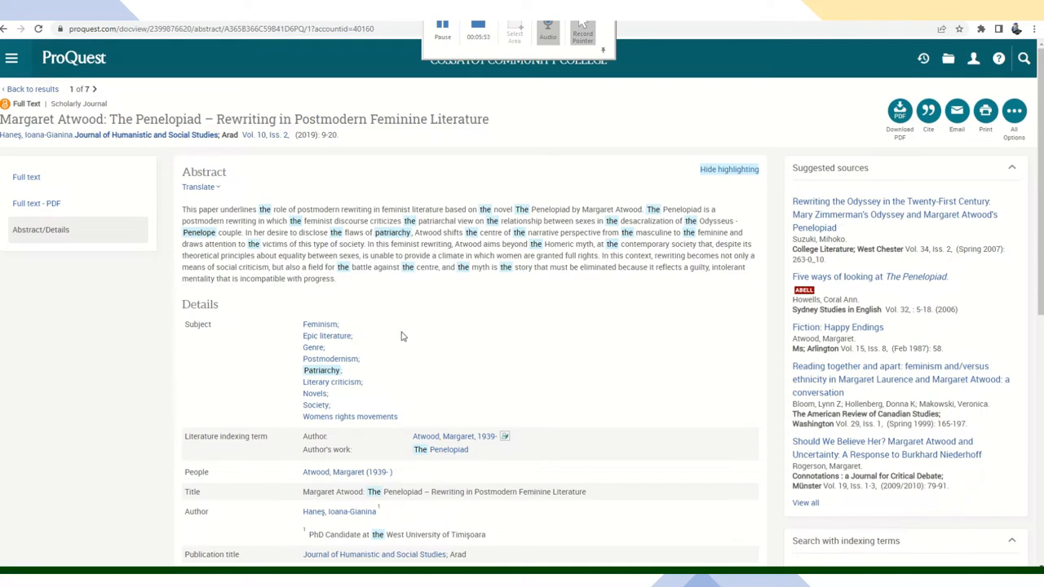
{"action": "mouse_move", "coordinate": [404, 322]}
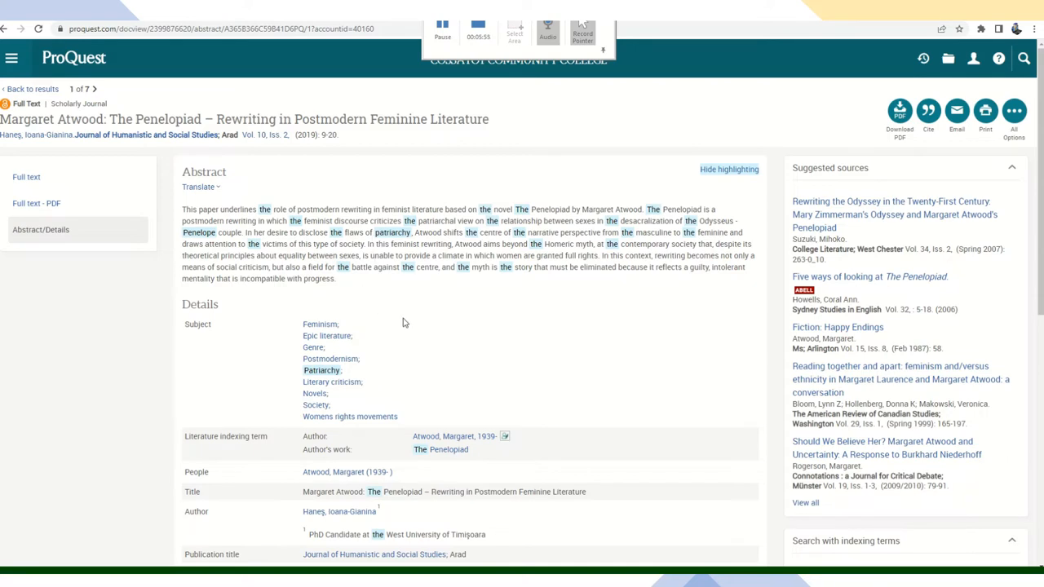
{"action": "mouse_move", "coordinate": [354, 315]}
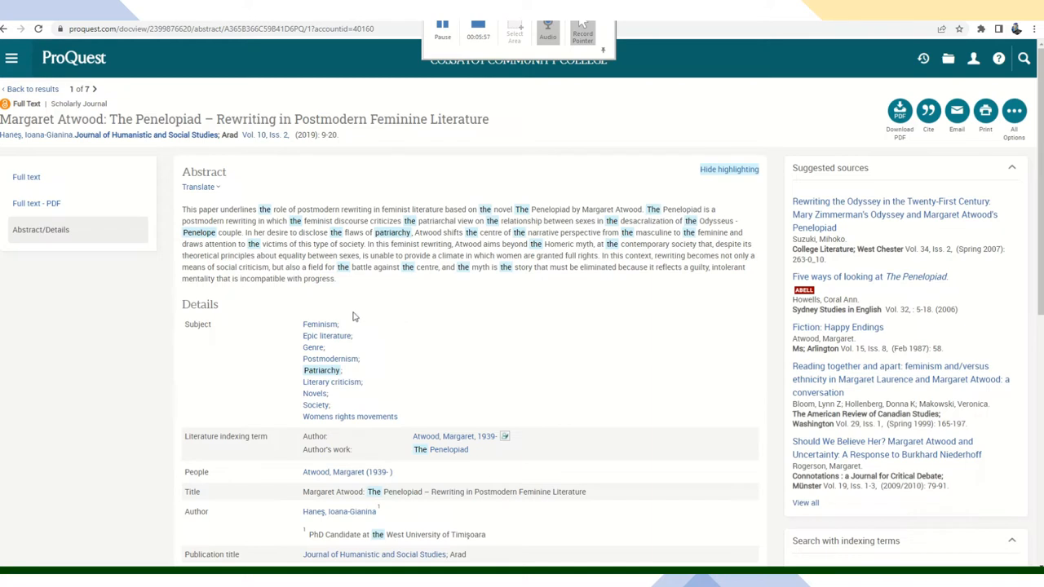
{"action": "mouse_move", "coordinate": [78, 218]}
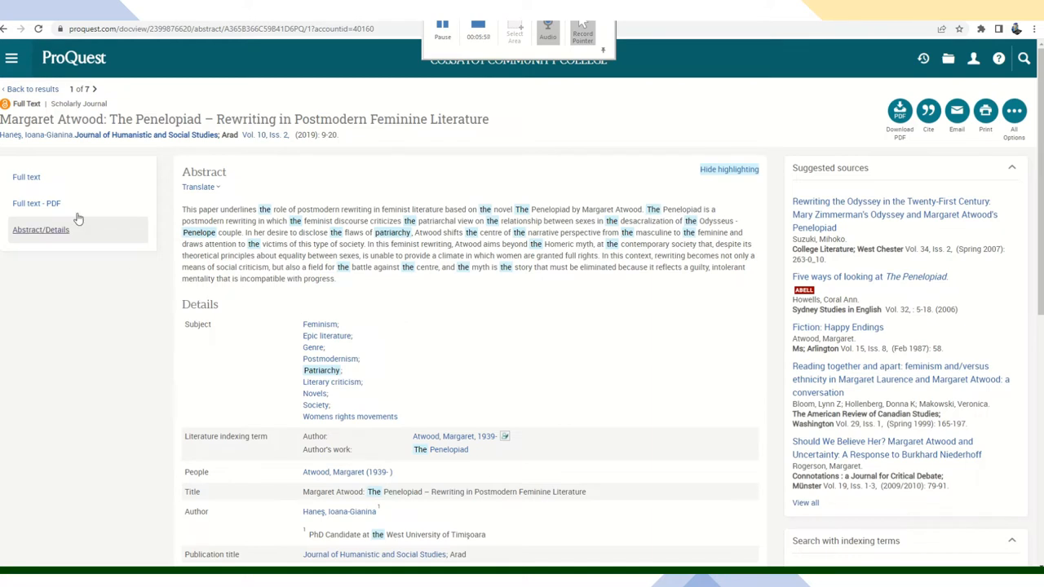
{"action": "mouse_move", "coordinate": [36, 202]}
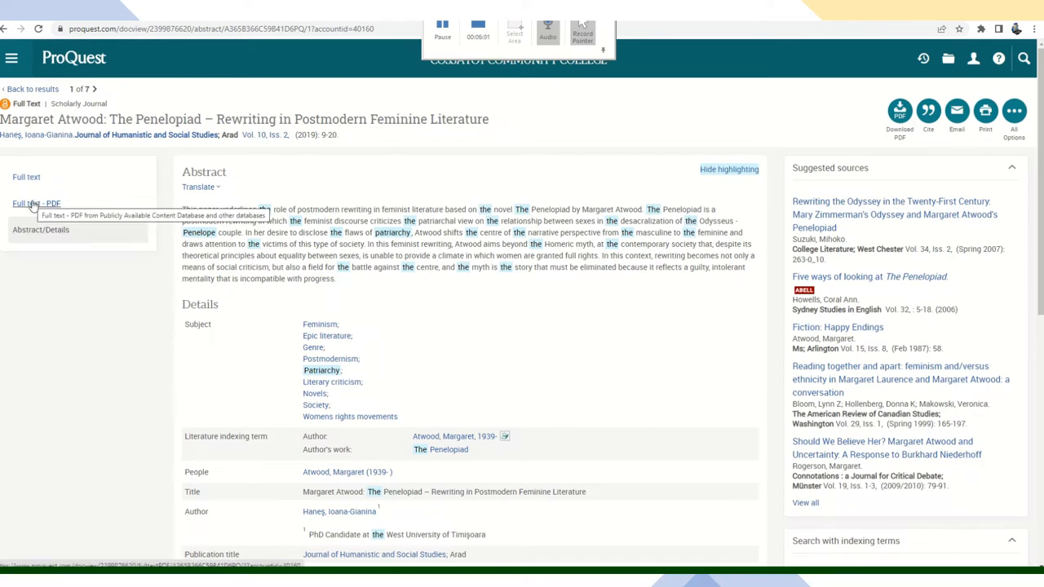
- Load the Penelopiad article's Full text - PDF in the ProQuest viewer
{"action": "left_click", "coordinate": [36, 205]}
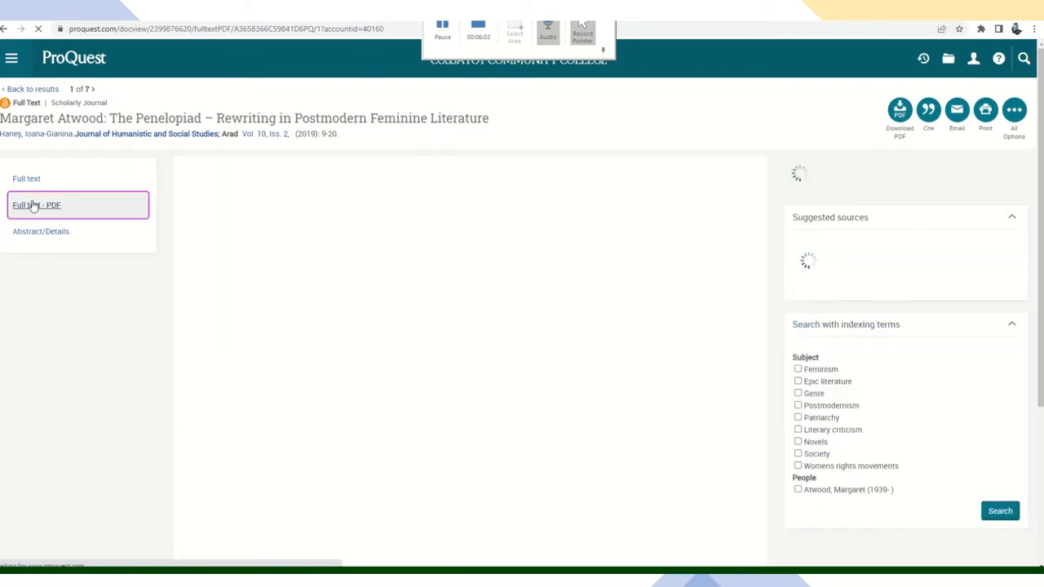
{"action": "left_click", "coordinate": [36, 205]}
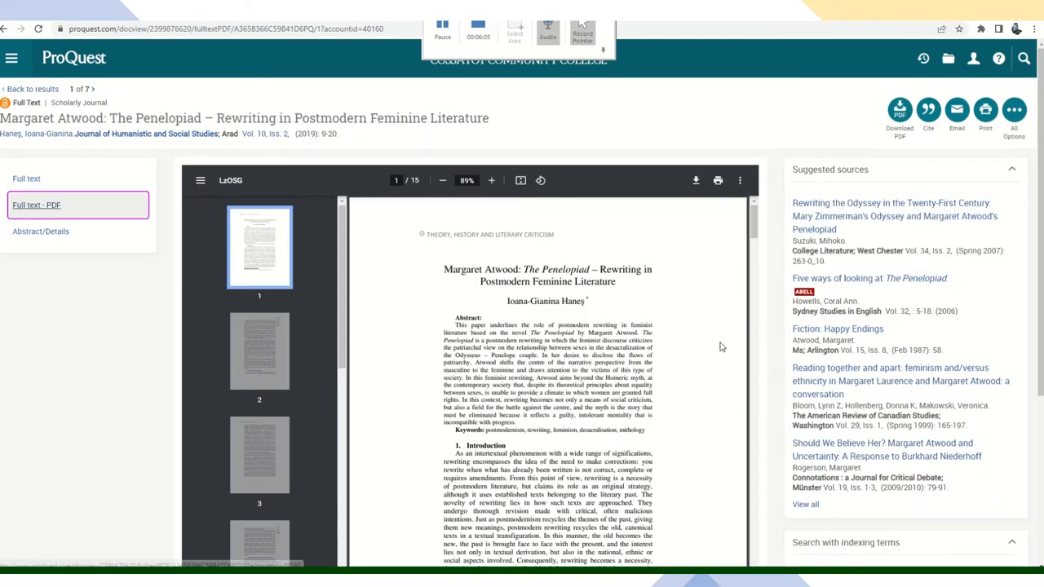
{"action": "scroll", "scroll_direction": "down", "scroll_amount": 3}
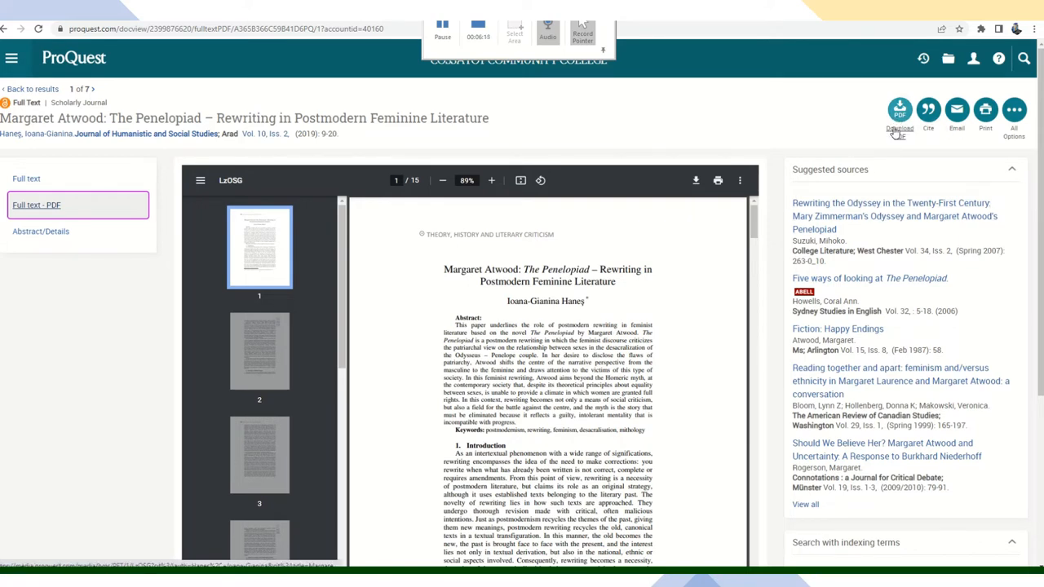
{"action": "mouse_move", "coordinate": [985, 107]}
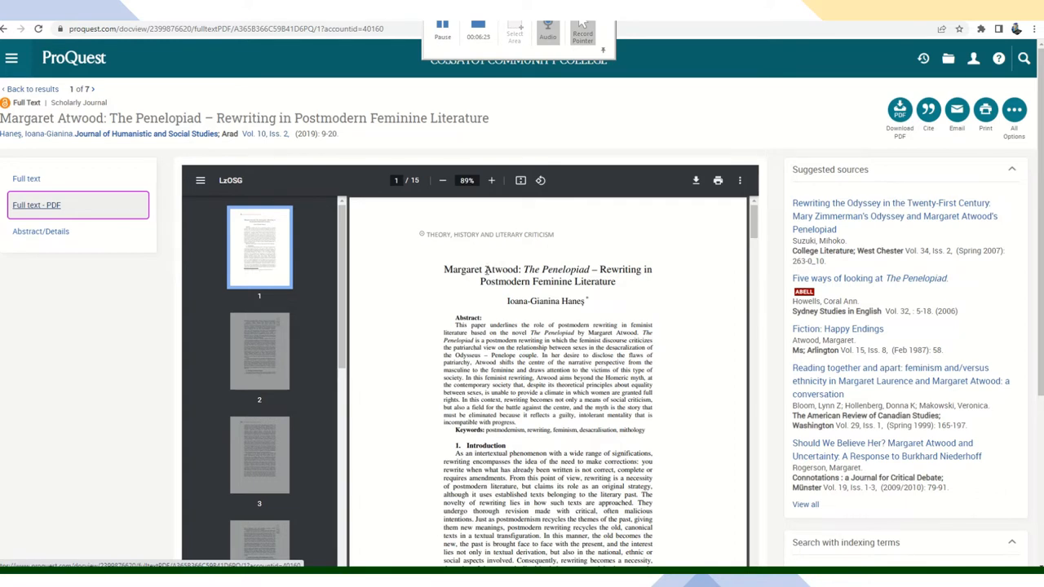
{"action": "mouse_move", "coordinate": [609, 292]}
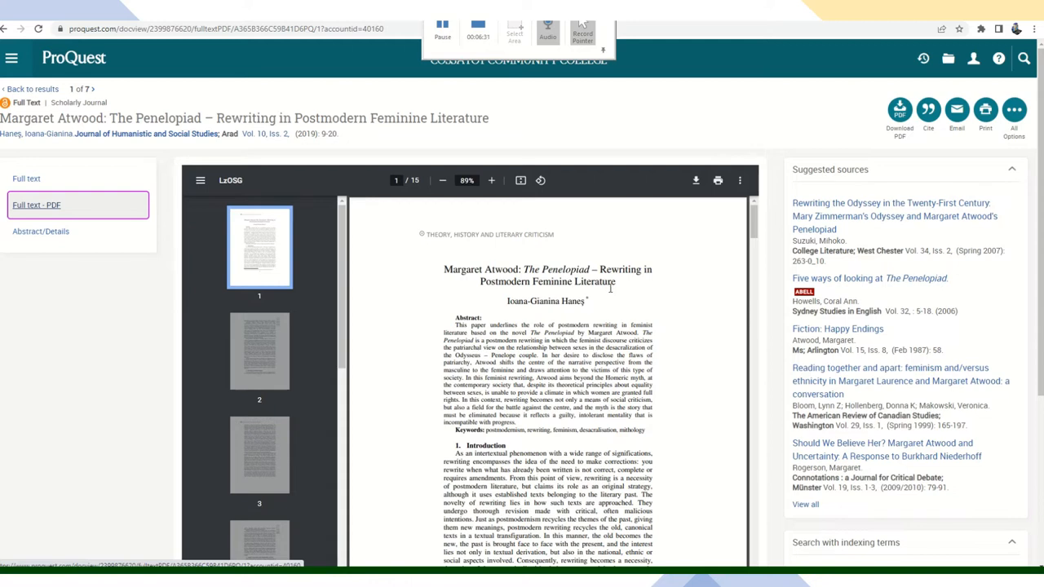
{"action": "mouse_move", "coordinate": [608, 297]}
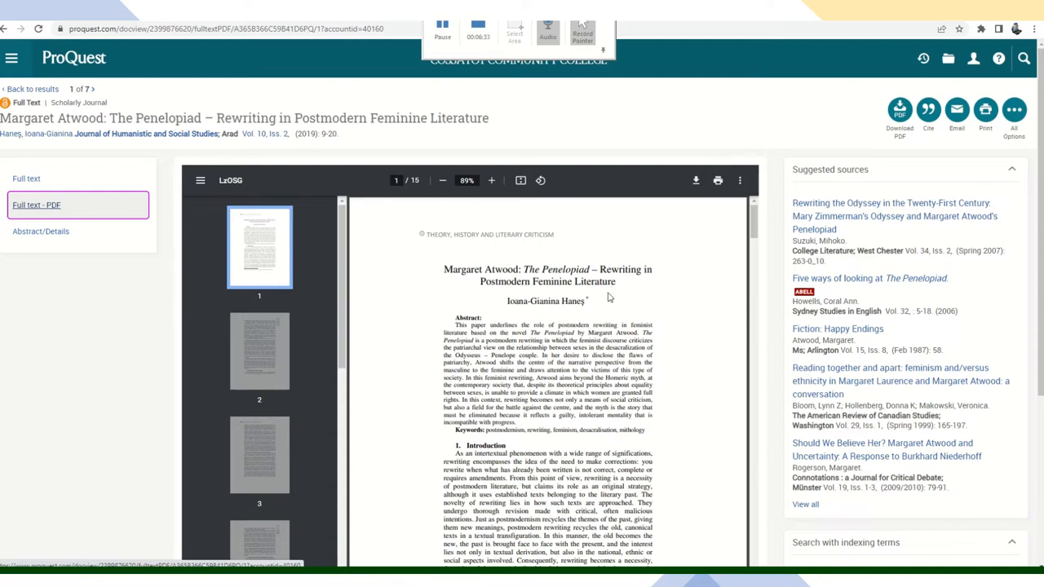
{"action": "mouse_move", "coordinate": [671, 341]}
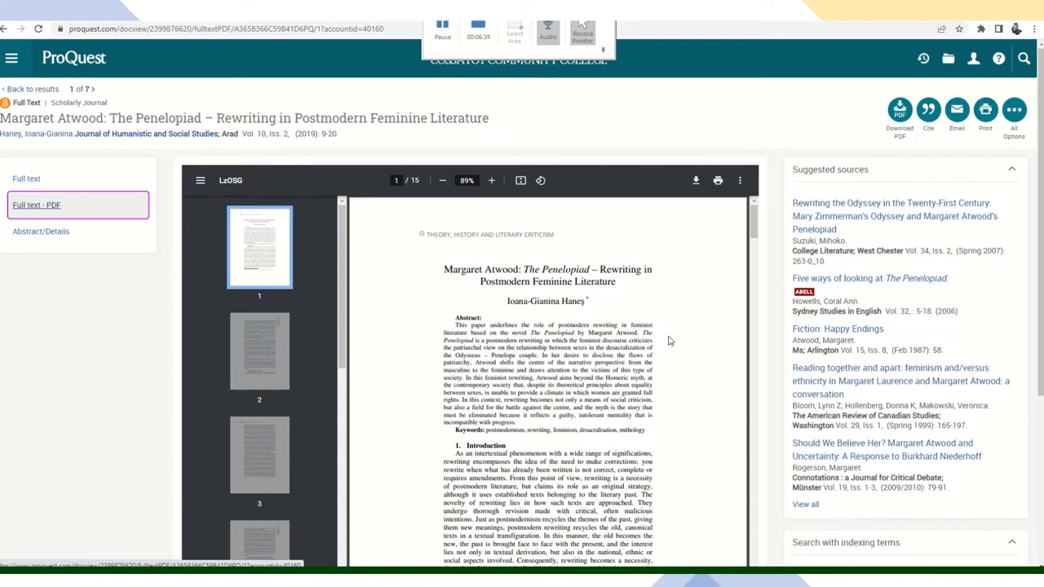
{"action": "mouse_move", "coordinate": [711, 307]}
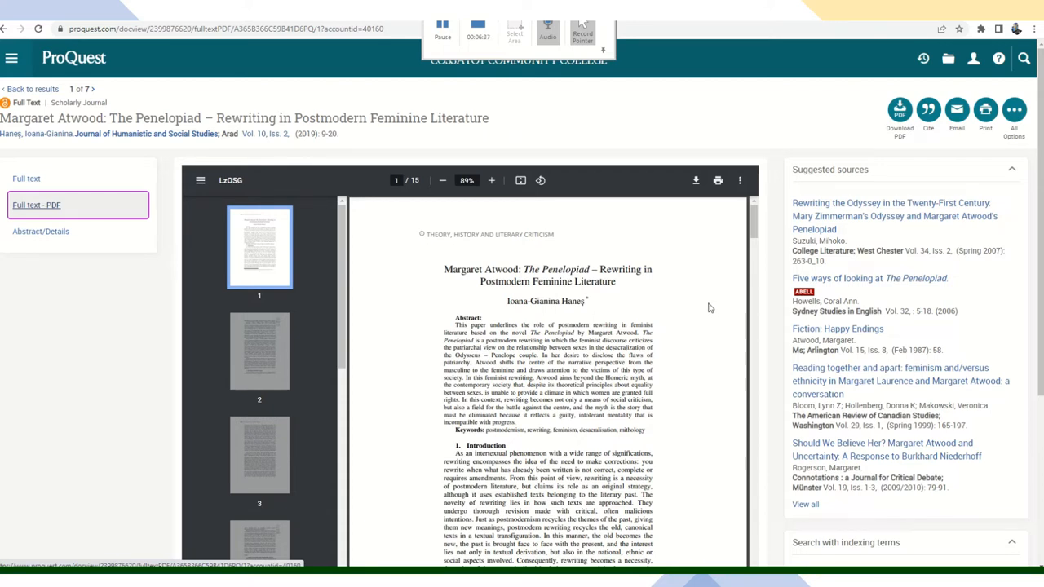
{"action": "mouse_move", "coordinate": [679, 289]}
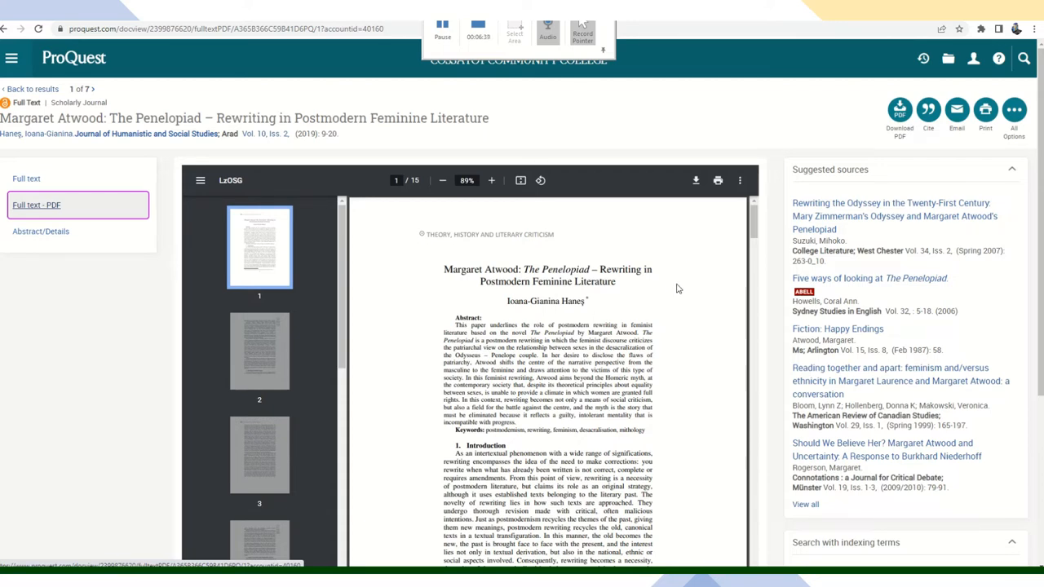
{"action": "mouse_move", "coordinate": [692, 280]}
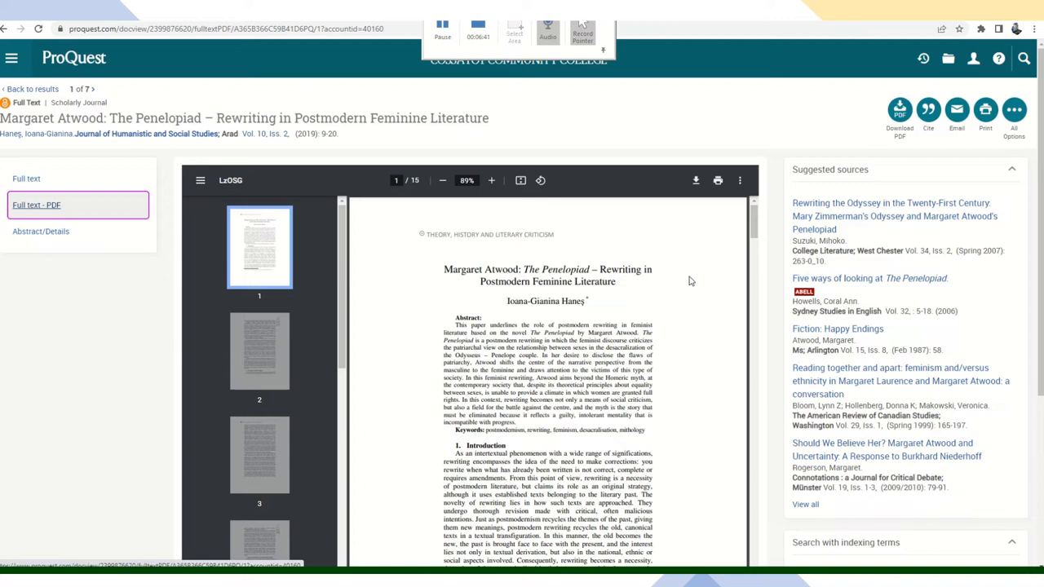
{"action": "mouse_move", "coordinate": [698, 271]}
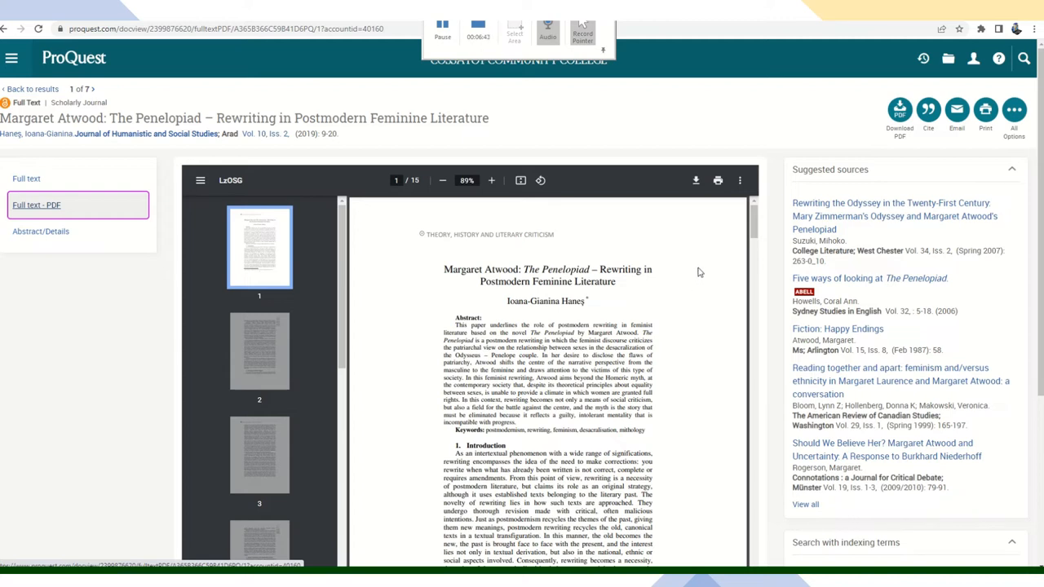
{"action": "mouse_move", "coordinate": [903, 151]}
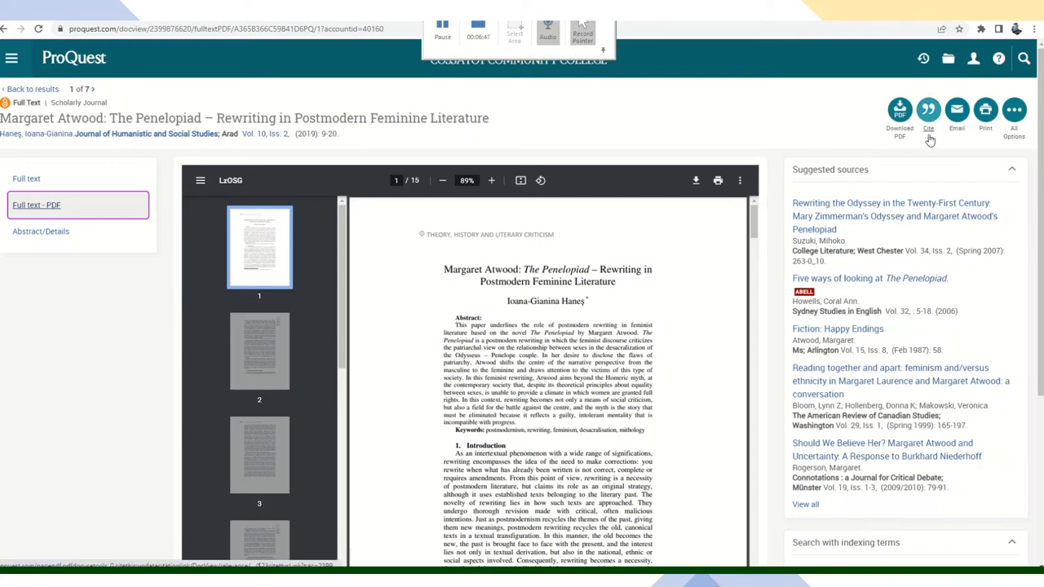
- Bring up the Cite dialog for the Penelopiad article
{"action": "left_click", "coordinate": [926, 111]}
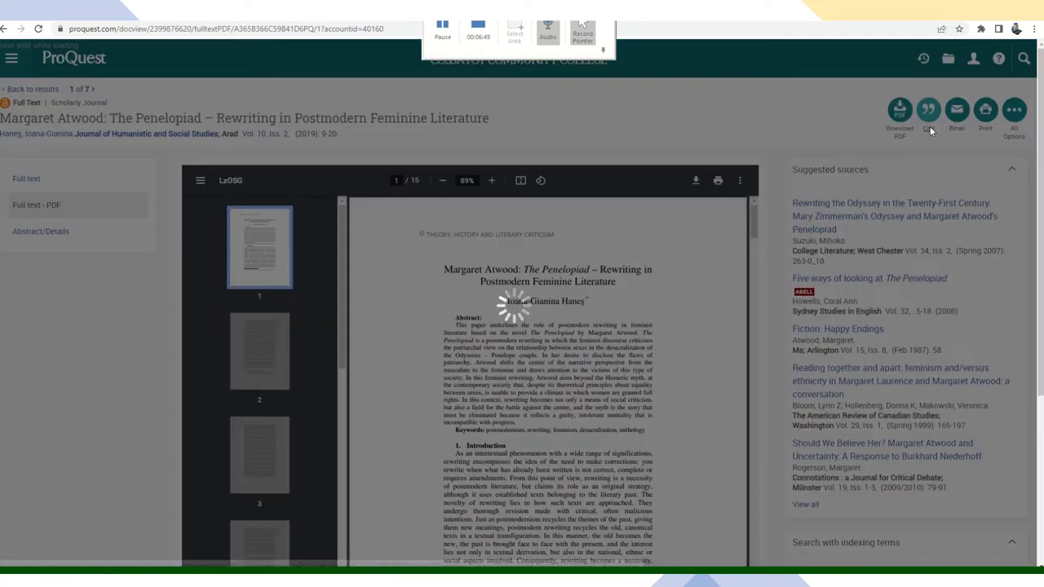
{"action": "left_click", "coordinate": [926, 111]}
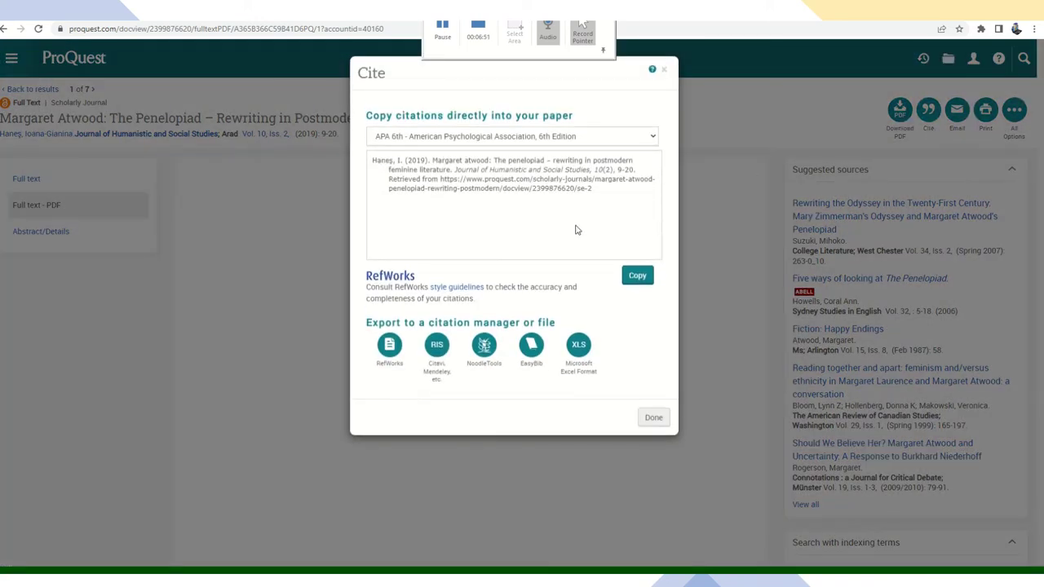
{"action": "mouse_move", "coordinate": [463, 225]}
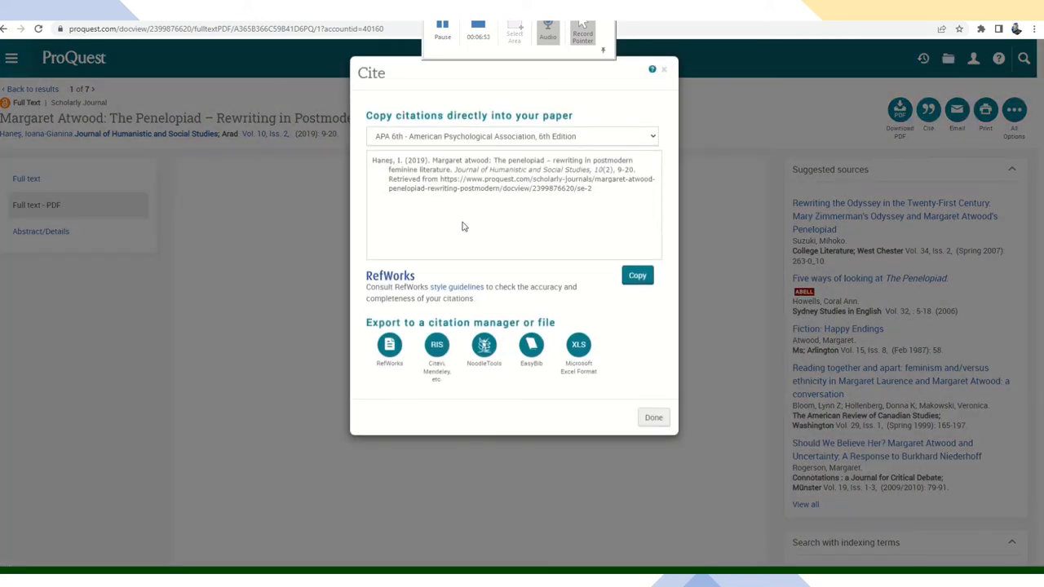
{"action": "mouse_move", "coordinate": [683, 98]}
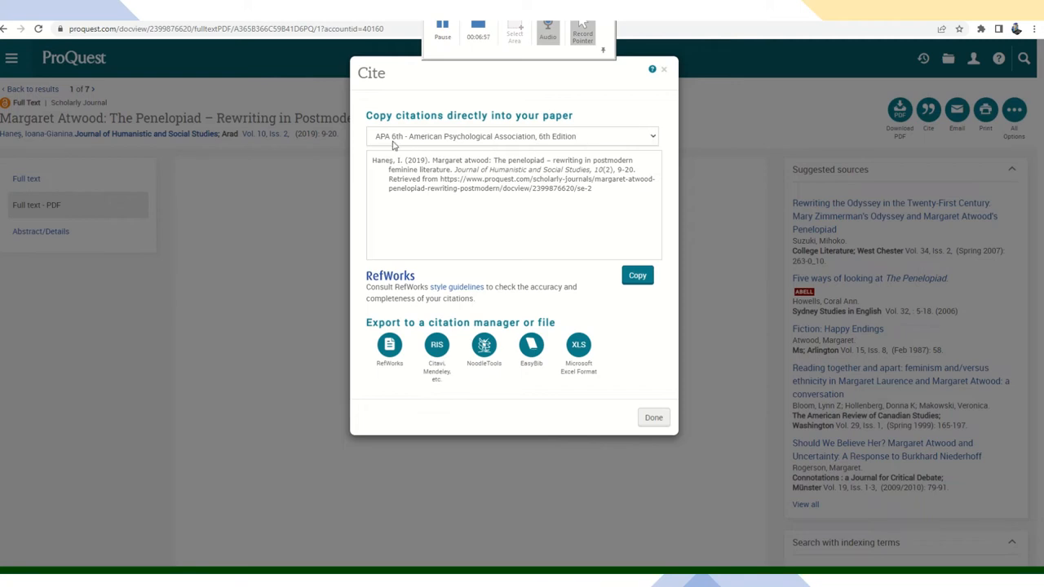
{"action": "mouse_move", "coordinate": [394, 143]}
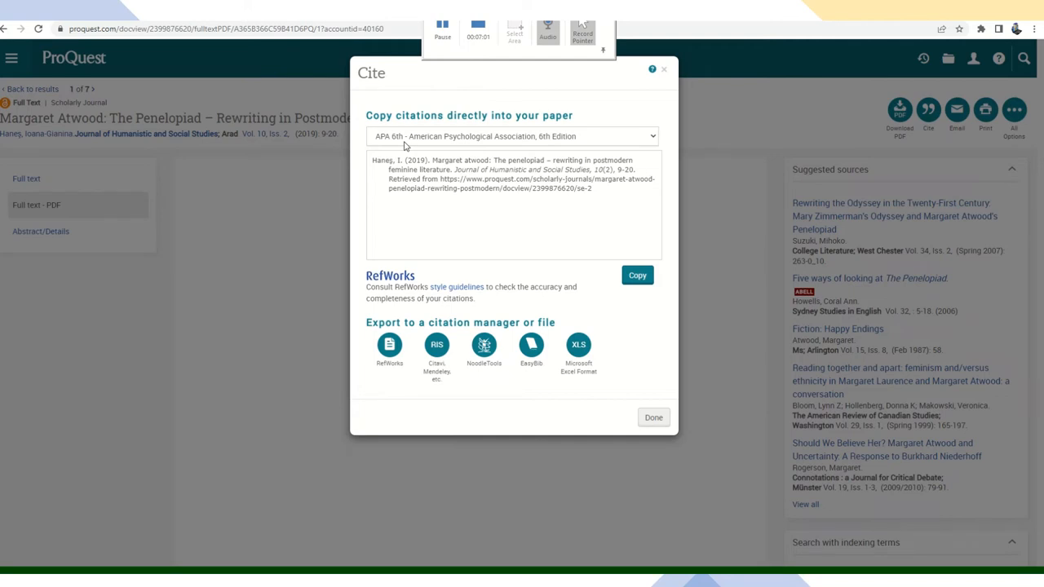
{"action": "mouse_move", "coordinate": [617, 231]}
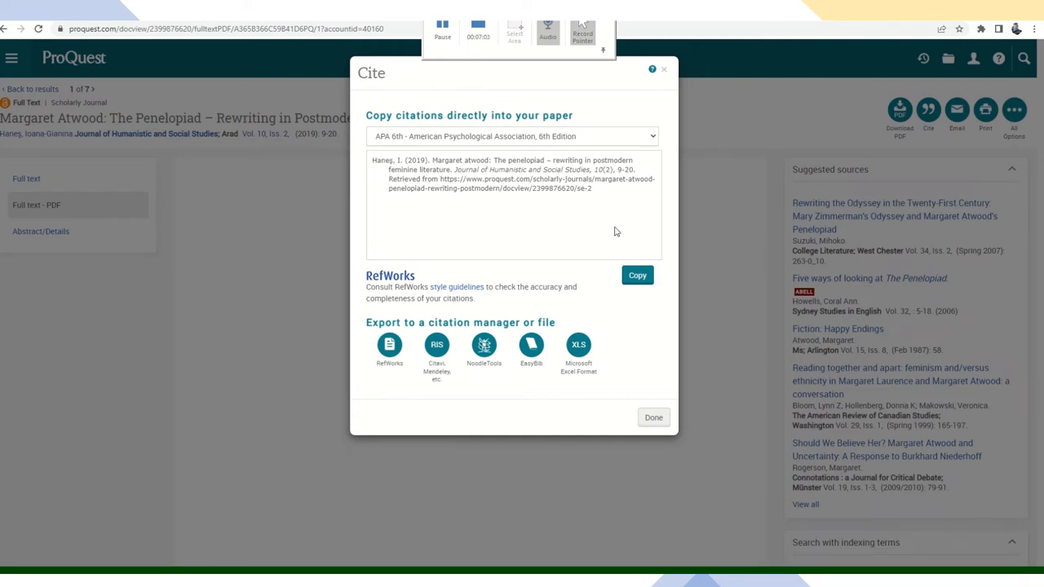
{"action": "mouse_move", "coordinate": [592, 219]}
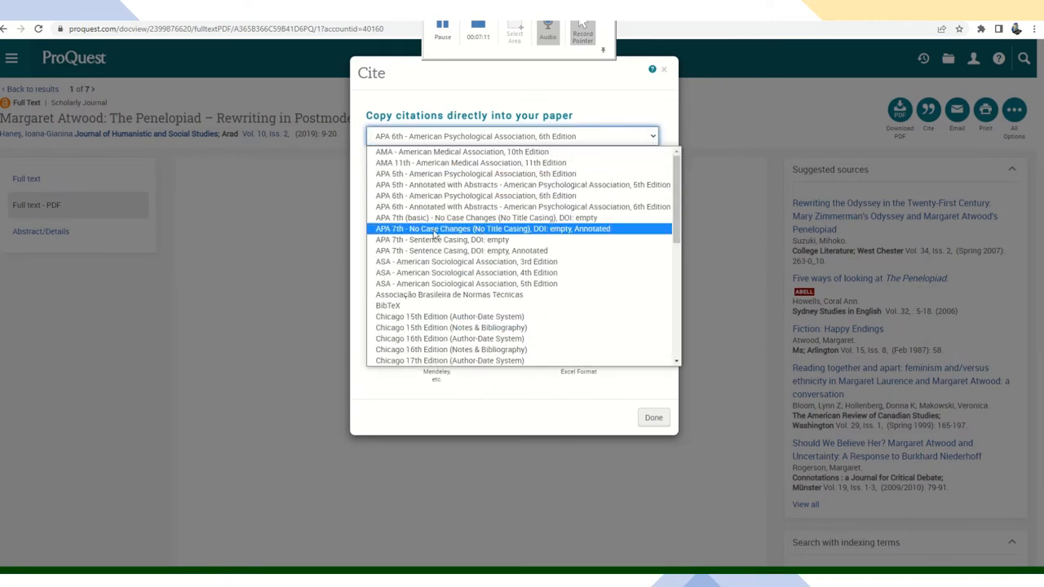
- Choose 'MLA 9th (basic) - No Case Changes' as the citation style and copy the citation
{"action": "scroll", "scroll_direction": "down", "scroll_amount": 3}
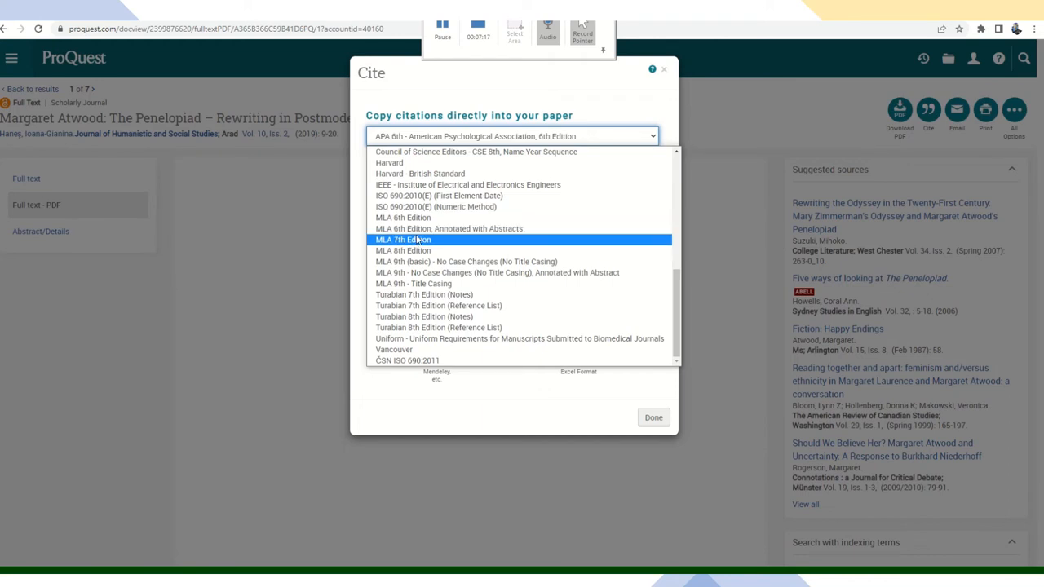
{"action": "mouse_move", "coordinate": [414, 267]}
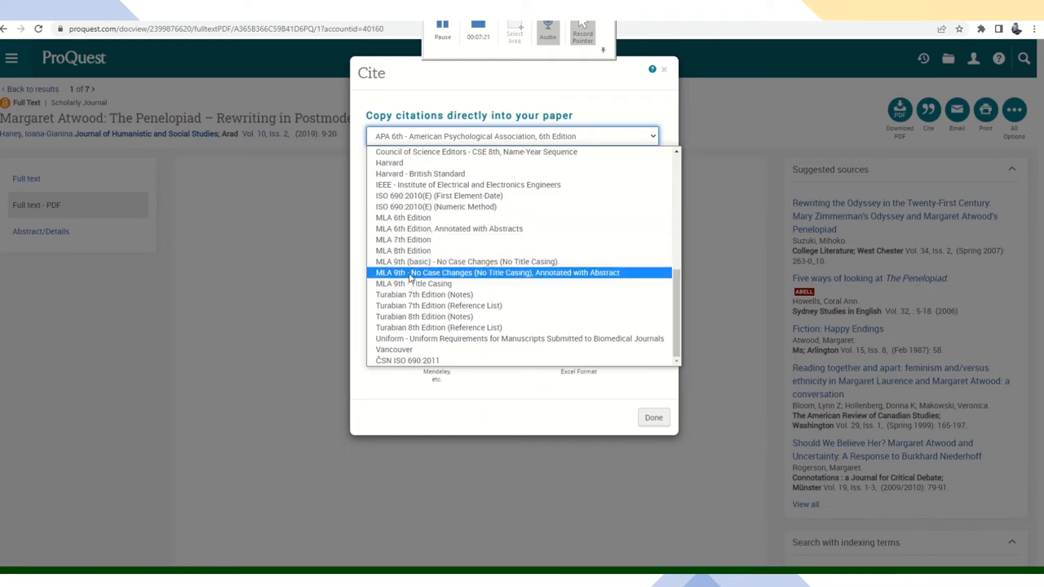
{"action": "mouse_move", "coordinate": [417, 260]}
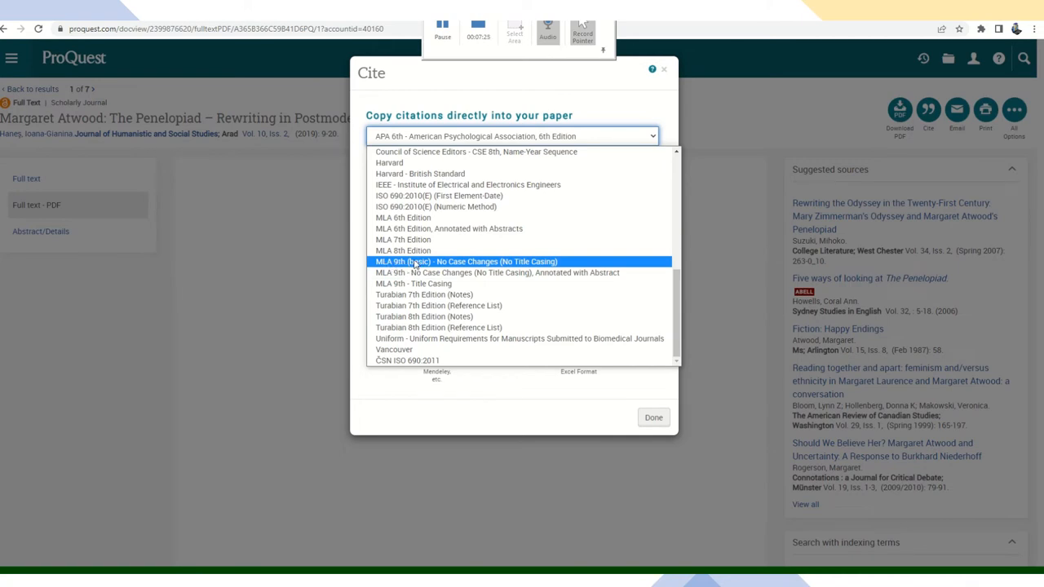
{"action": "left_click", "coordinate": [463, 261]}
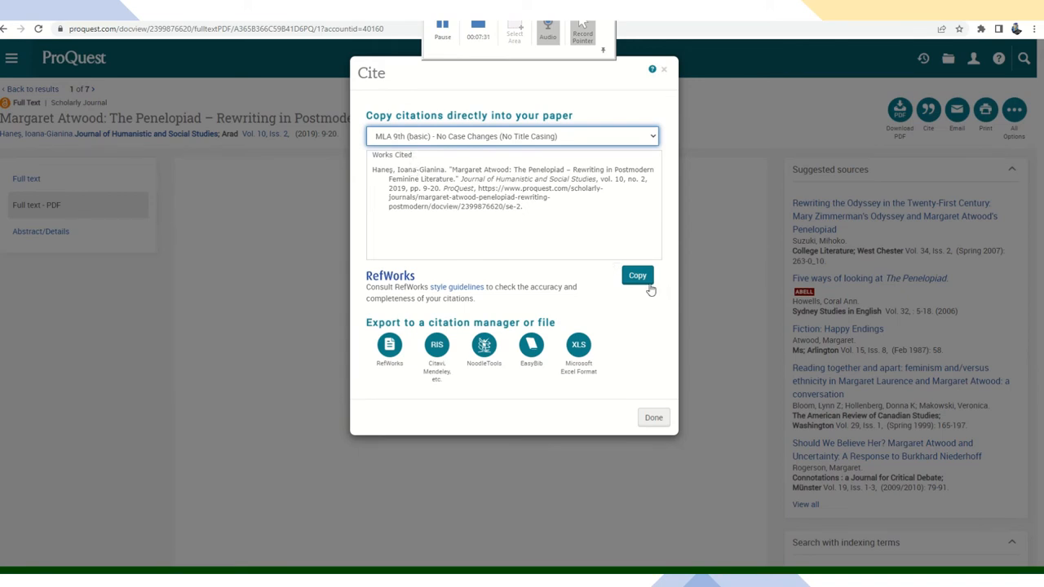
{"action": "left_click", "coordinate": [636, 275]}
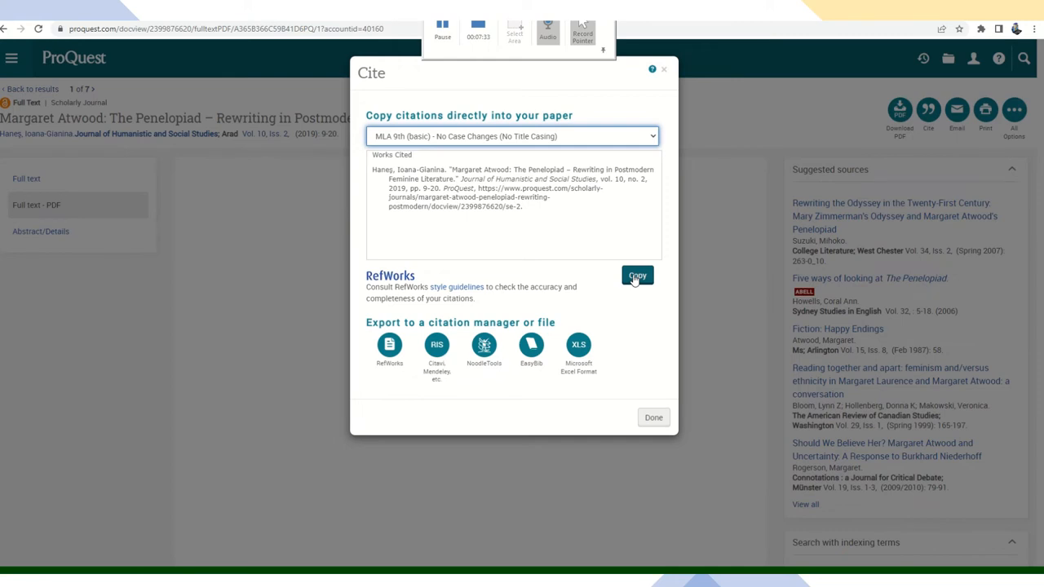
{"action": "left_click", "coordinate": [635, 276]}
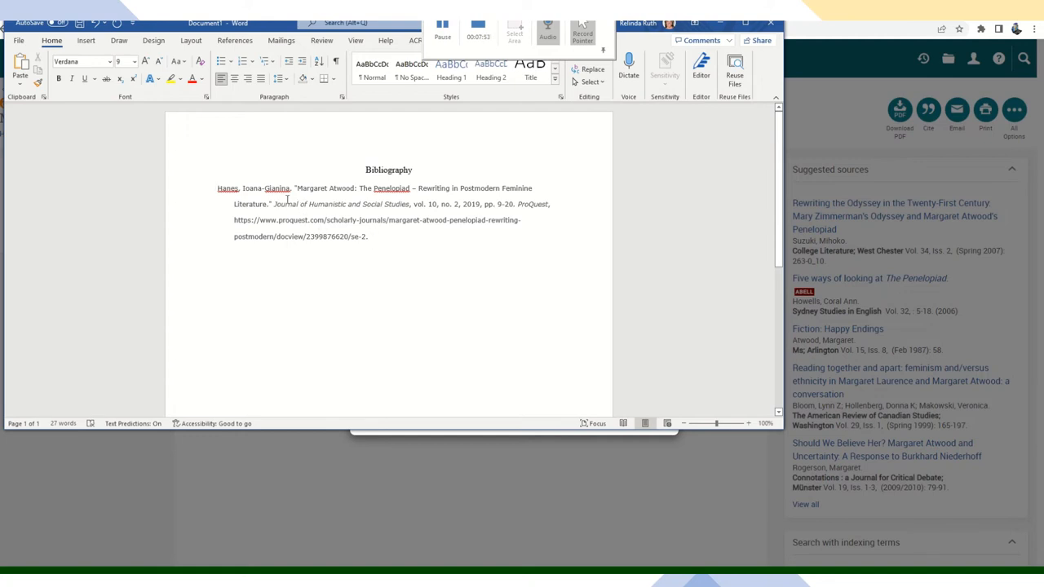
{"action": "mouse_move", "coordinate": [353, 249]}
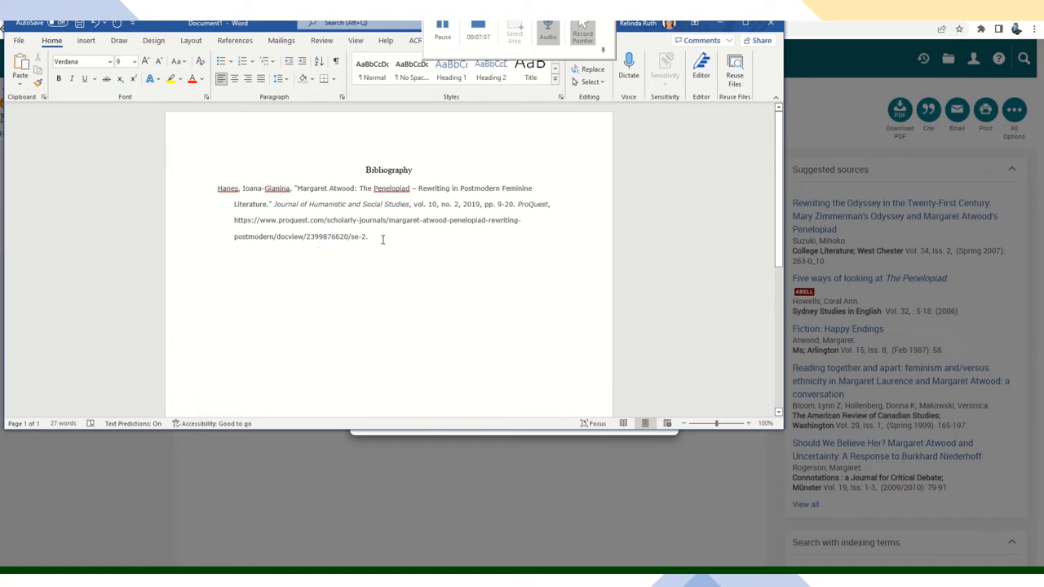
- Highlight the whole pasted Penelopiad citation under the Bibliography heading
{"action": "left_click_drag", "start_coordinate": [218, 187], "coordinate": [369, 237]}
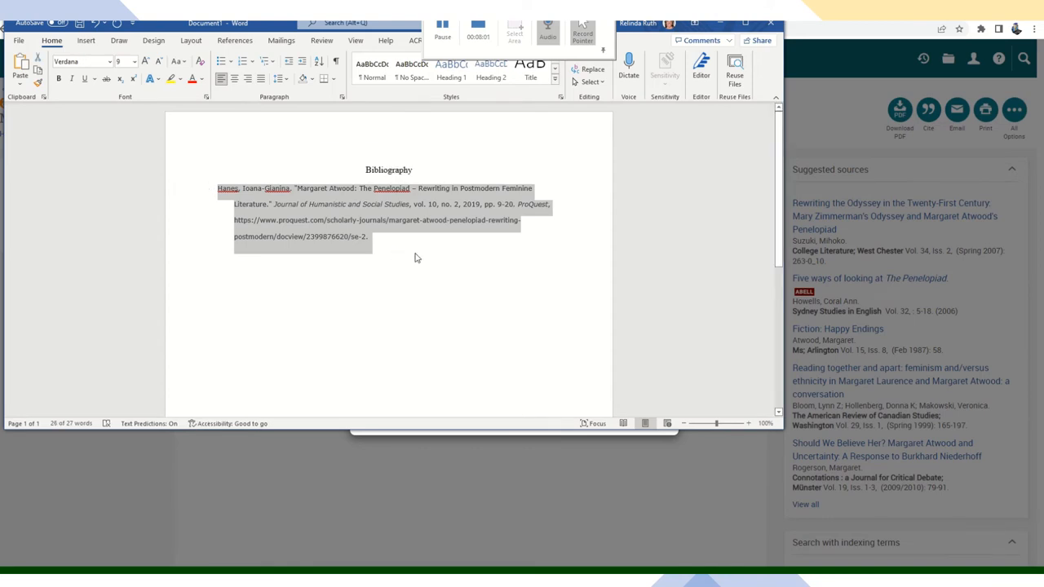
{"action": "mouse_move", "coordinate": [382, 281]}
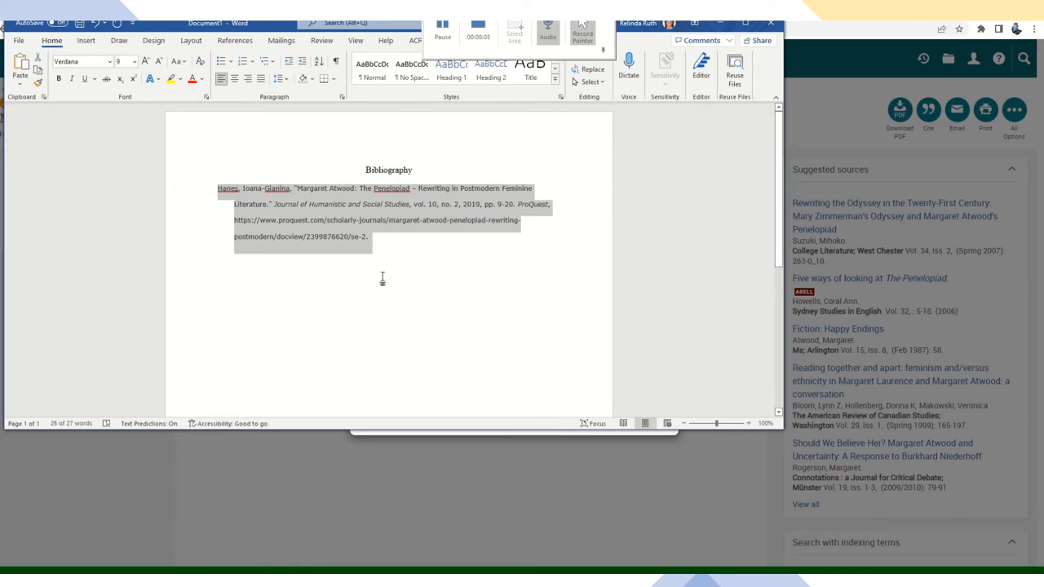
{"action": "mouse_move", "coordinate": [391, 257]}
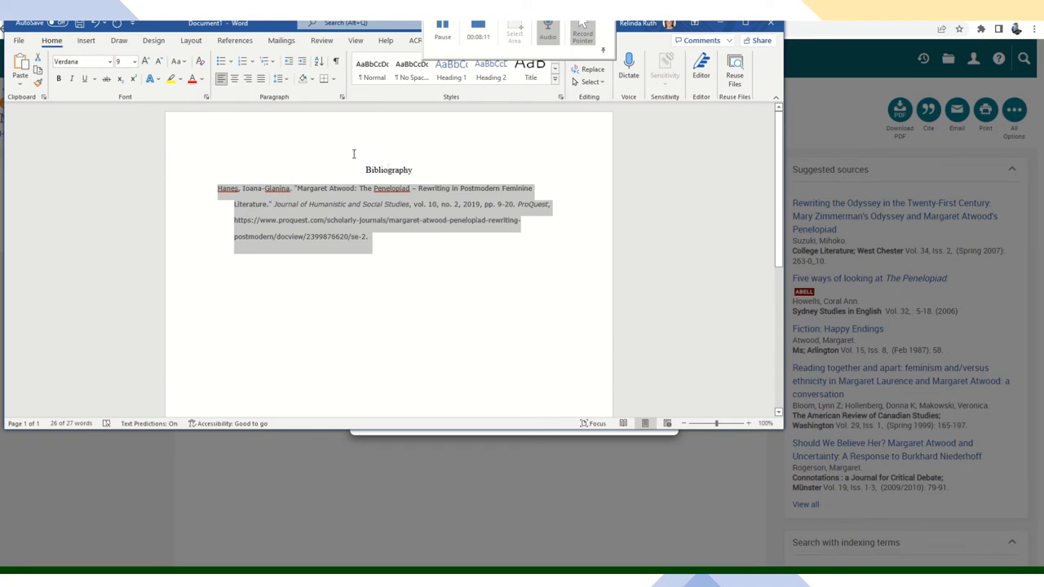
- Make the citation Times New Roman, 12 point, with Automatic (black) font colour
{"action": "left_click", "coordinate": [112, 61]}
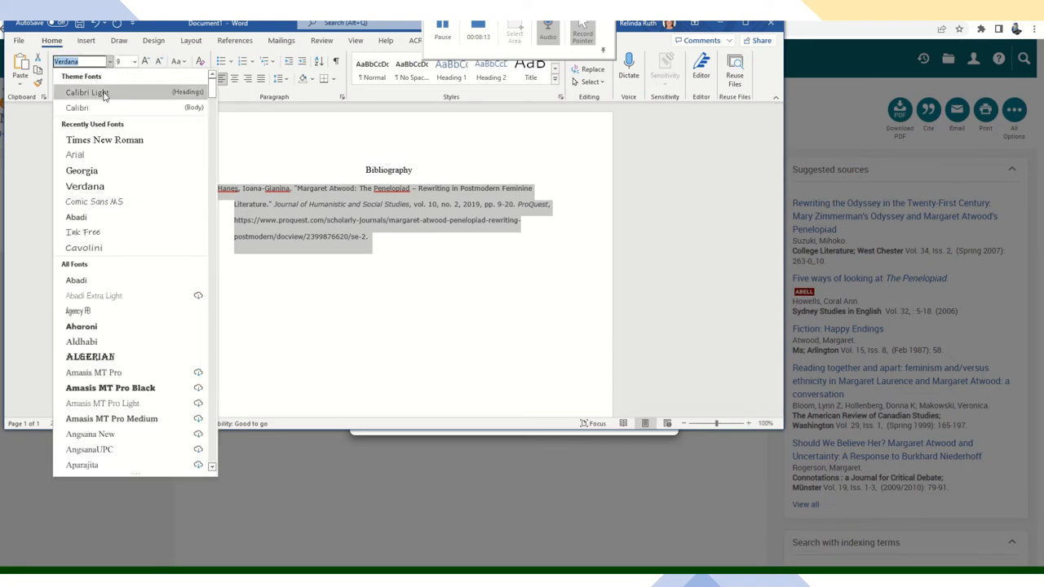
{"action": "left_click", "coordinate": [104, 140]}
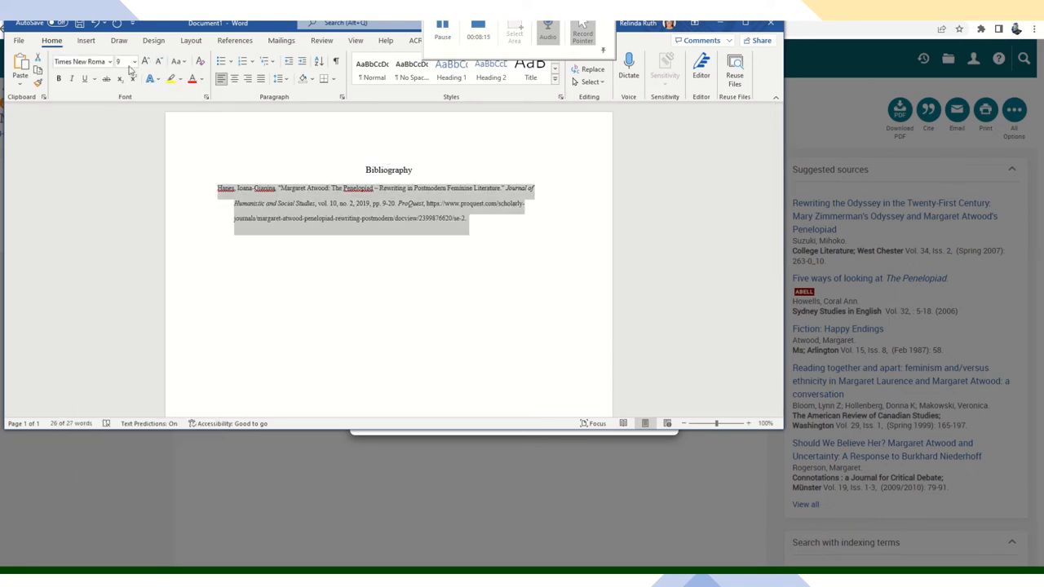
{"action": "left_click", "coordinate": [131, 62]}
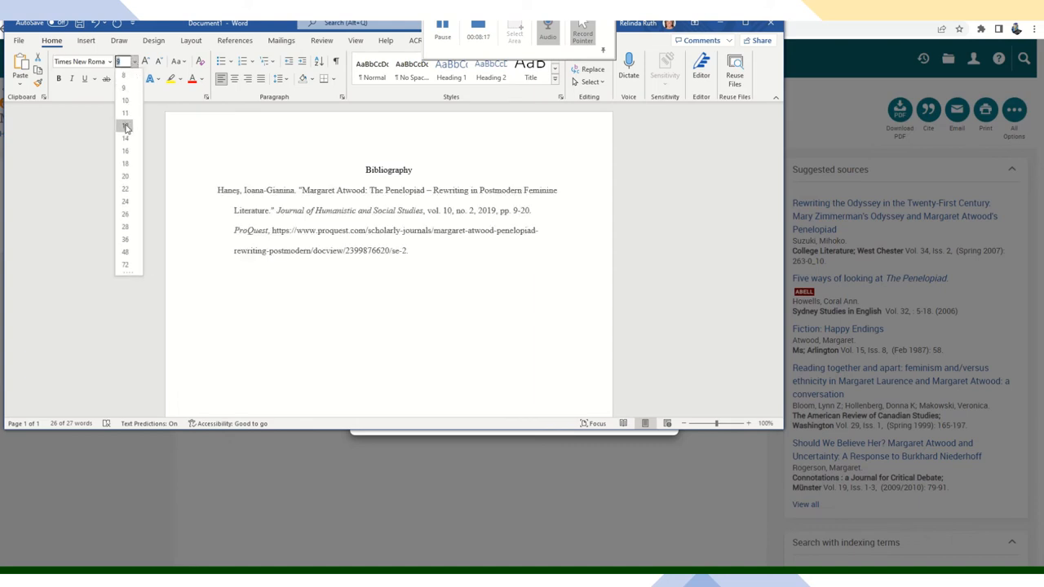
{"action": "left_click", "coordinate": [124, 127]}
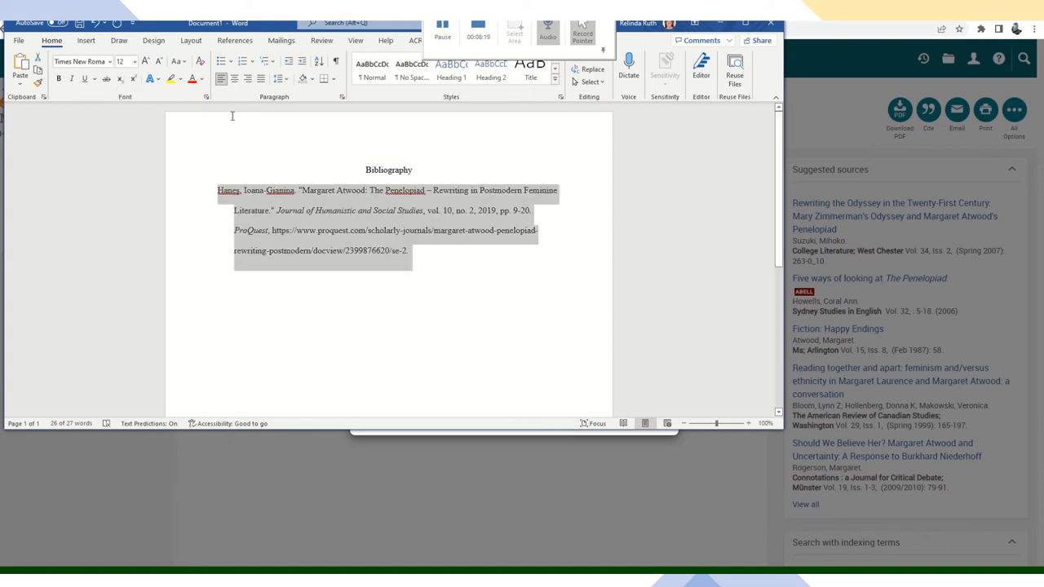
{"action": "left_click", "coordinate": [202, 78]}
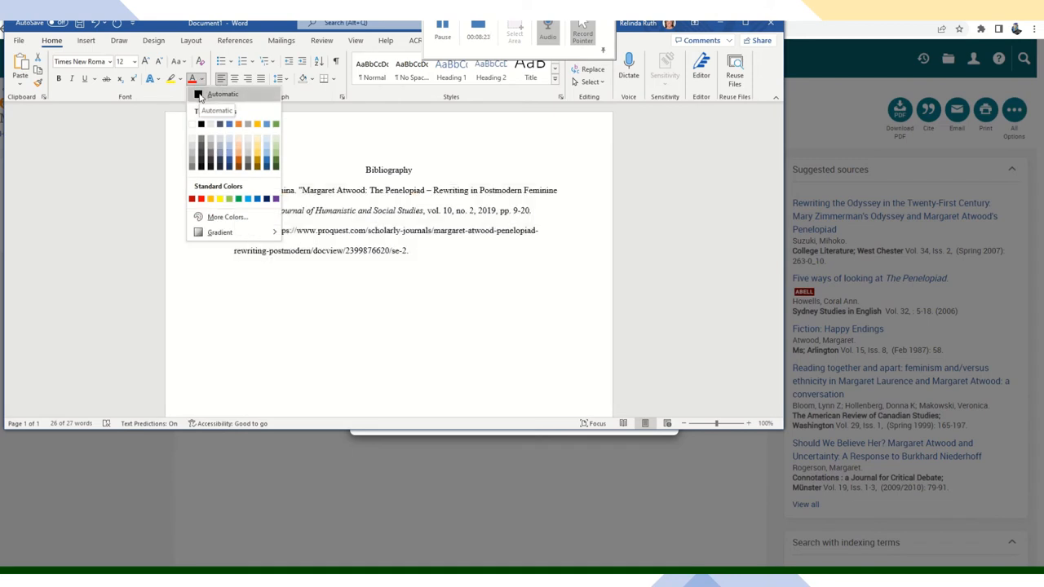
{"action": "left_click", "coordinate": [225, 93]}
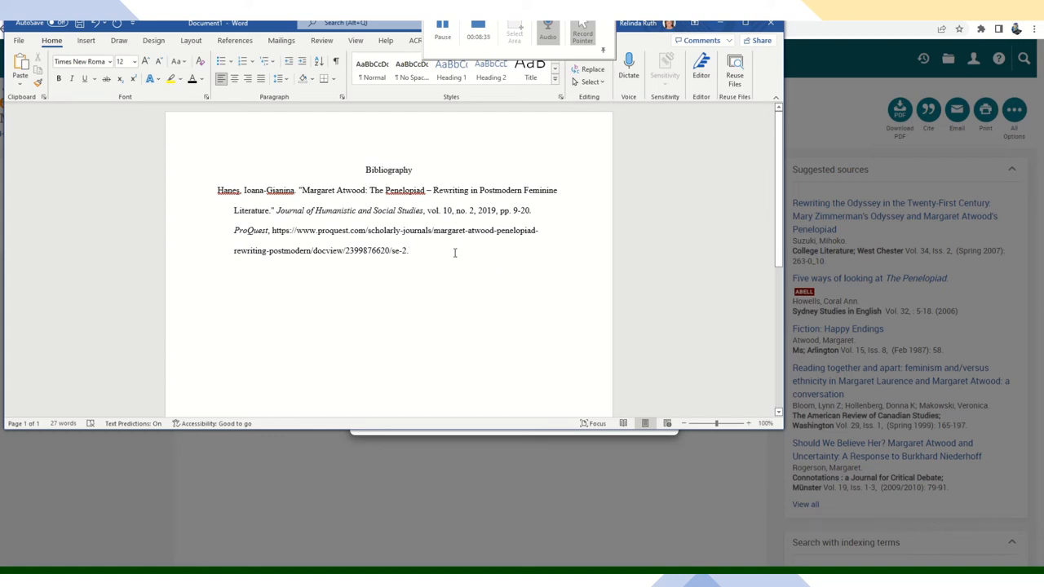
{"action": "mouse_move", "coordinate": [429, 261]}
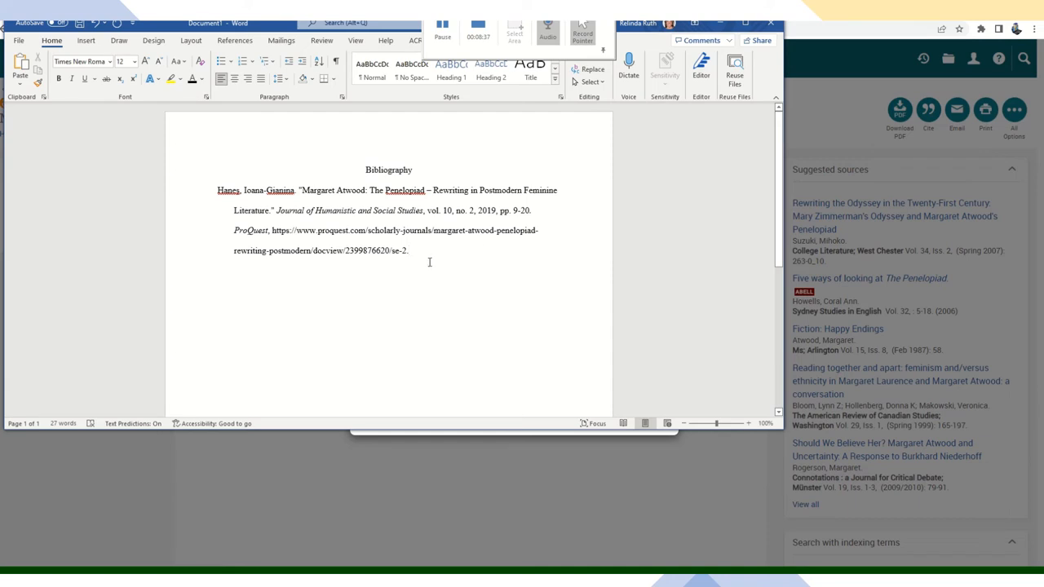
{"action": "mouse_move", "coordinate": [442, 251]}
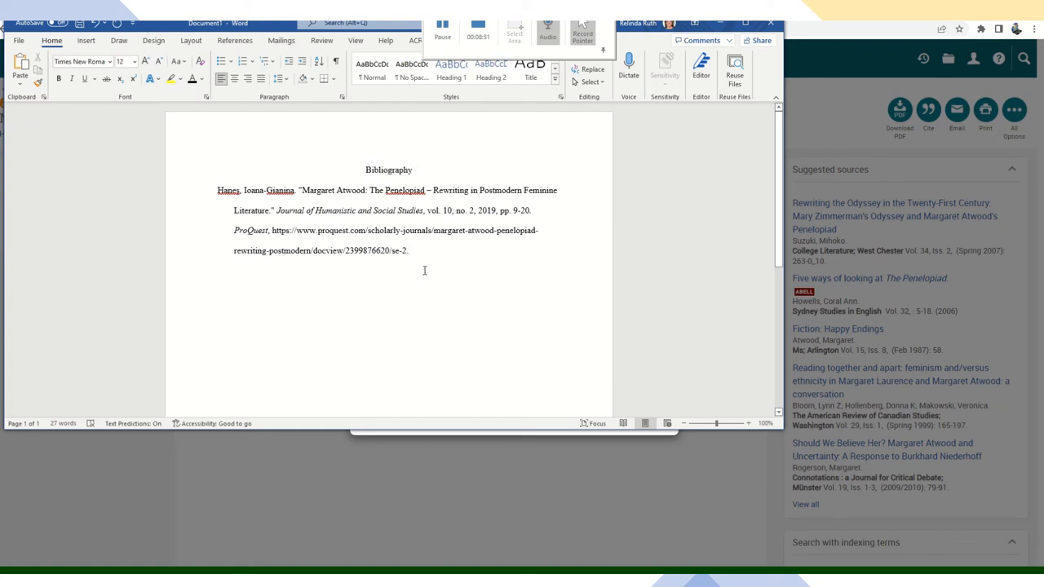
{"action": "left_click", "coordinate": [414, 249]}
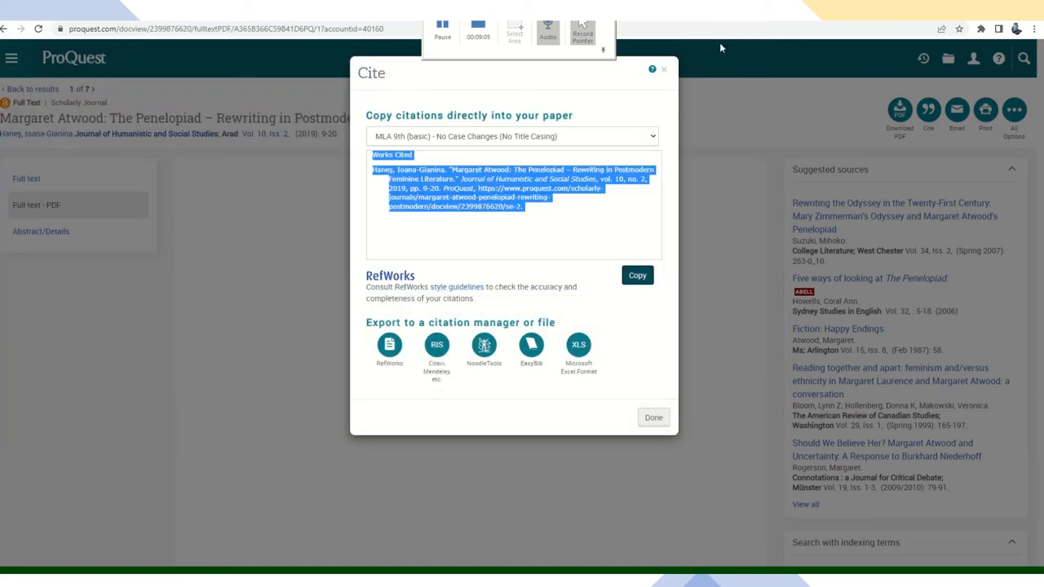
- Return focus to ProQuest's Cite dialog showing the MLA 9th citation
{"action": "left_click", "coordinate": [652, 418]}
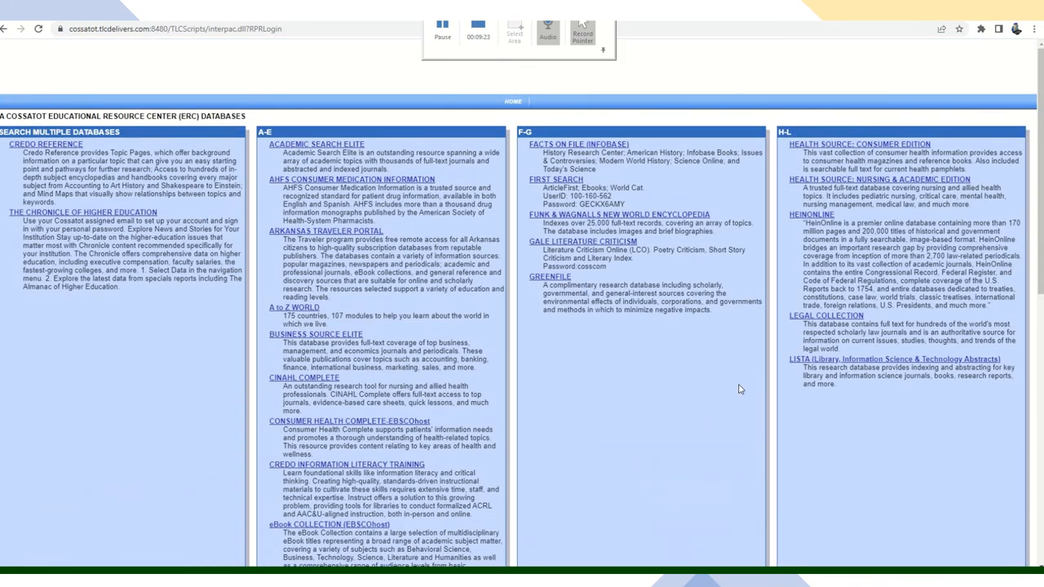
- Scroll the ERC databases list down to MasterFILE Premier, Primary Search and SIRS Issues Researcher
{"action": "scroll", "scroll_direction": "down", "scroll_amount": 3}
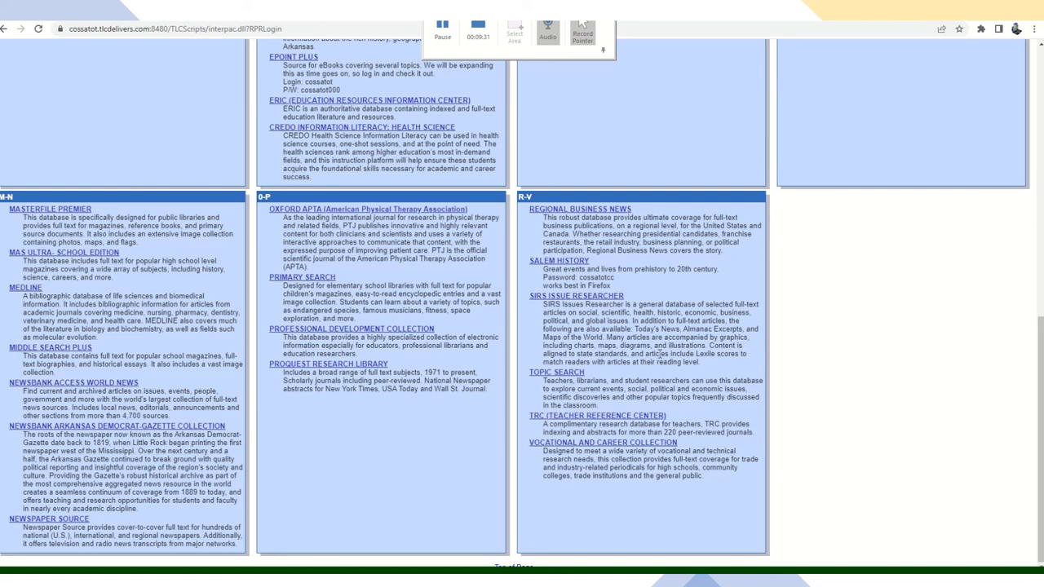
{"action": "mouse_move", "coordinate": [781, 372]}
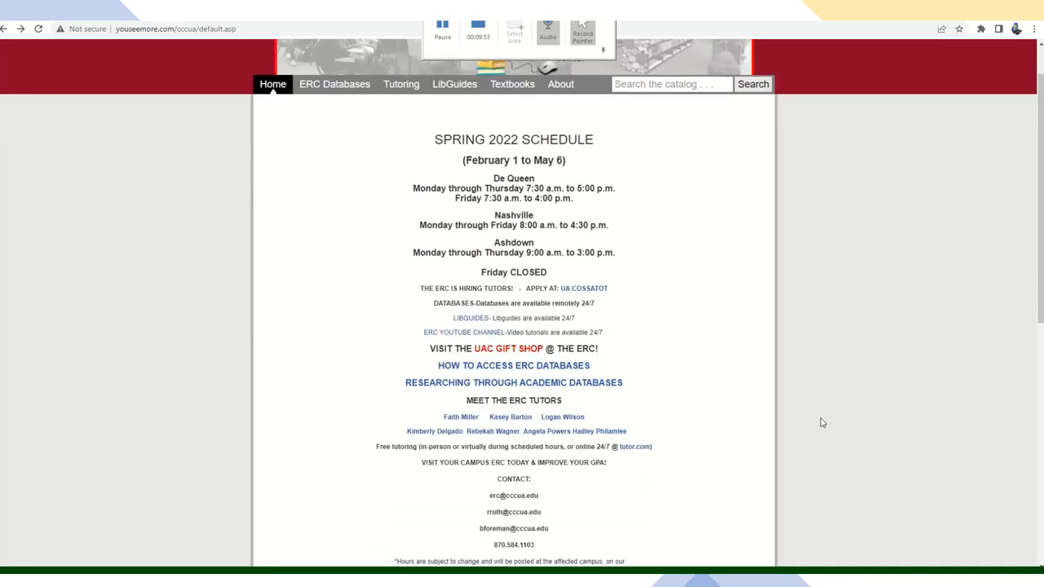
{"action": "mouse_move", "coordinate": [477, 370]}
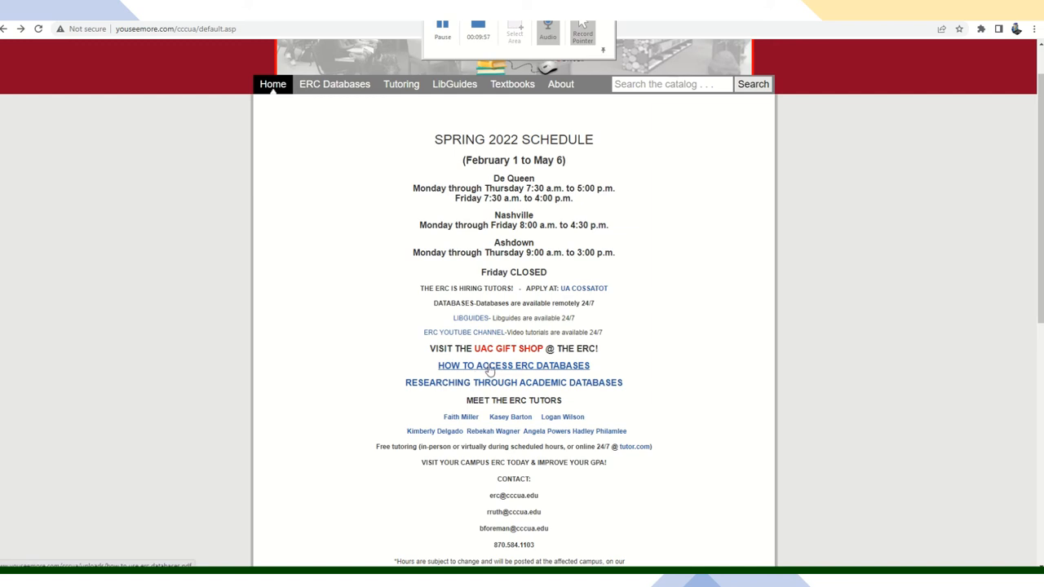
{"action": "mouse_move", "coordinate": [495, 372]}
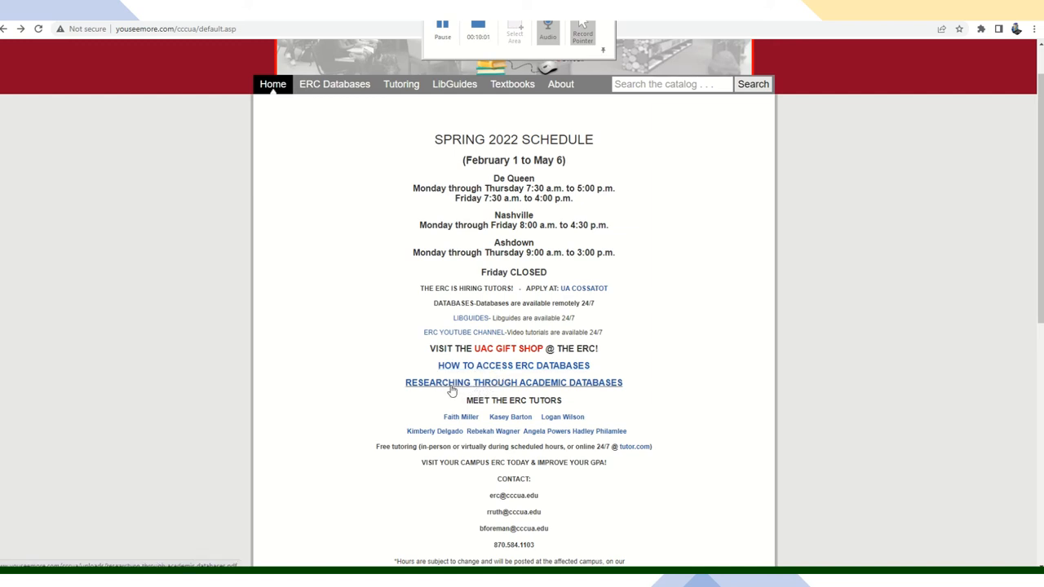
{"action": "mouse_move", "coordinate": [510, 392]}
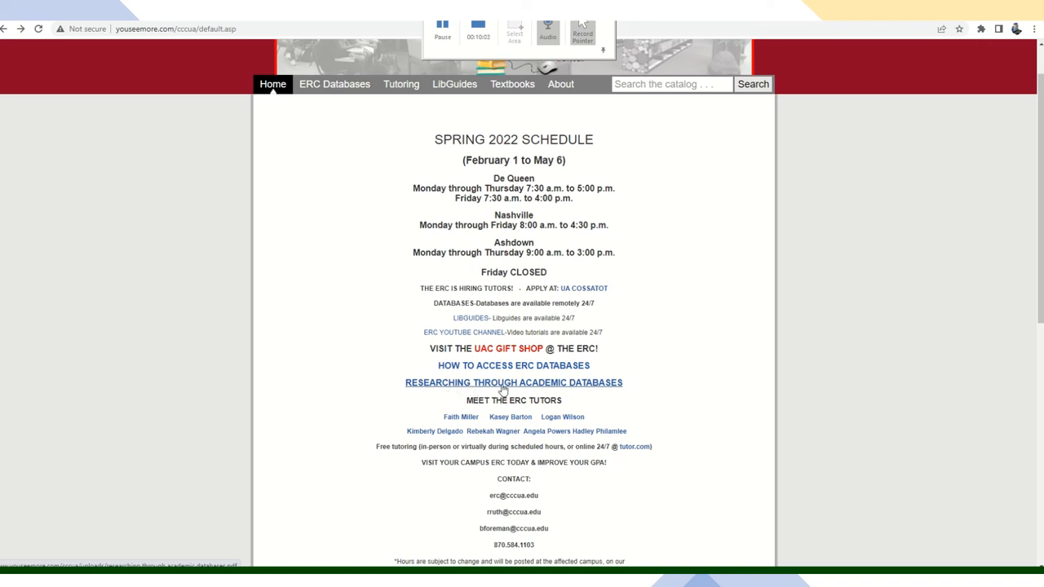
- Open the 'Researching Through Academic Databases' guide PDF from the ERC home page
{"action": "left_click", "coordinate": [512, 381]}
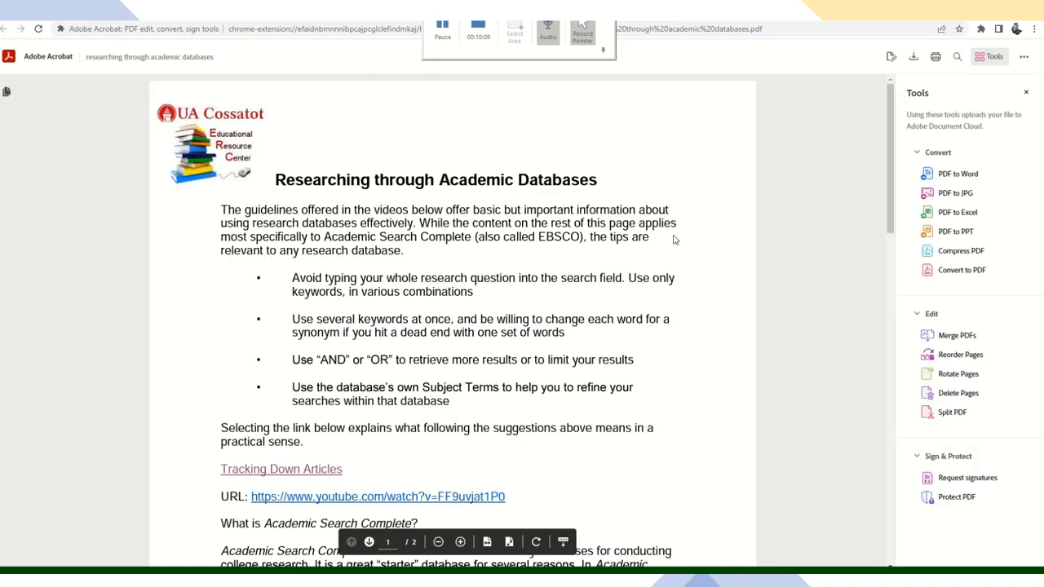
- Scroll the guide to page 2 and its note comparing Google Scholar with Academic Search Complete
{"action": "scroll", "scroll_direction": "down", "scroll_amount": 3}
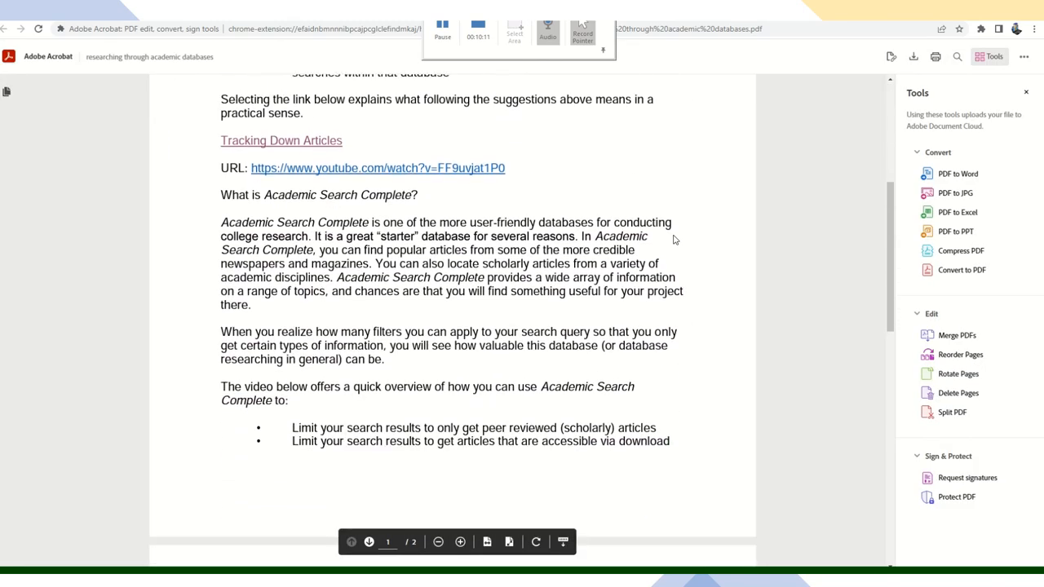
{"action": "scroll", "scroll_direction": "down", "scroll_amount": 3}
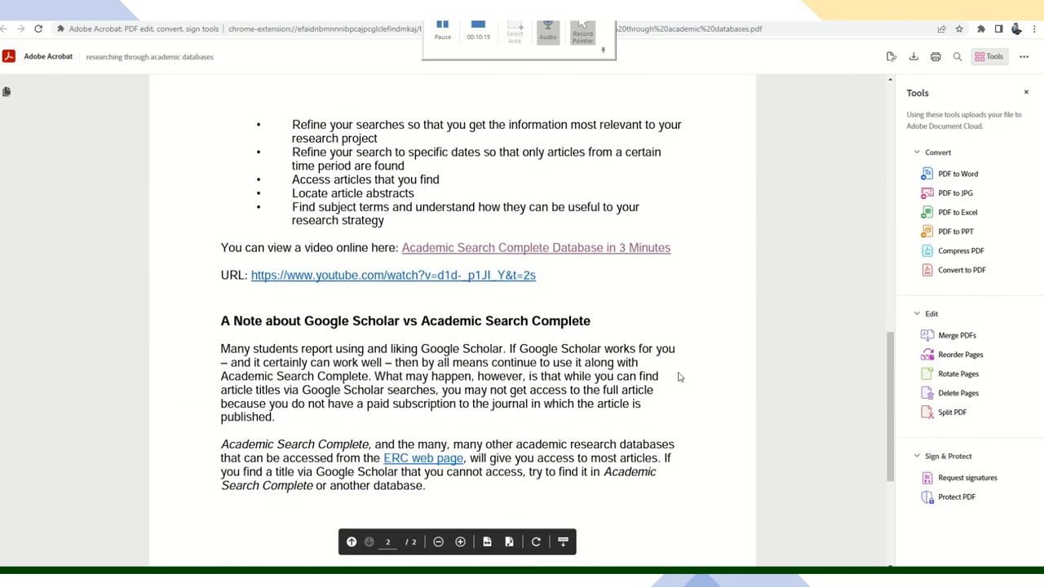
{"action": "scroll", "scroll_direction": "down", "scroll_amount": 3}
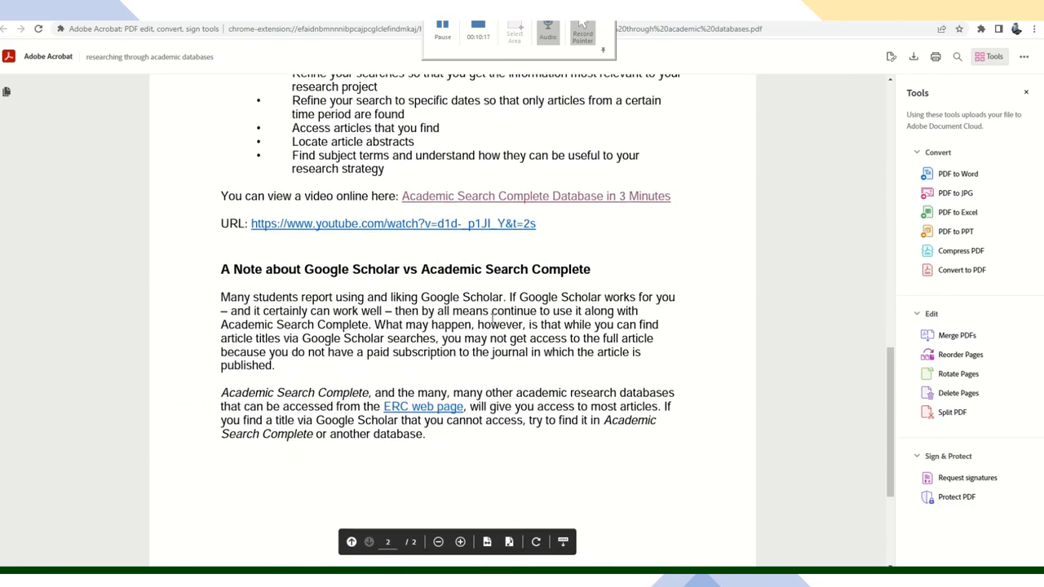
{"action": "mouse_move", "coordinate": [375, 283]}
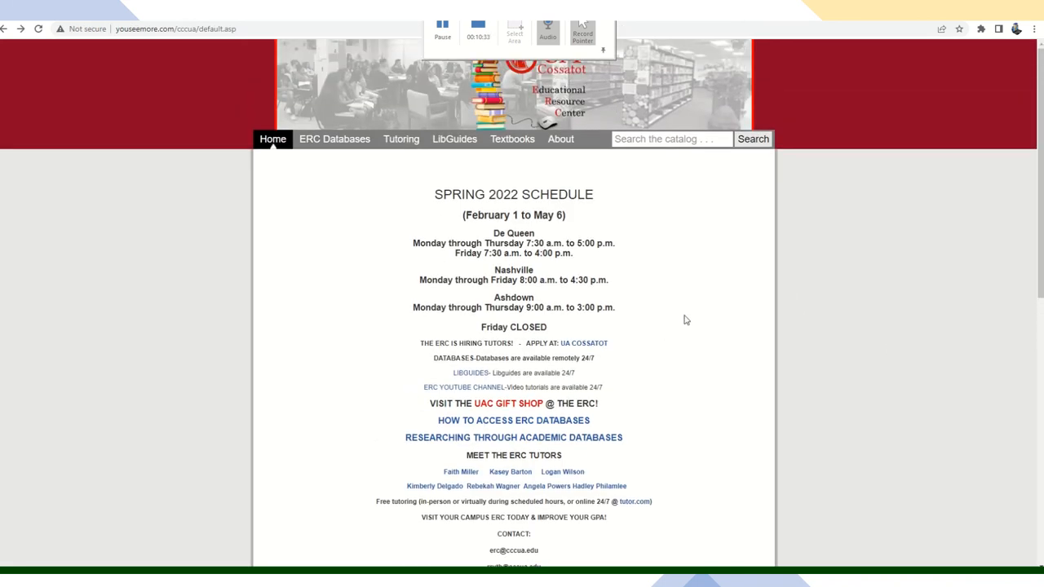
{"action": "mouse_move", "coordinate": [669, 333]}
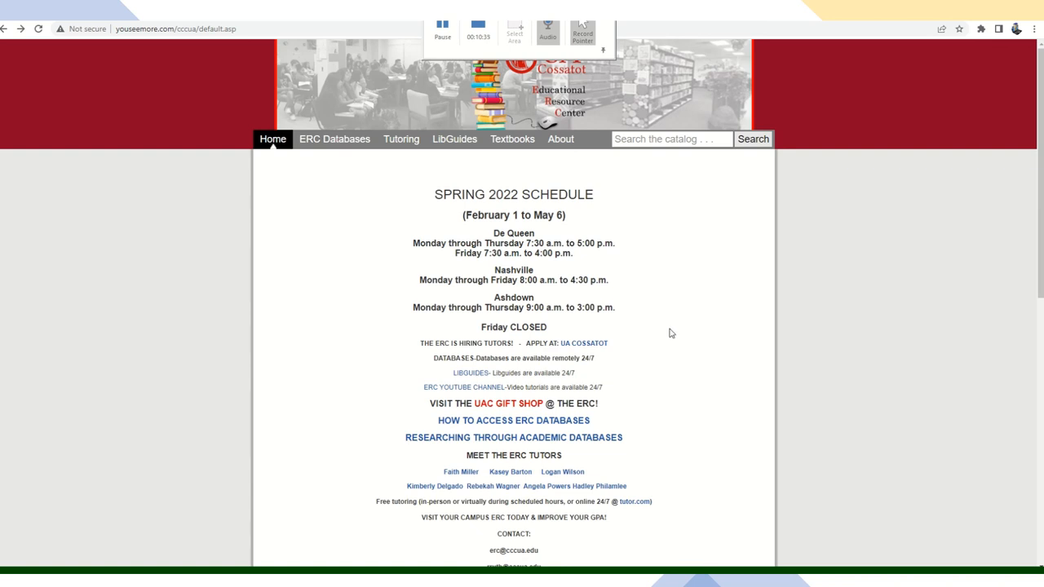
{"action": "mouse_move", "coordinate": [646, 303]}
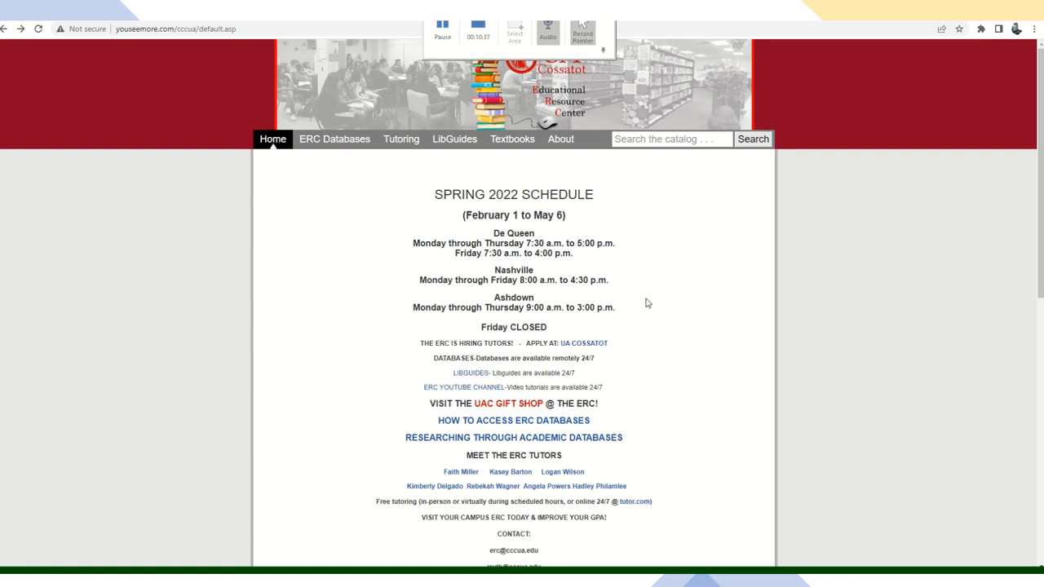
{"action": "mouse_move", "coordinate": [639, 251]}
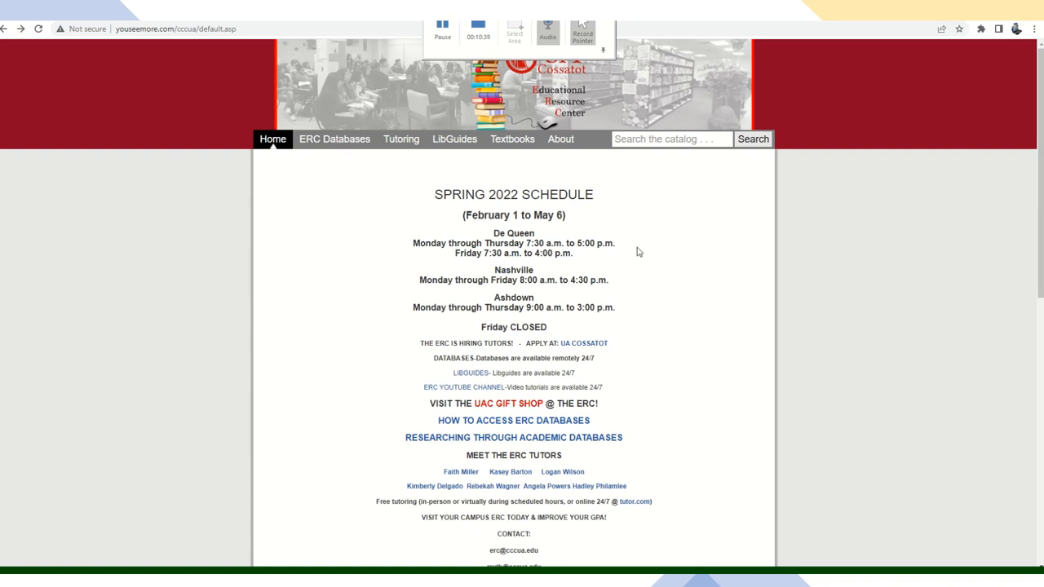
{"action": "mouse_move", "coordinate": [531, 174]}
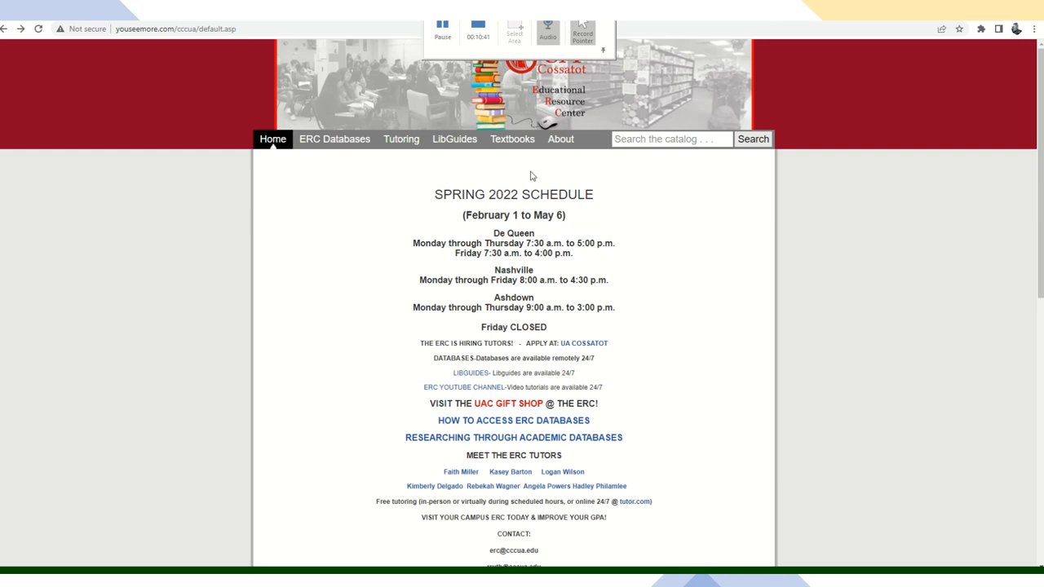